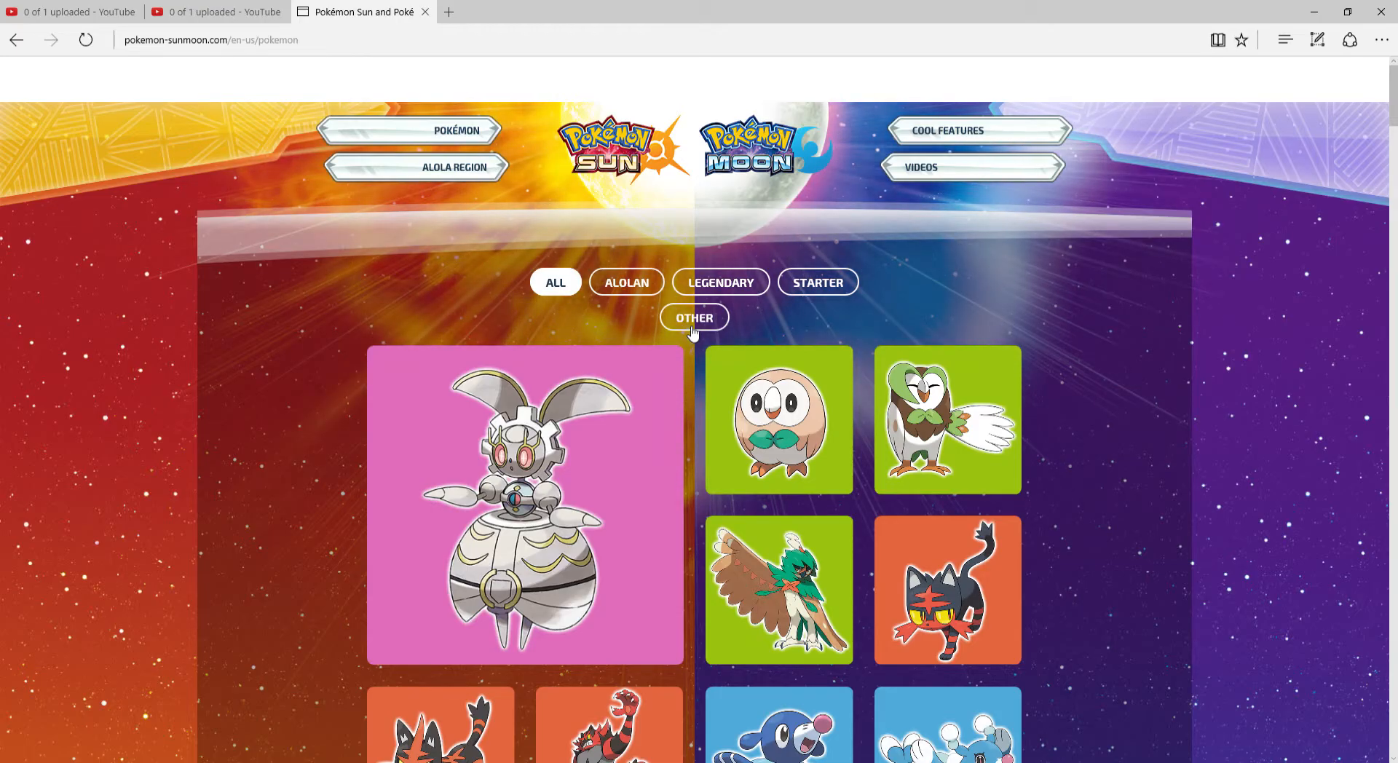
Browse the Pokémon grid and open Decidueye's Arrow Quill, Grass/Ghost profile
scroll(down, 3)
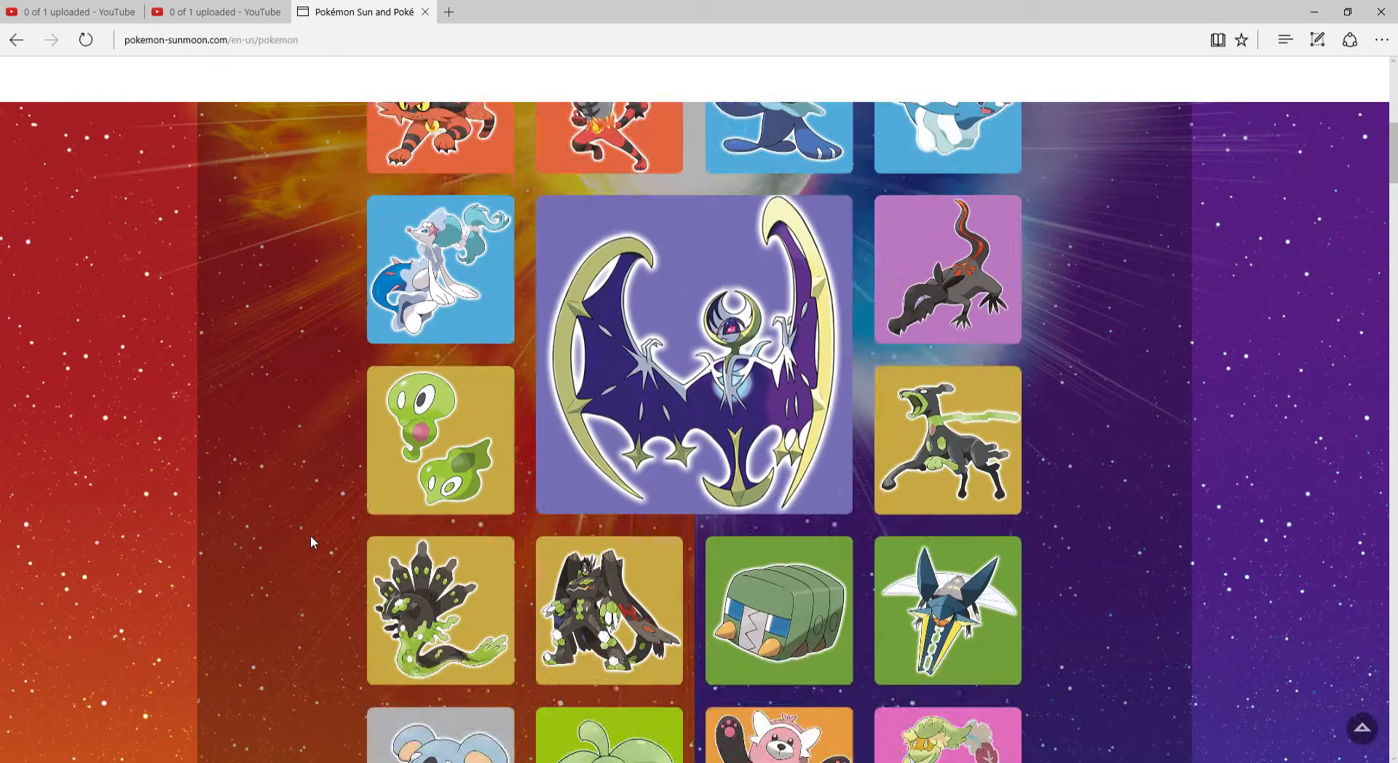
scroll(down, 3)
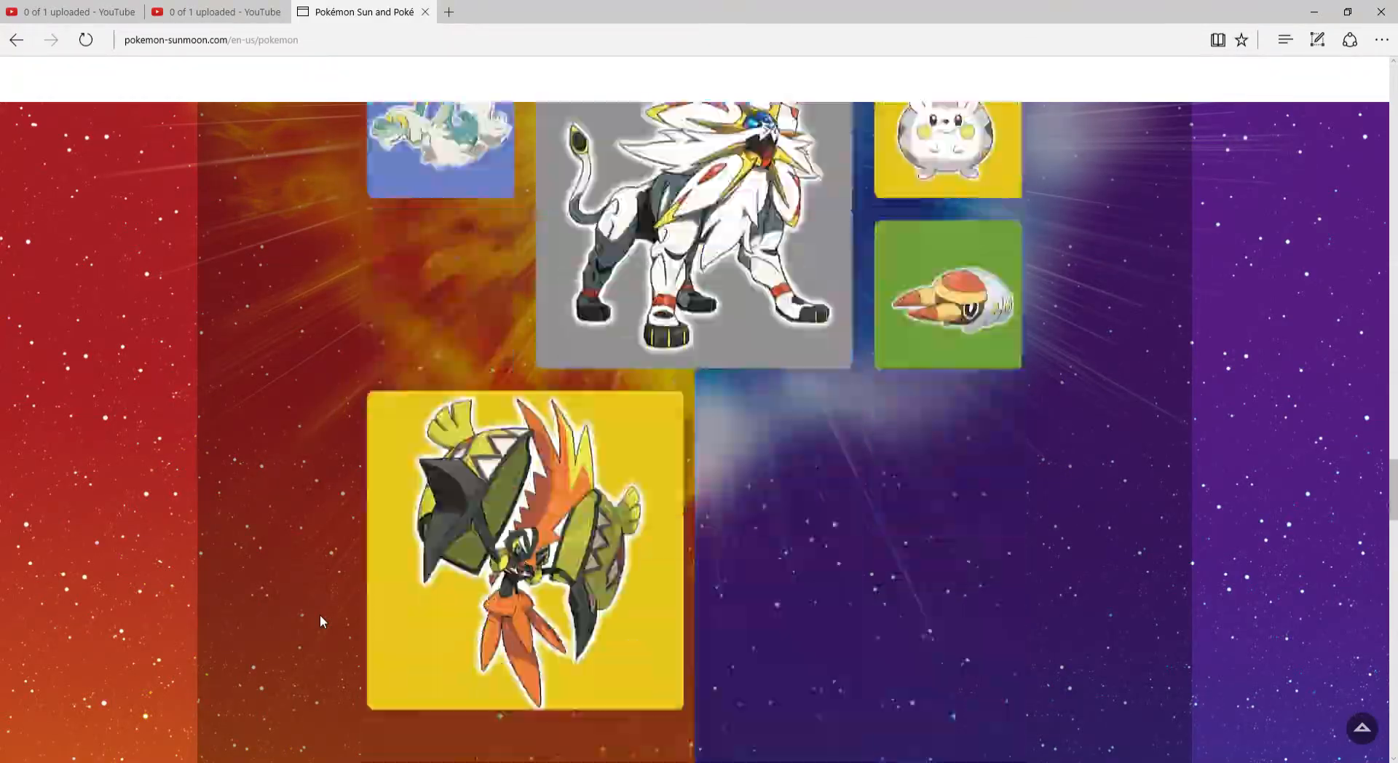
scroll(down, 3)
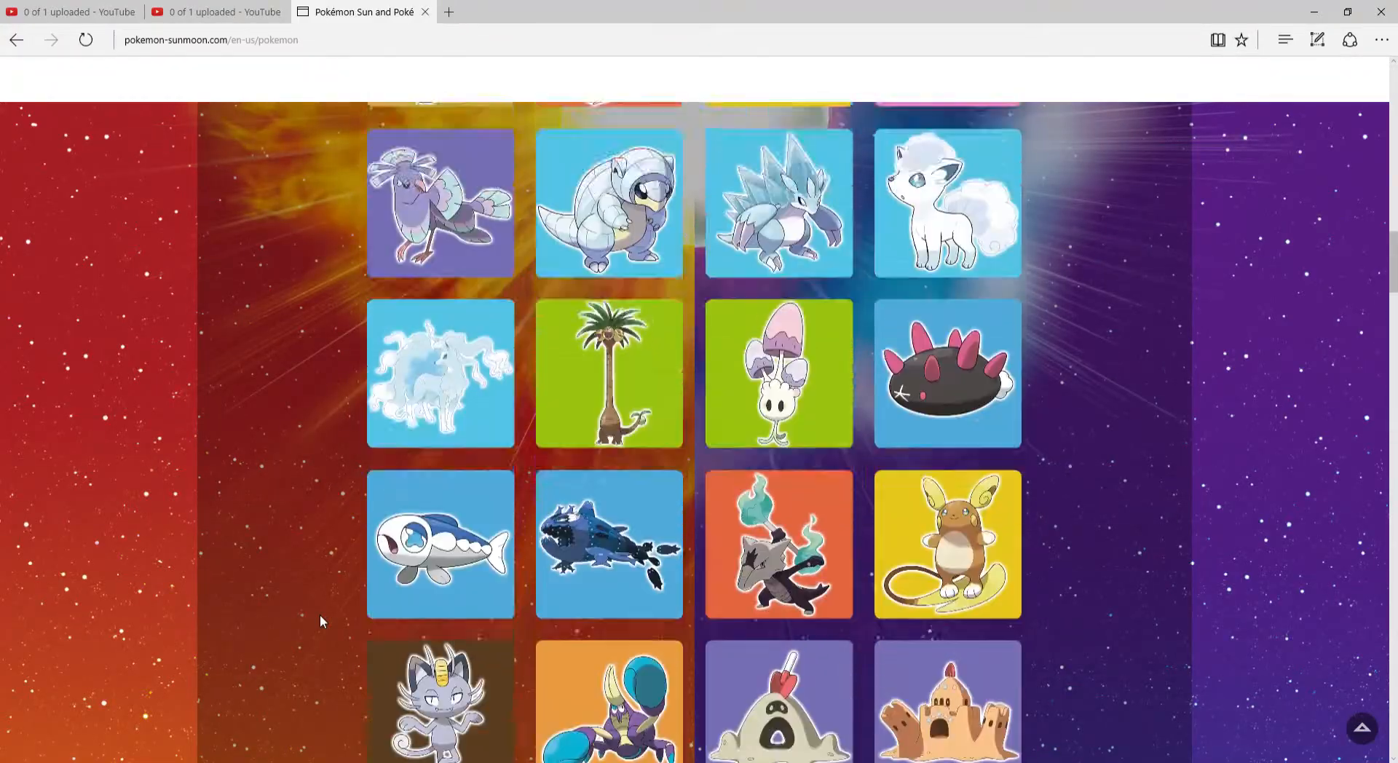
scroll(down, 3)
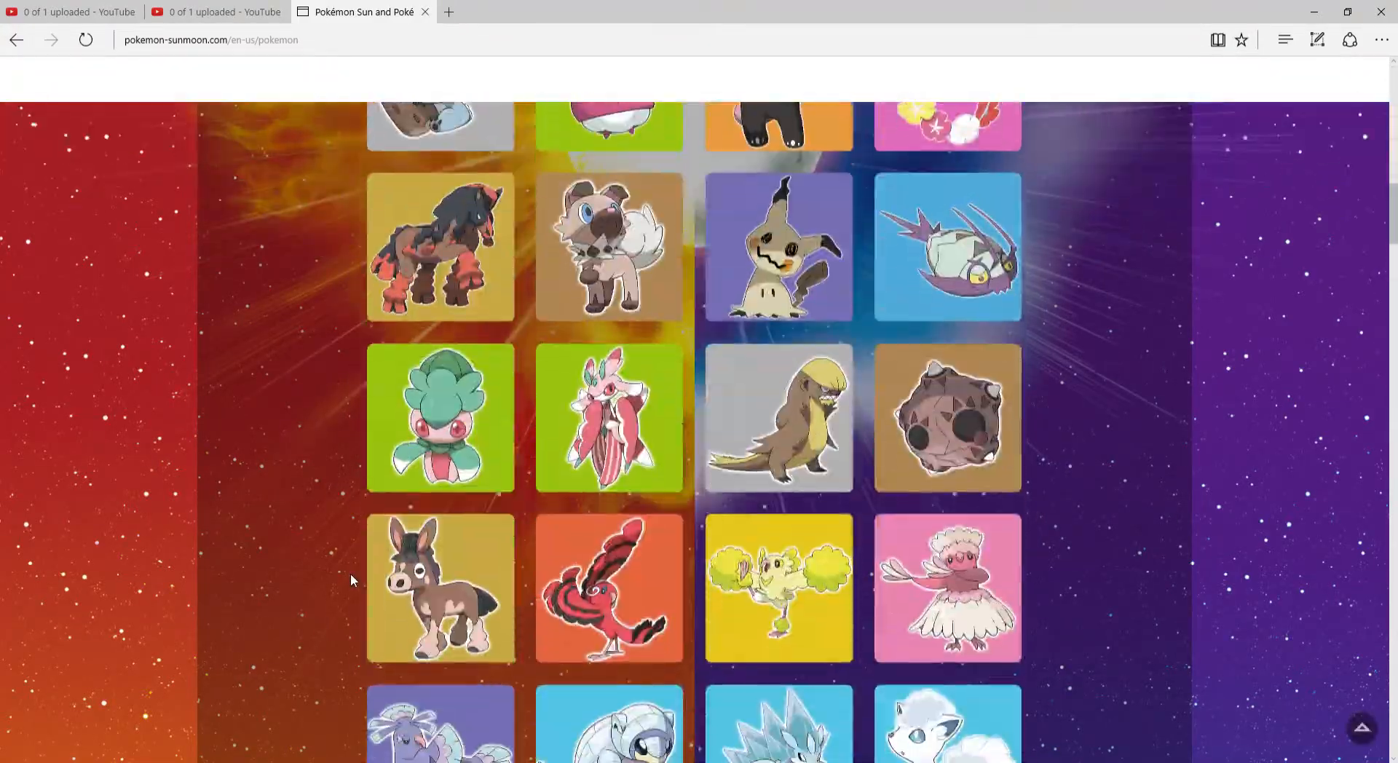
scroll(up, 3)
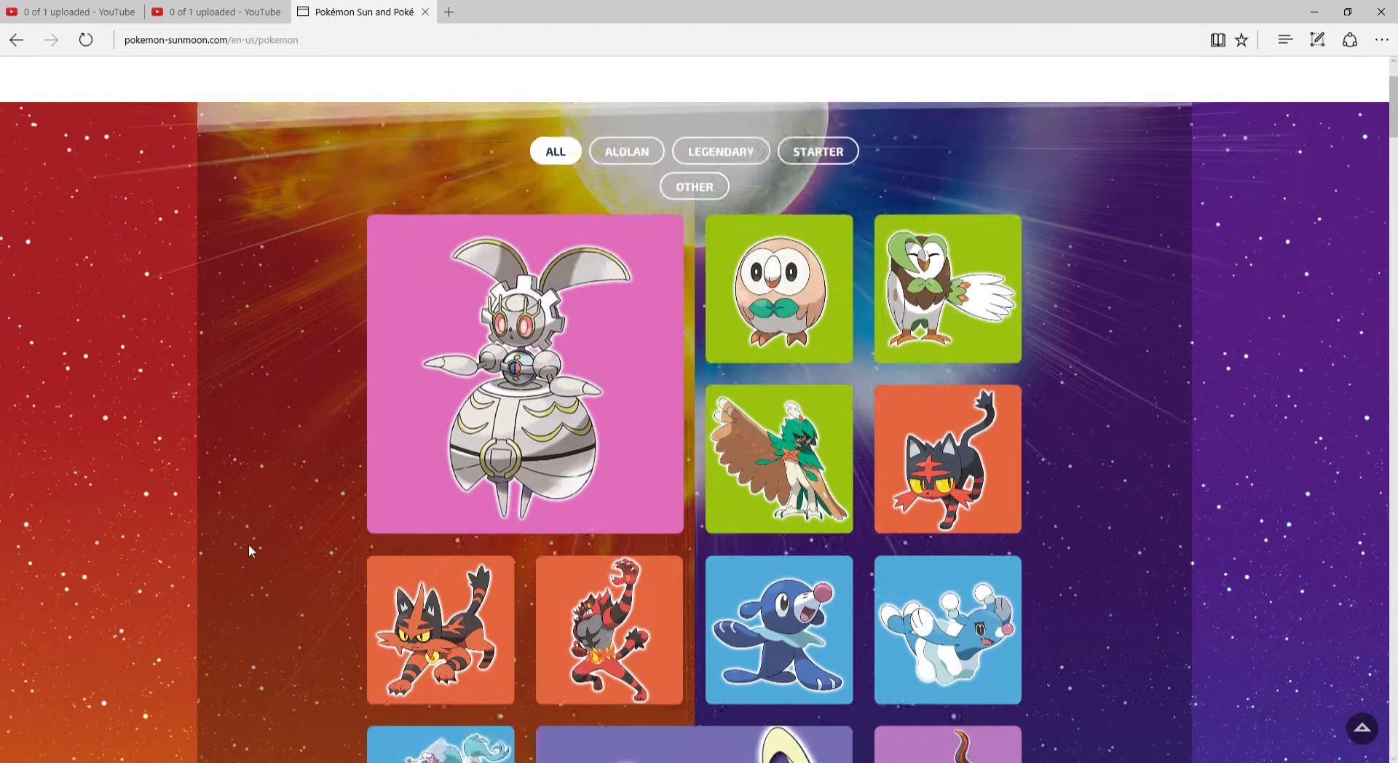
scroll(up, 3)
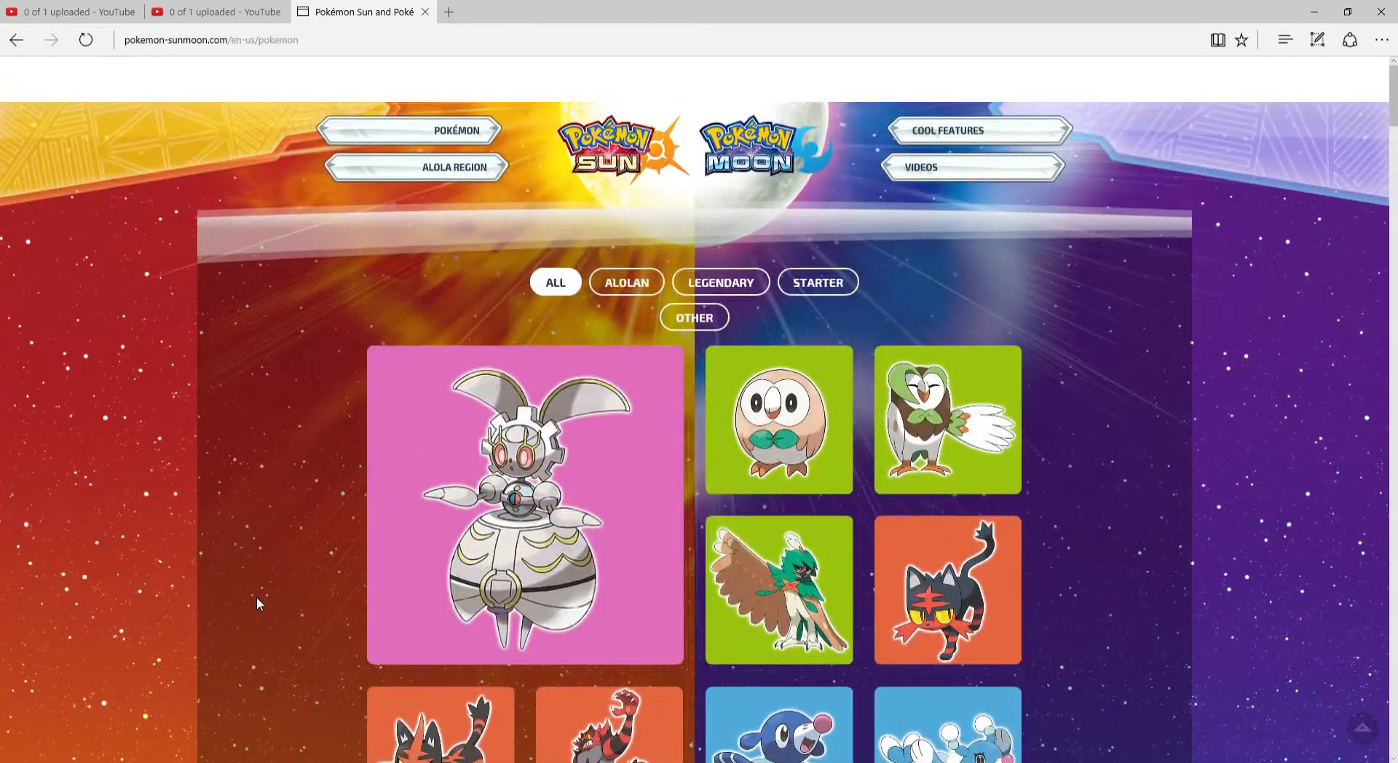
scroll(down, 3)
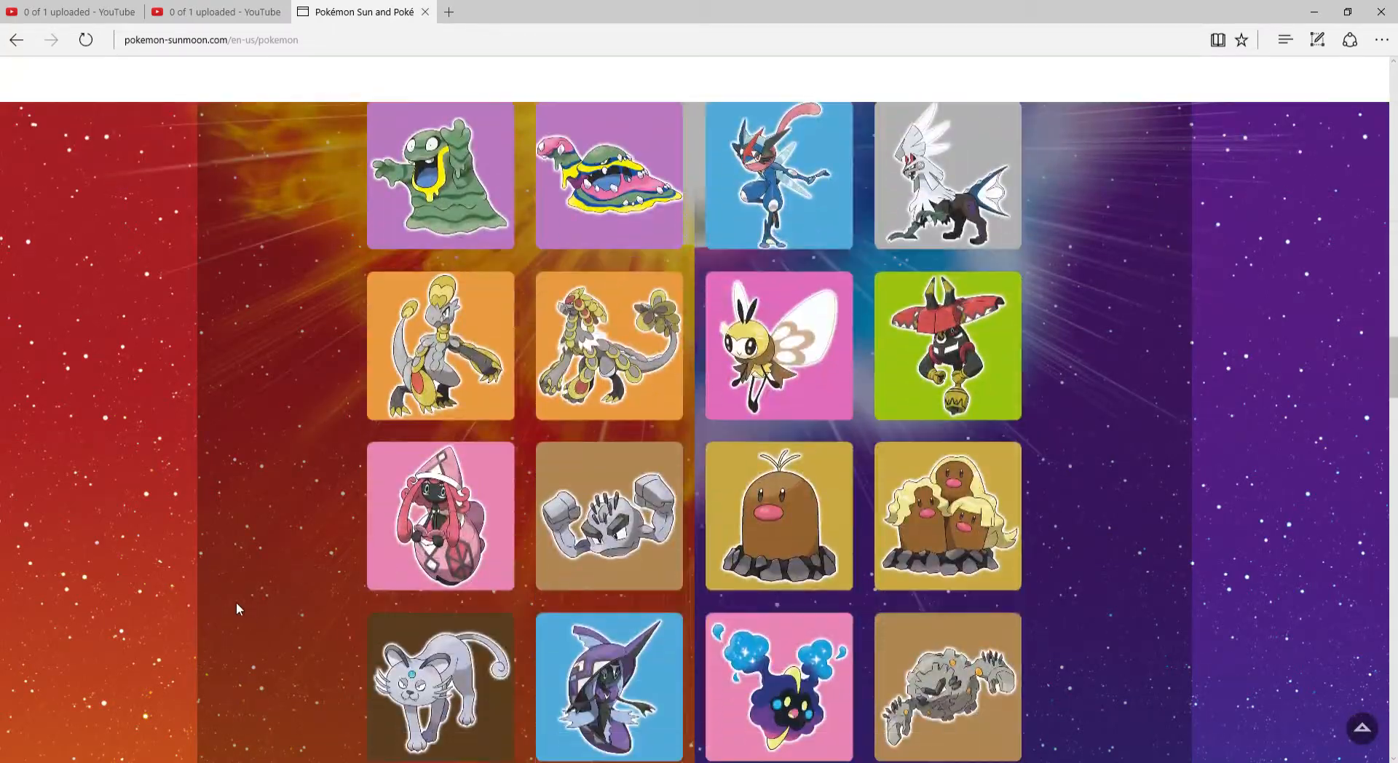
scroll(down, 3)
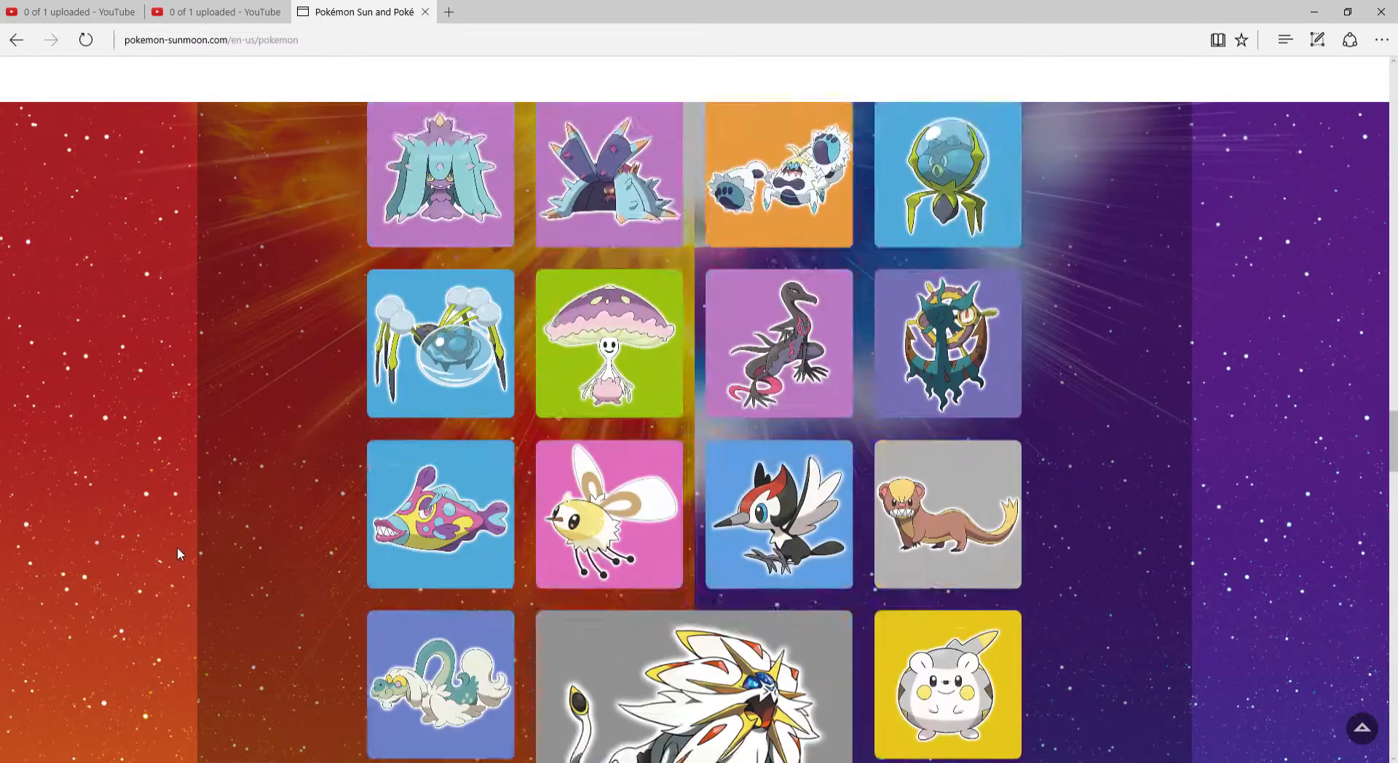
scroll(up, 3)
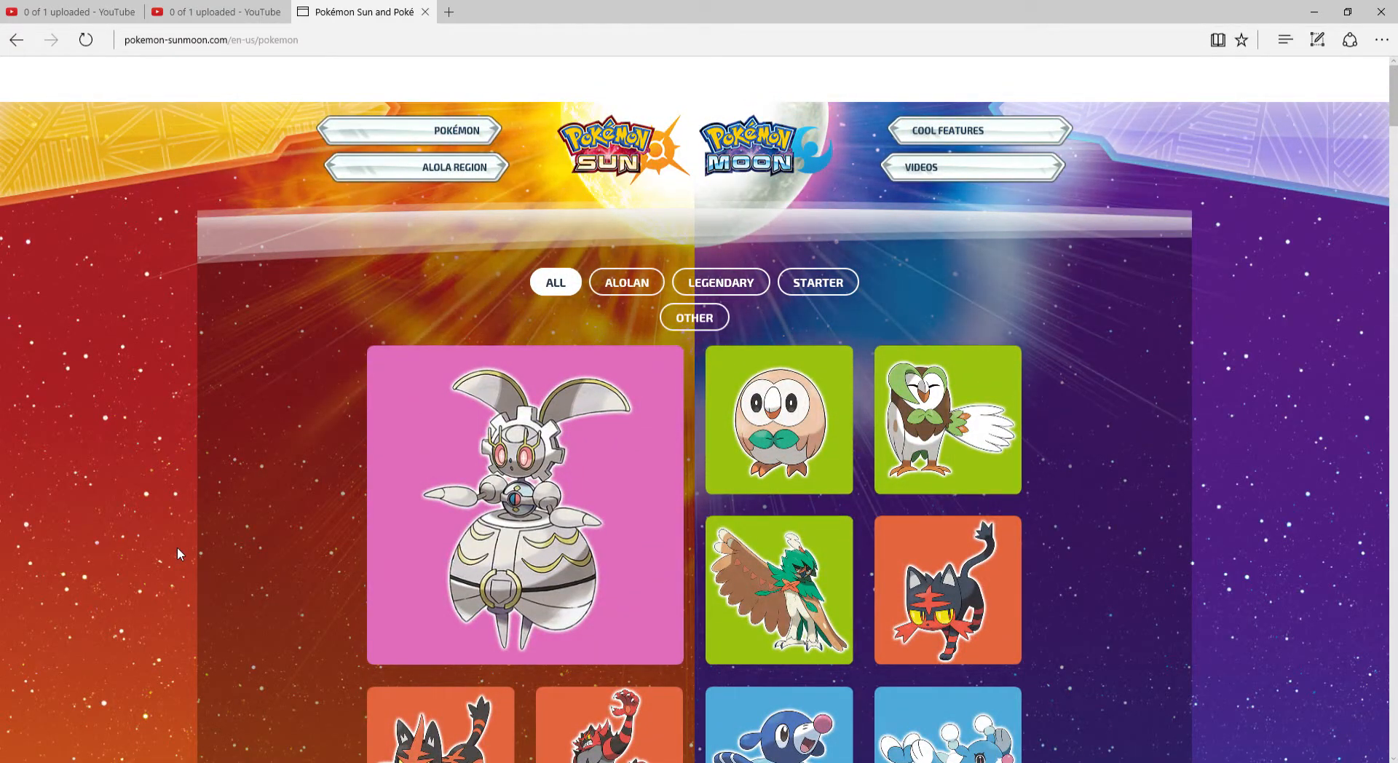
scroll(down, 3)
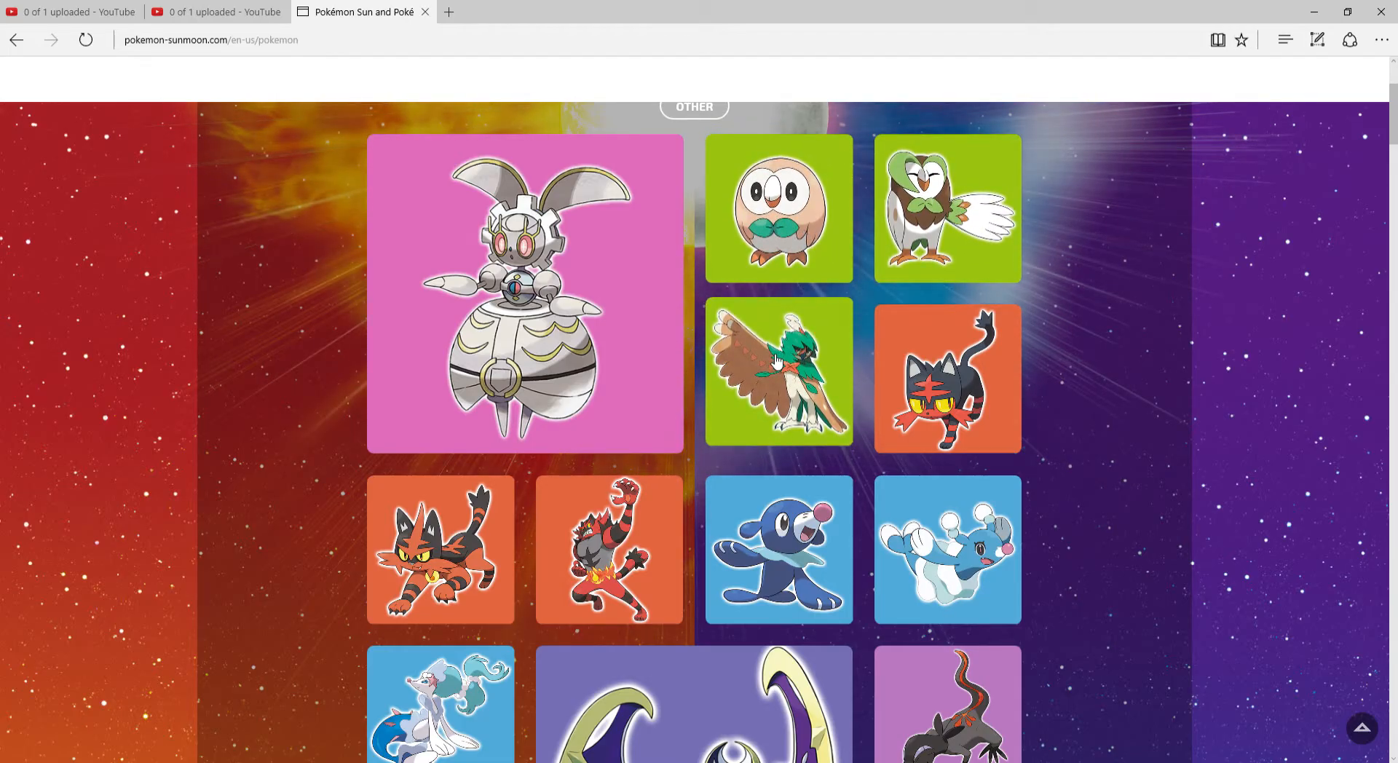
click(778, 370)
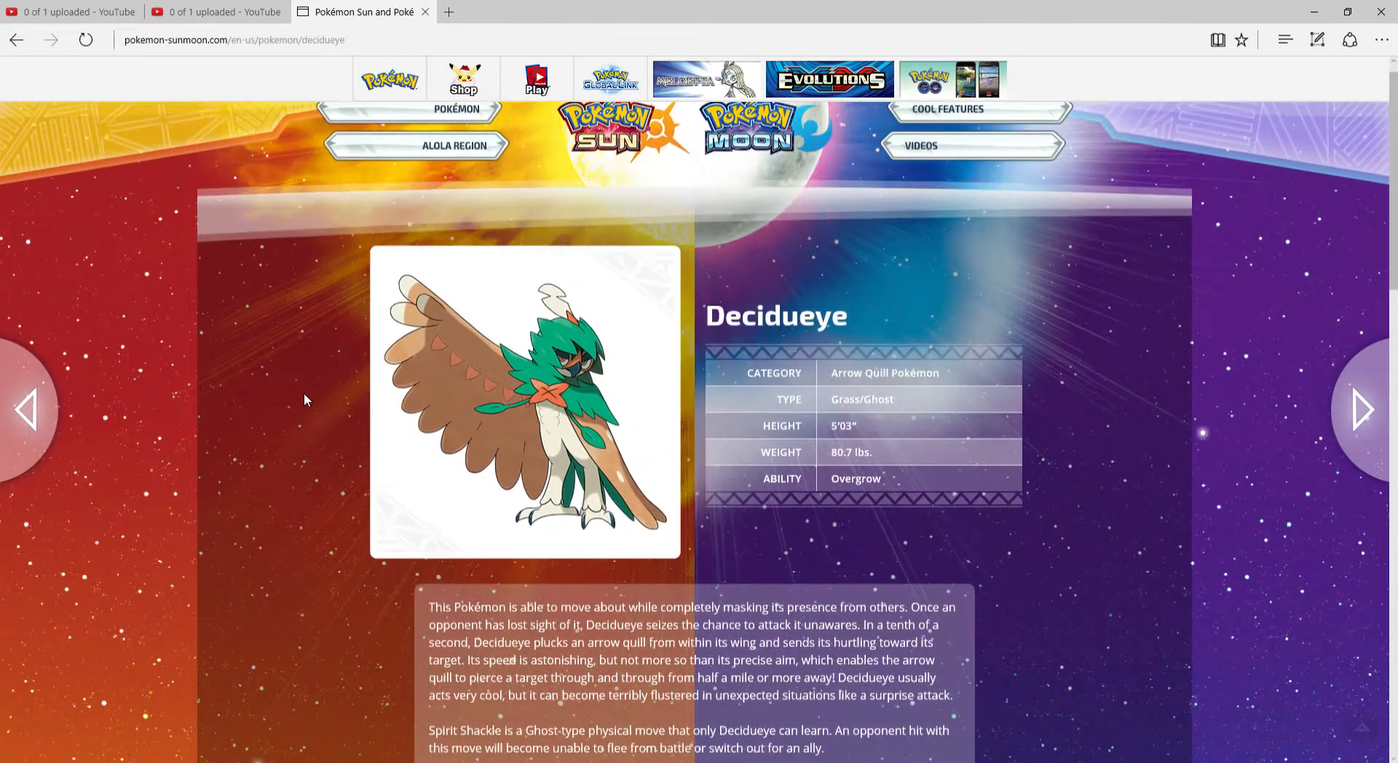
scroll(down, 3)
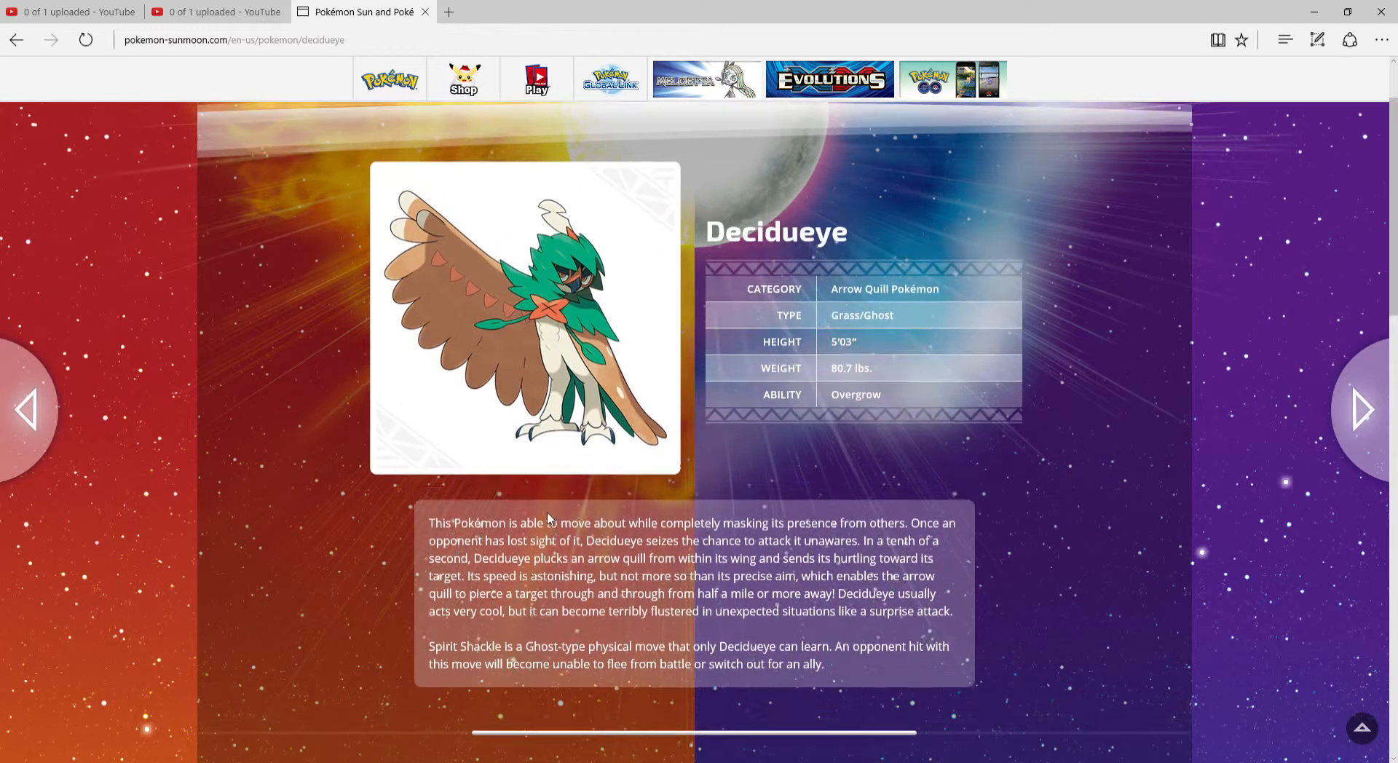
mouse_move(278, 429)
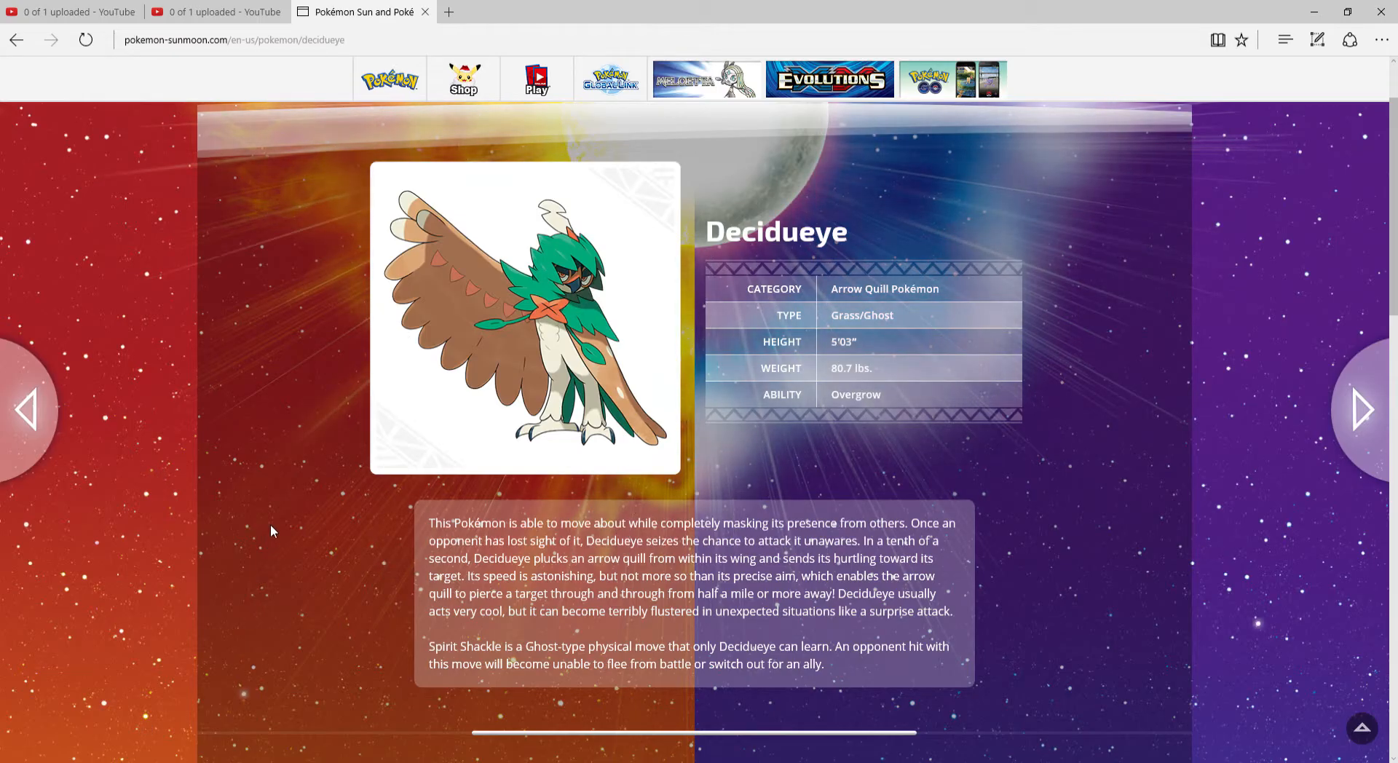
mouse_move(114, 248)
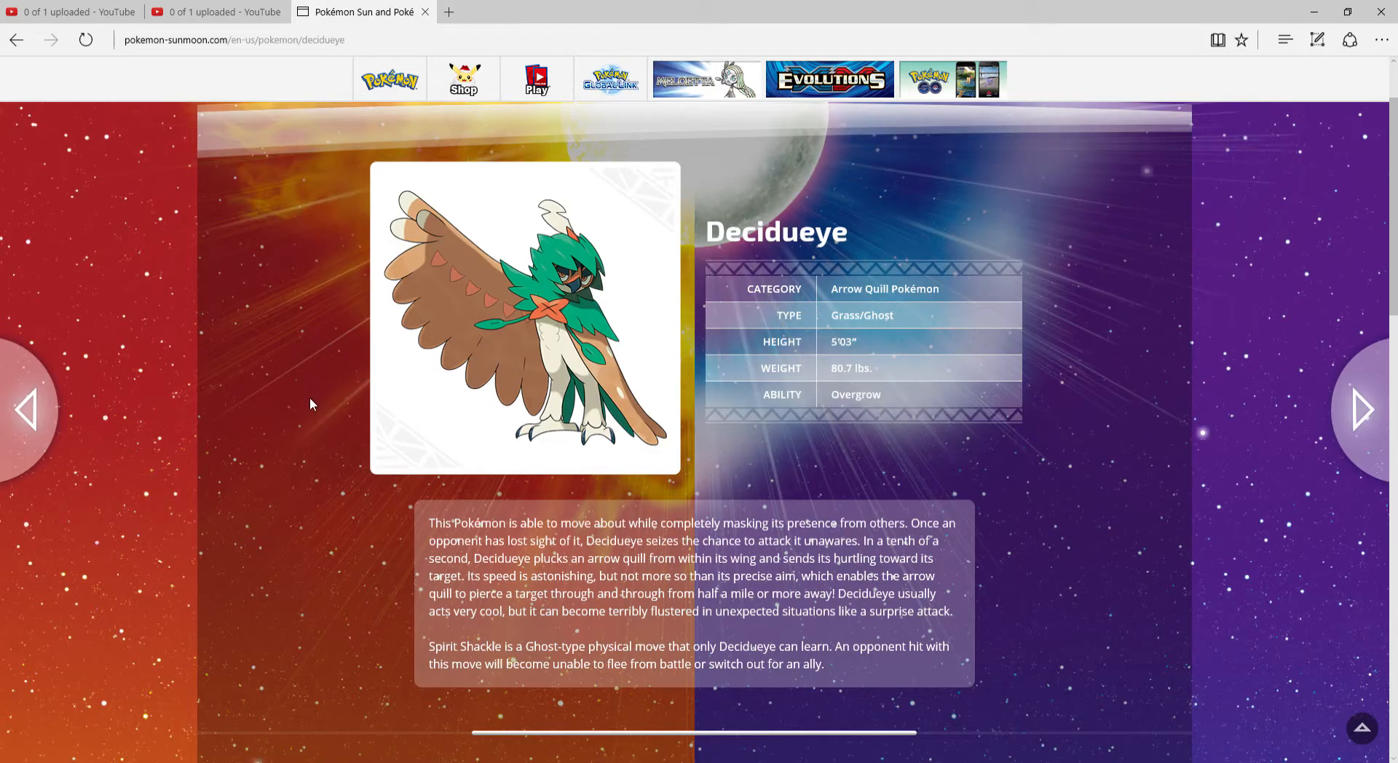
scroll(down, 3)
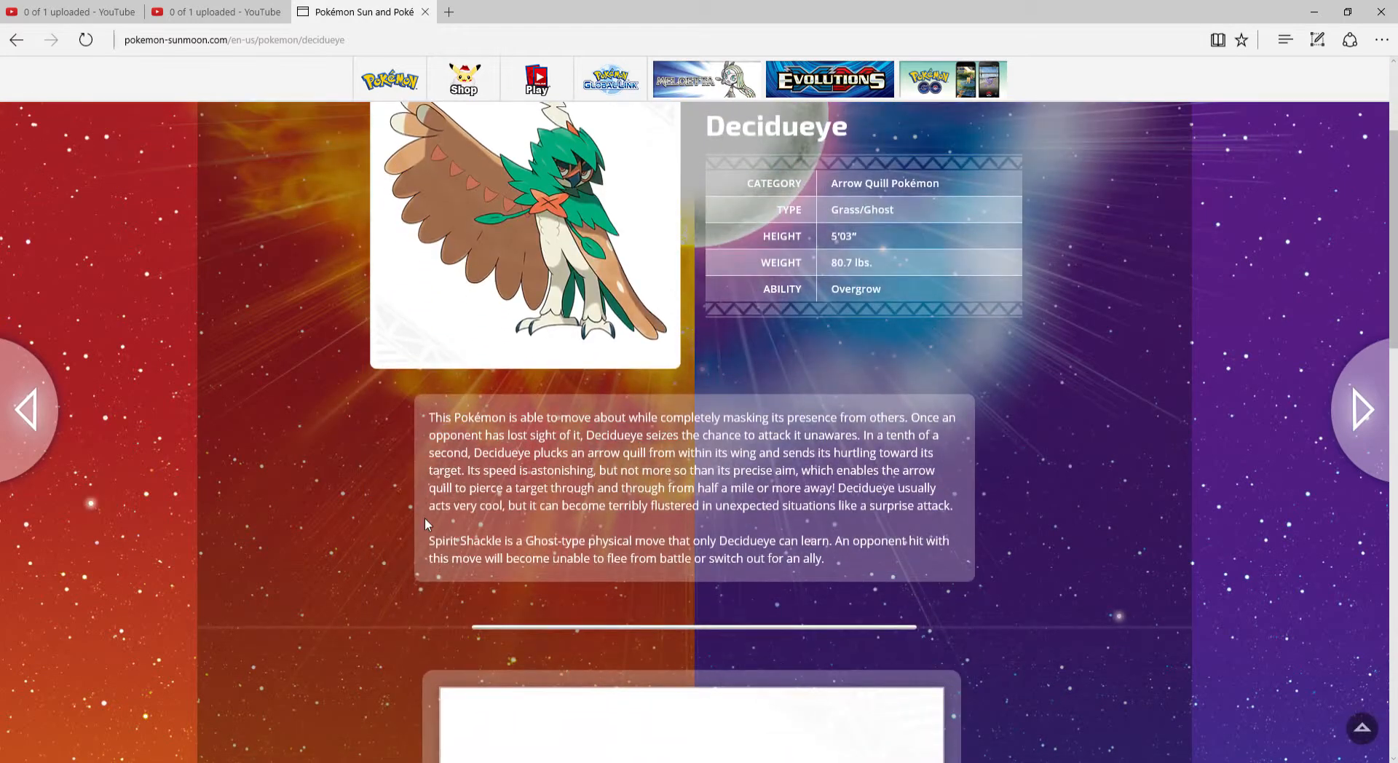
scroll(up, 3)
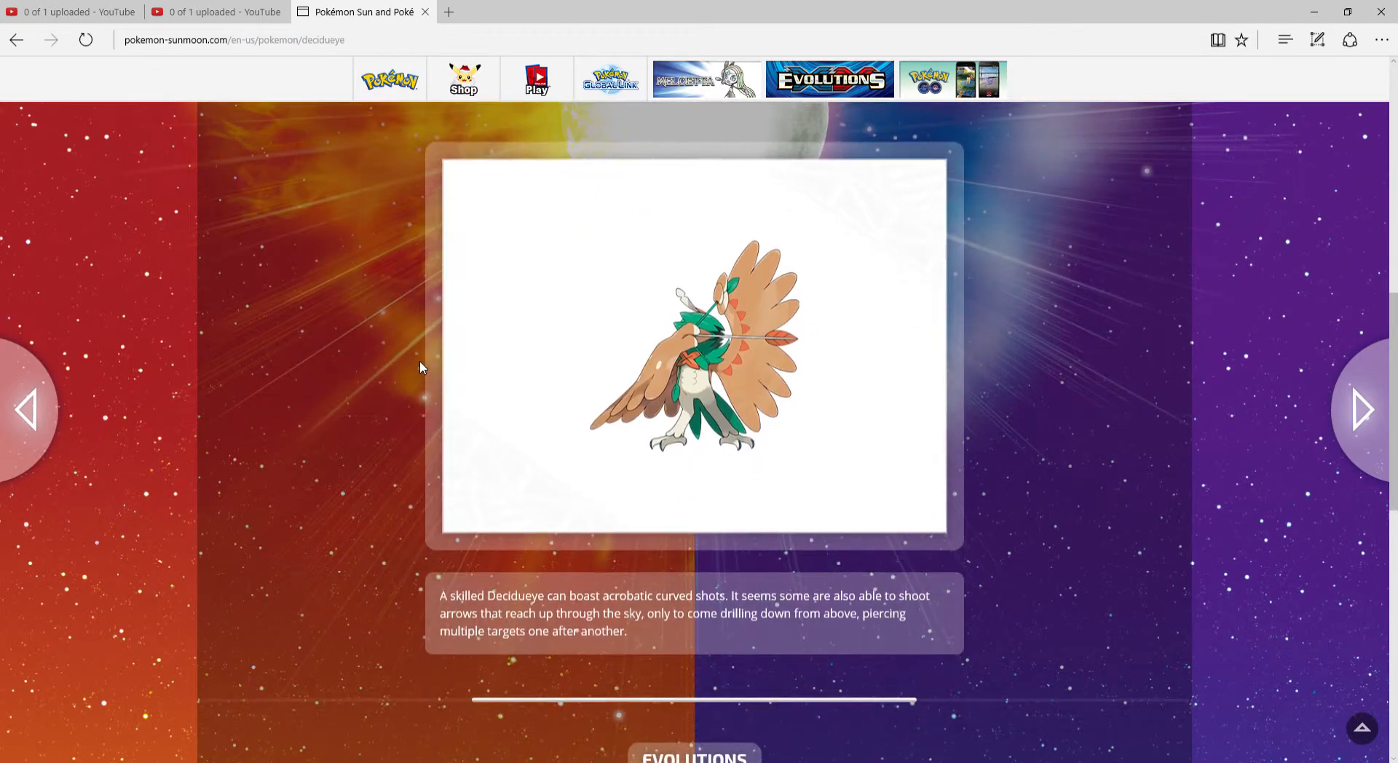
scroll(down, 3)
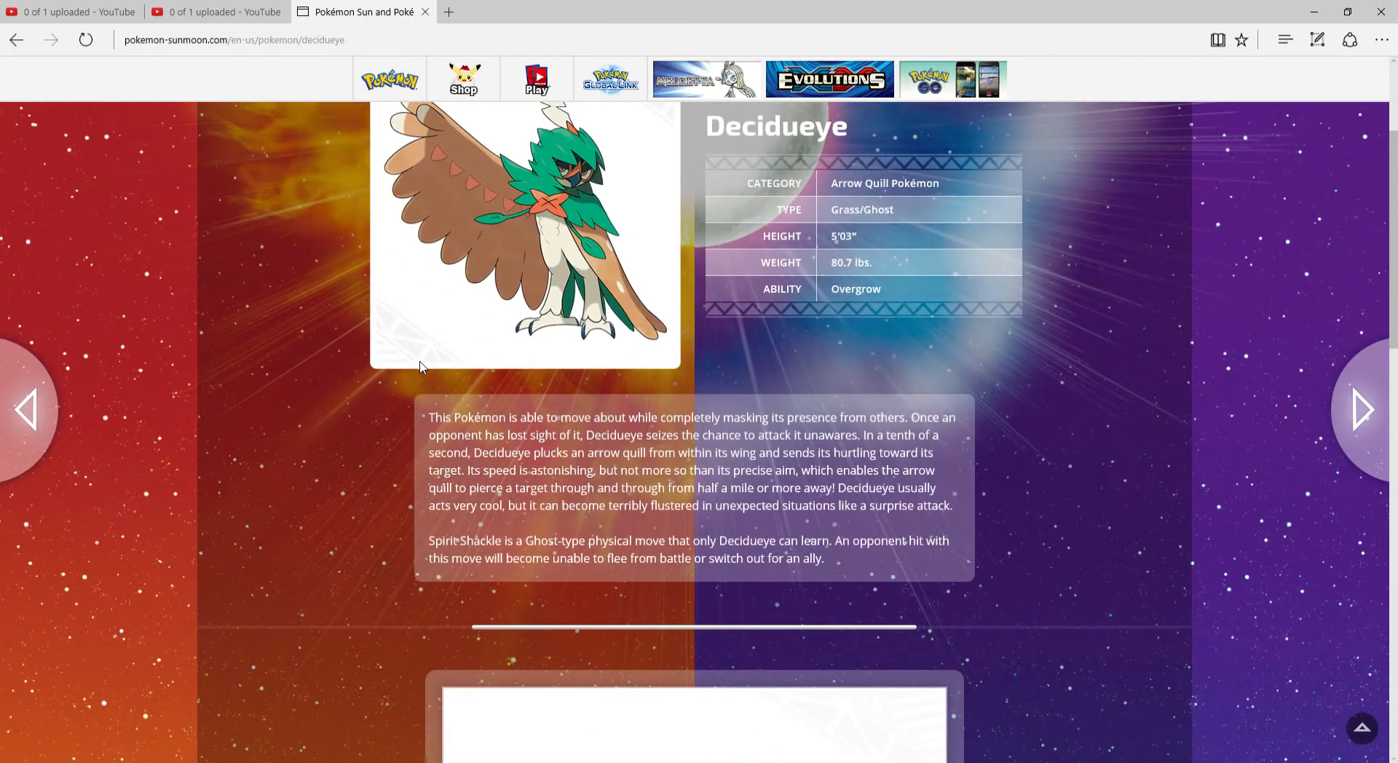
scroll(down, 3)
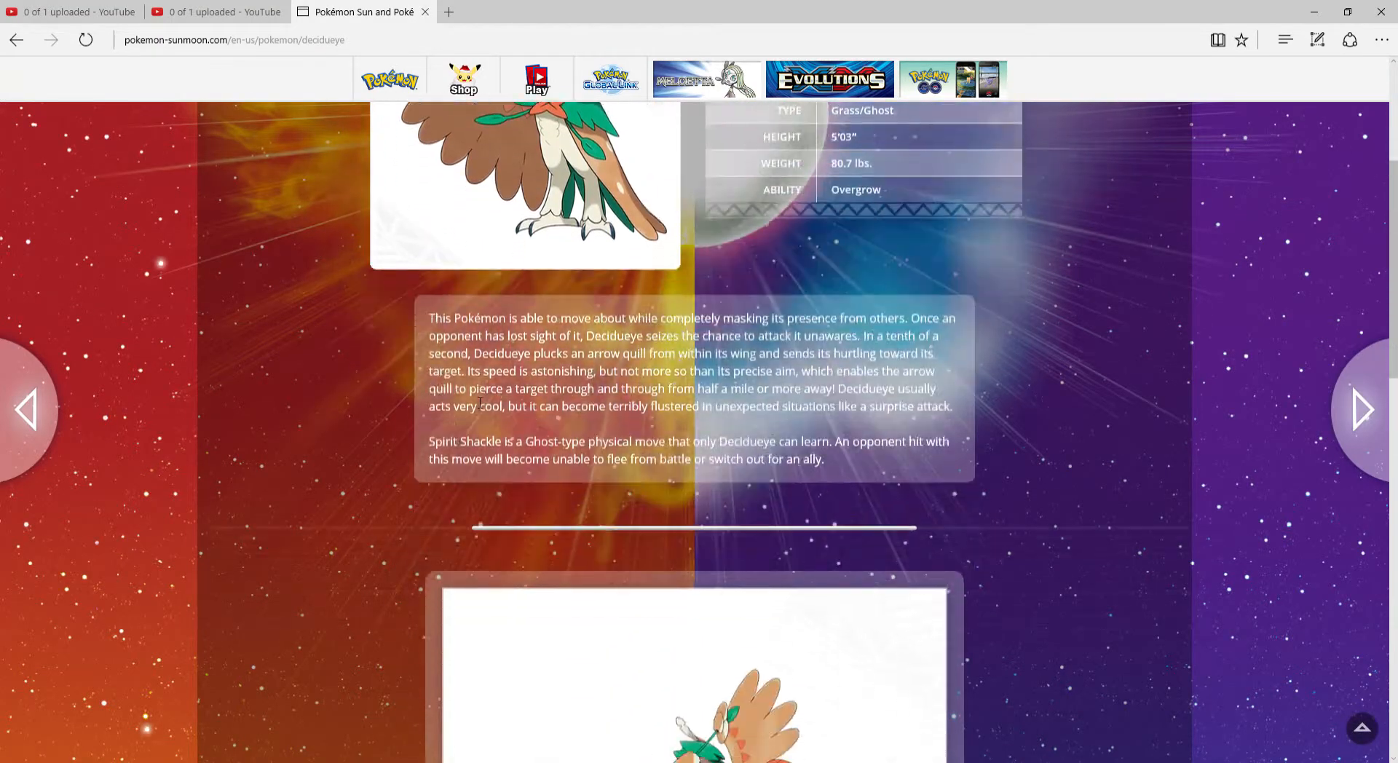
scroll(down, 3)
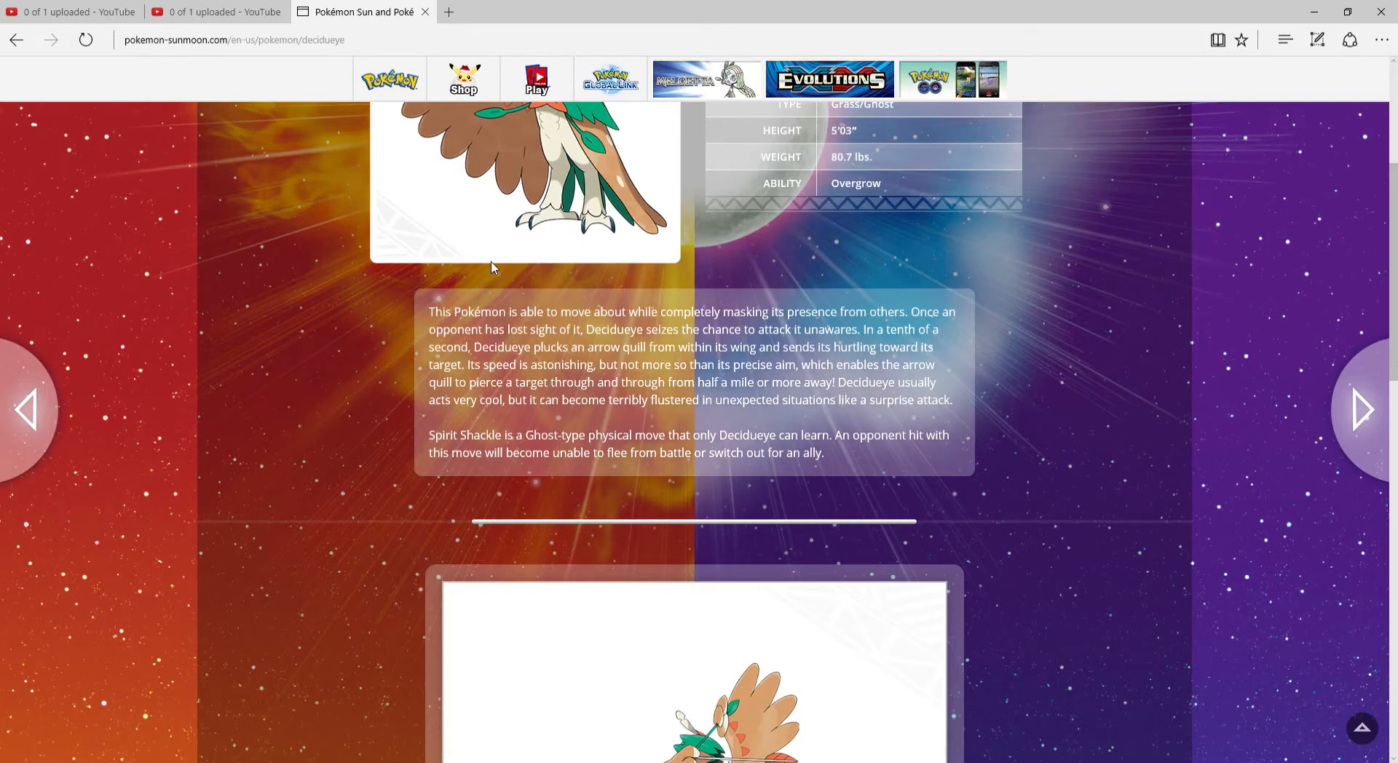
scroll(up, 3)
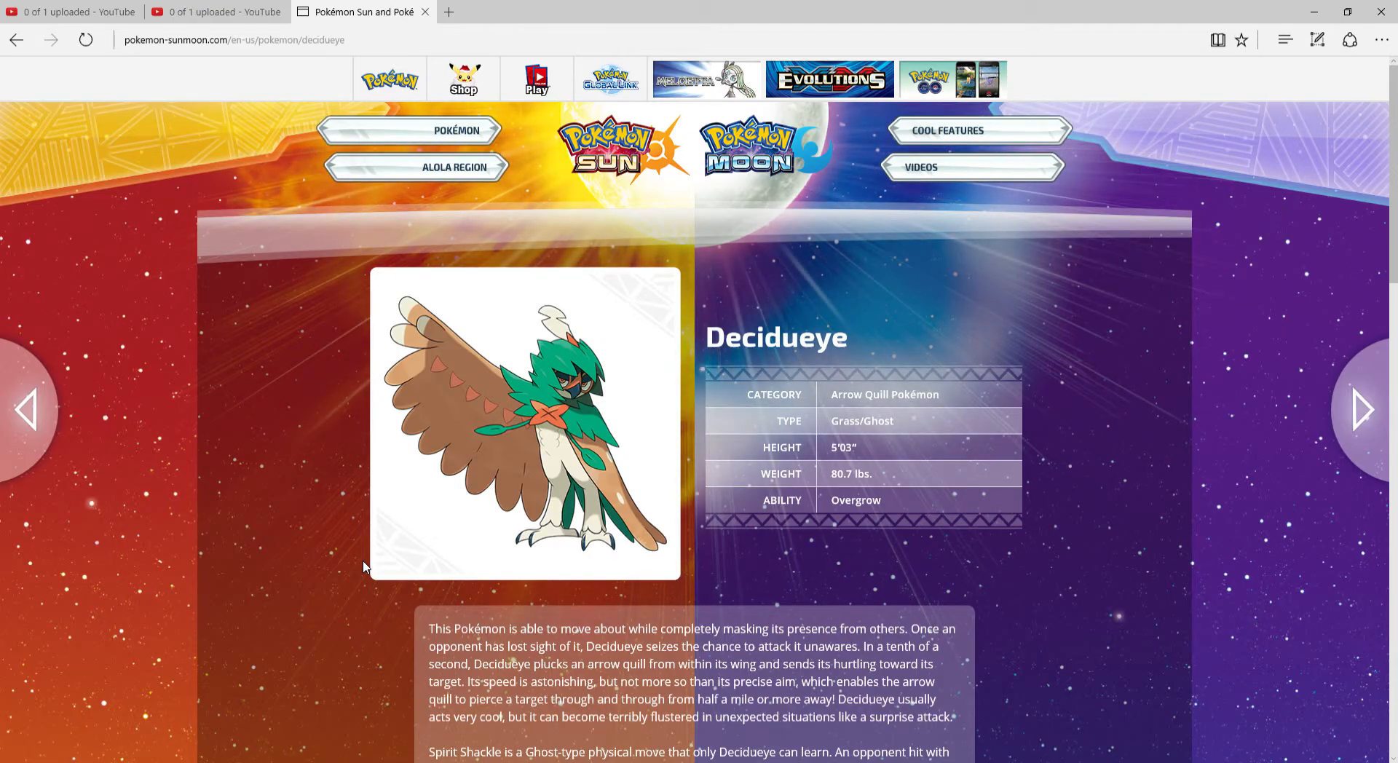
Return to the full list of Pokémon
click(456, 130)
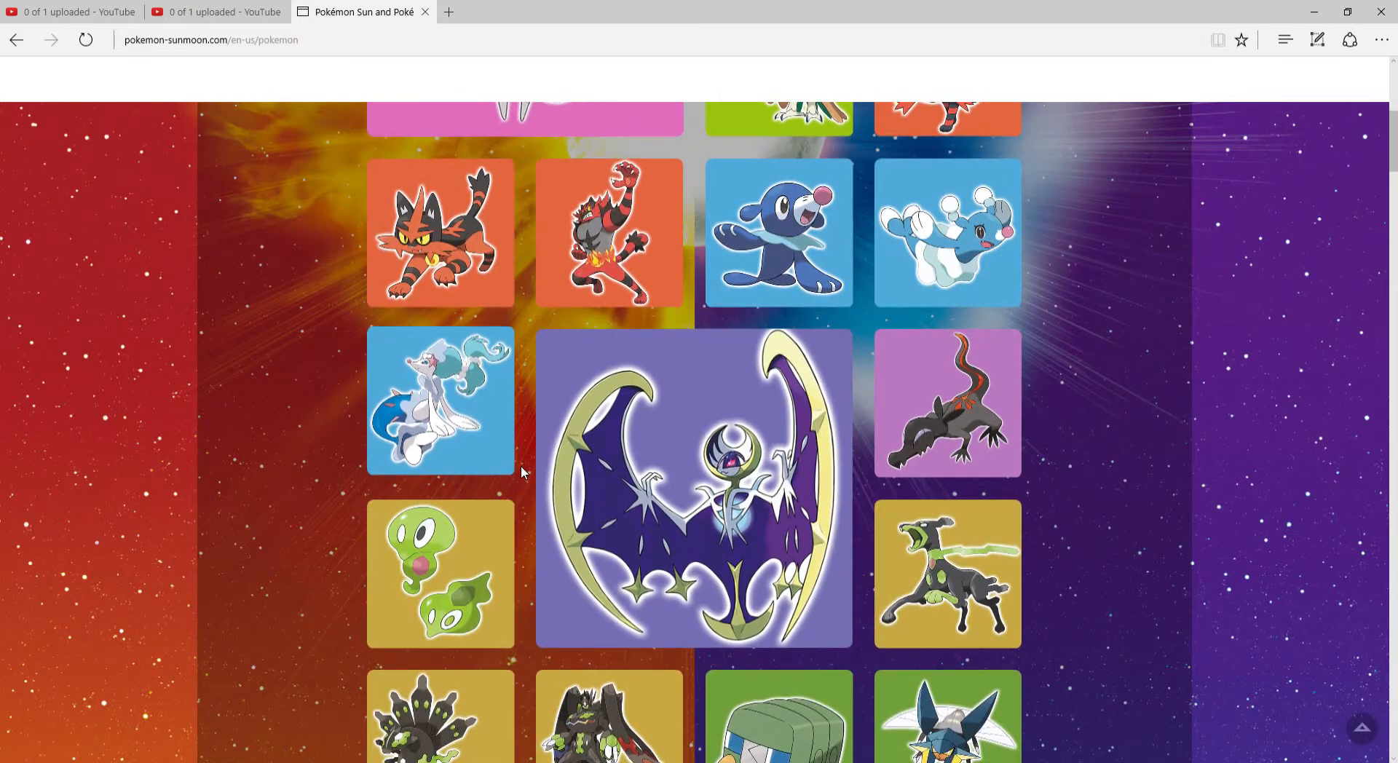
scroll(up, 3)
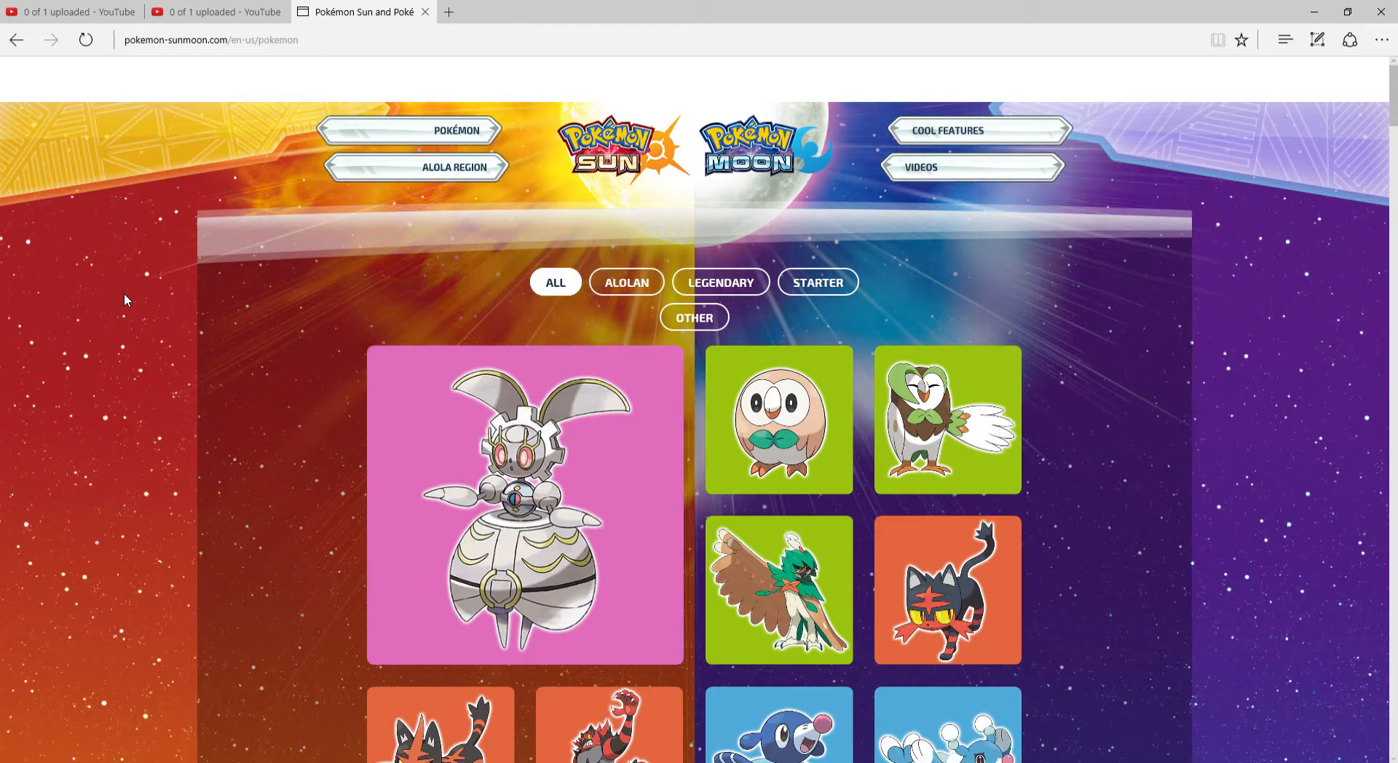
scroll(down, 3)
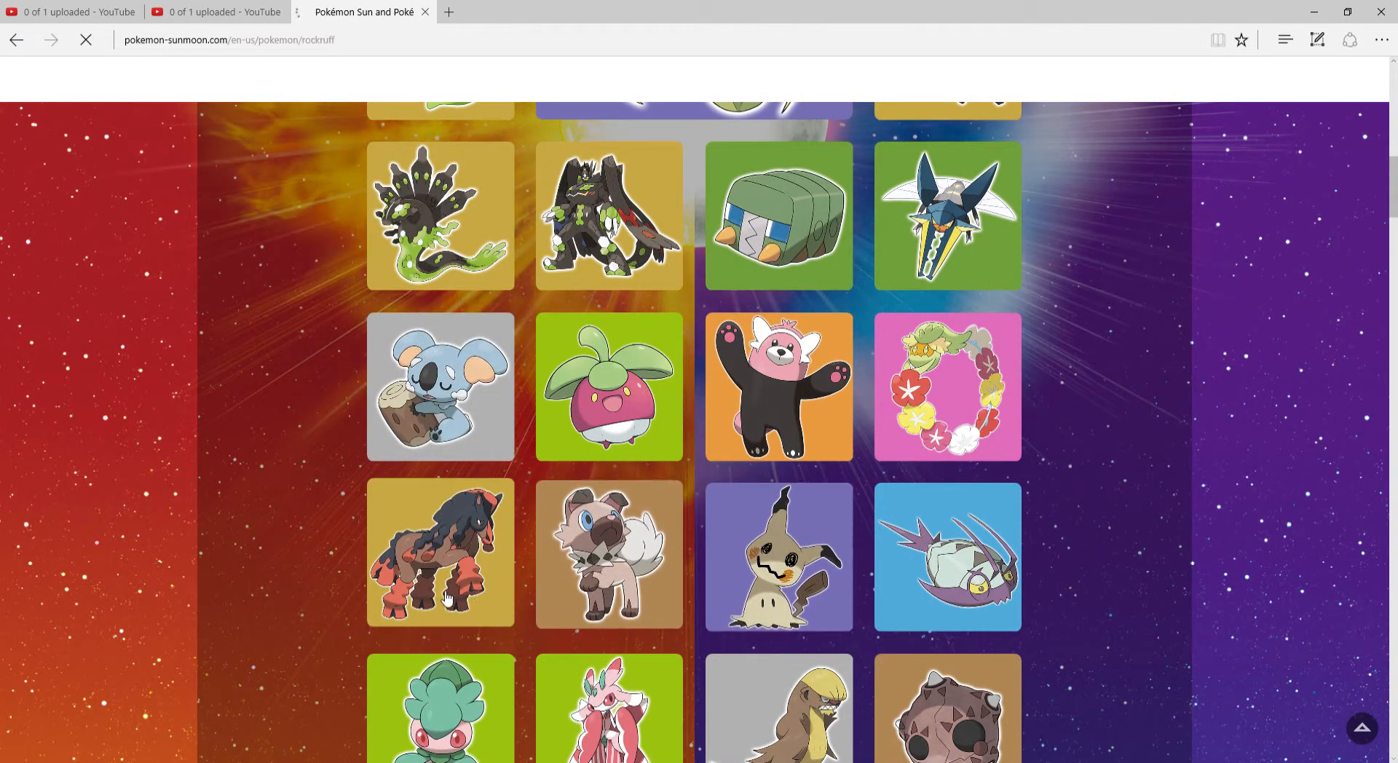
click(609, 553)
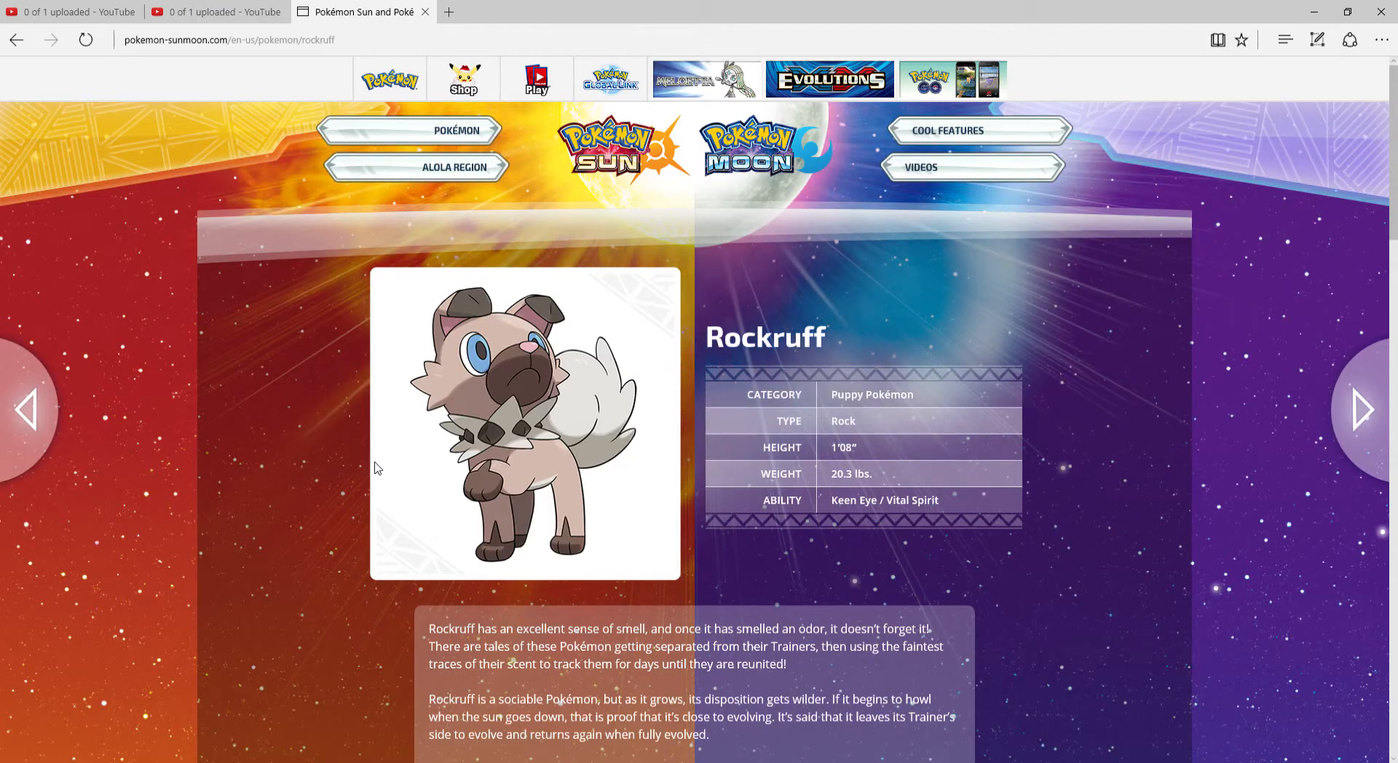
scroll(down, 3)
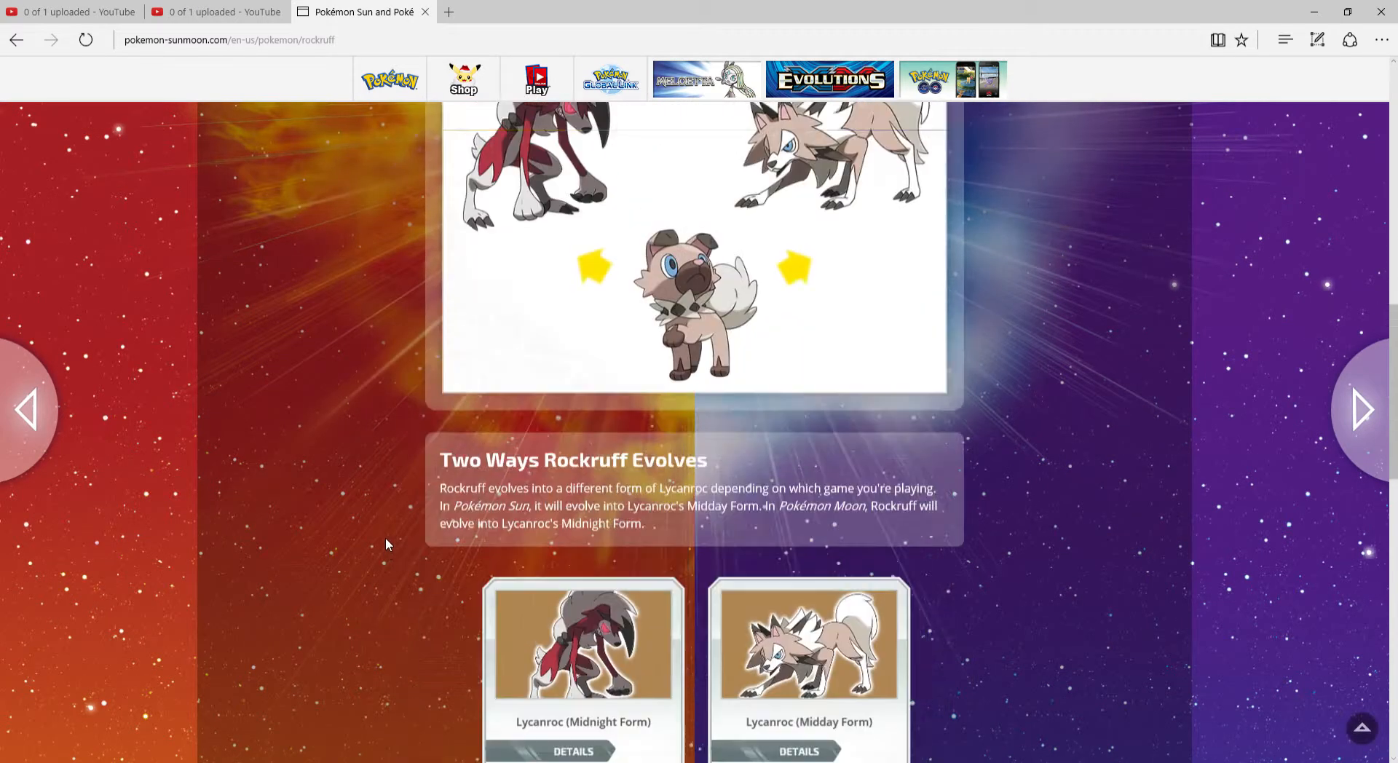
scroll(down, 3)
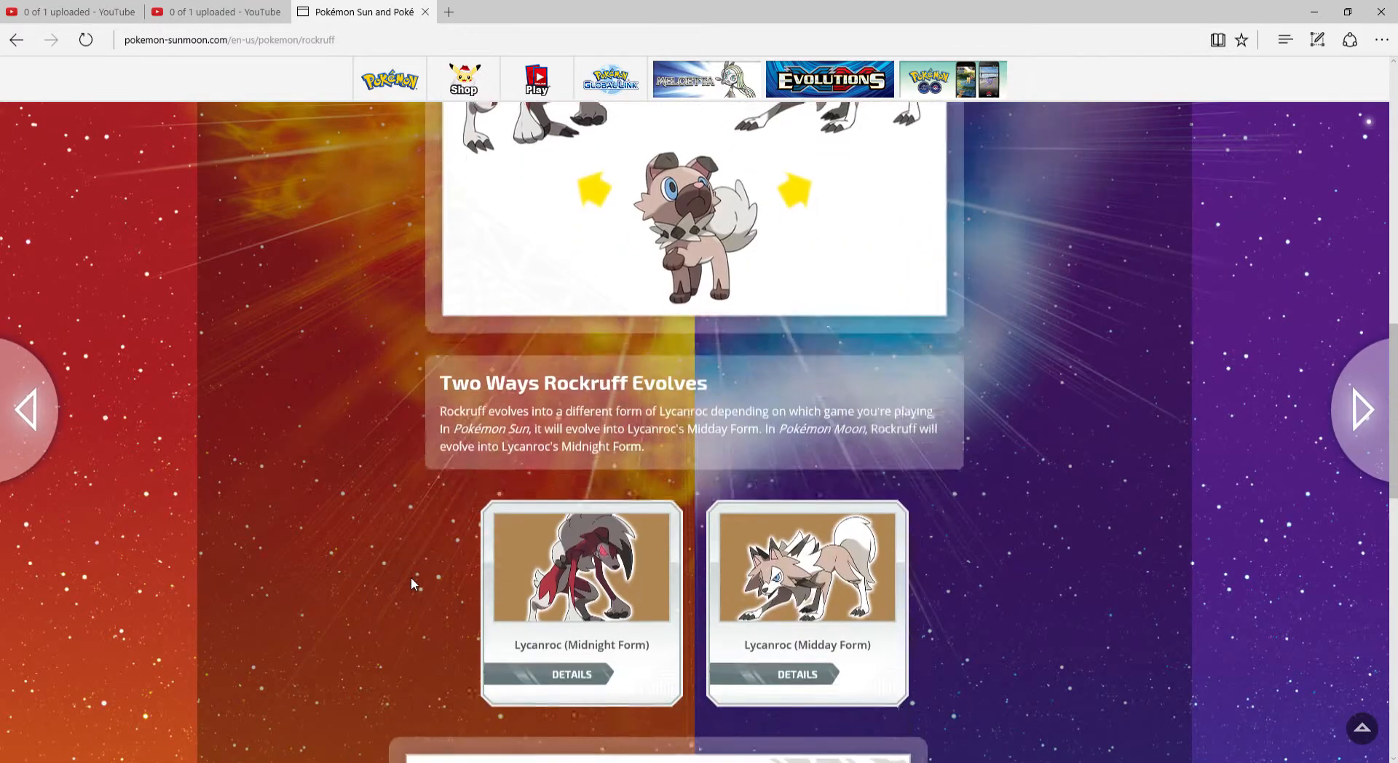
scroll(down, 3)
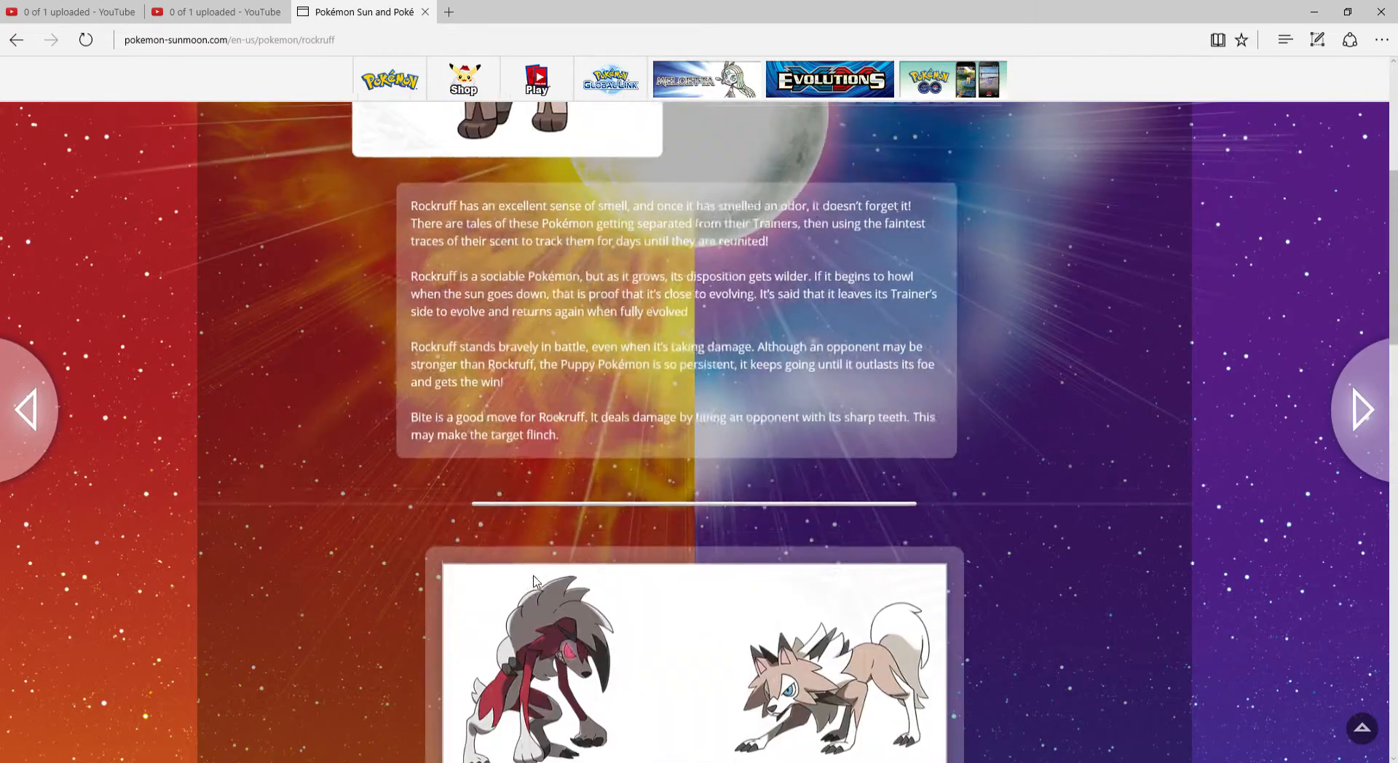
scroll(up, 3)
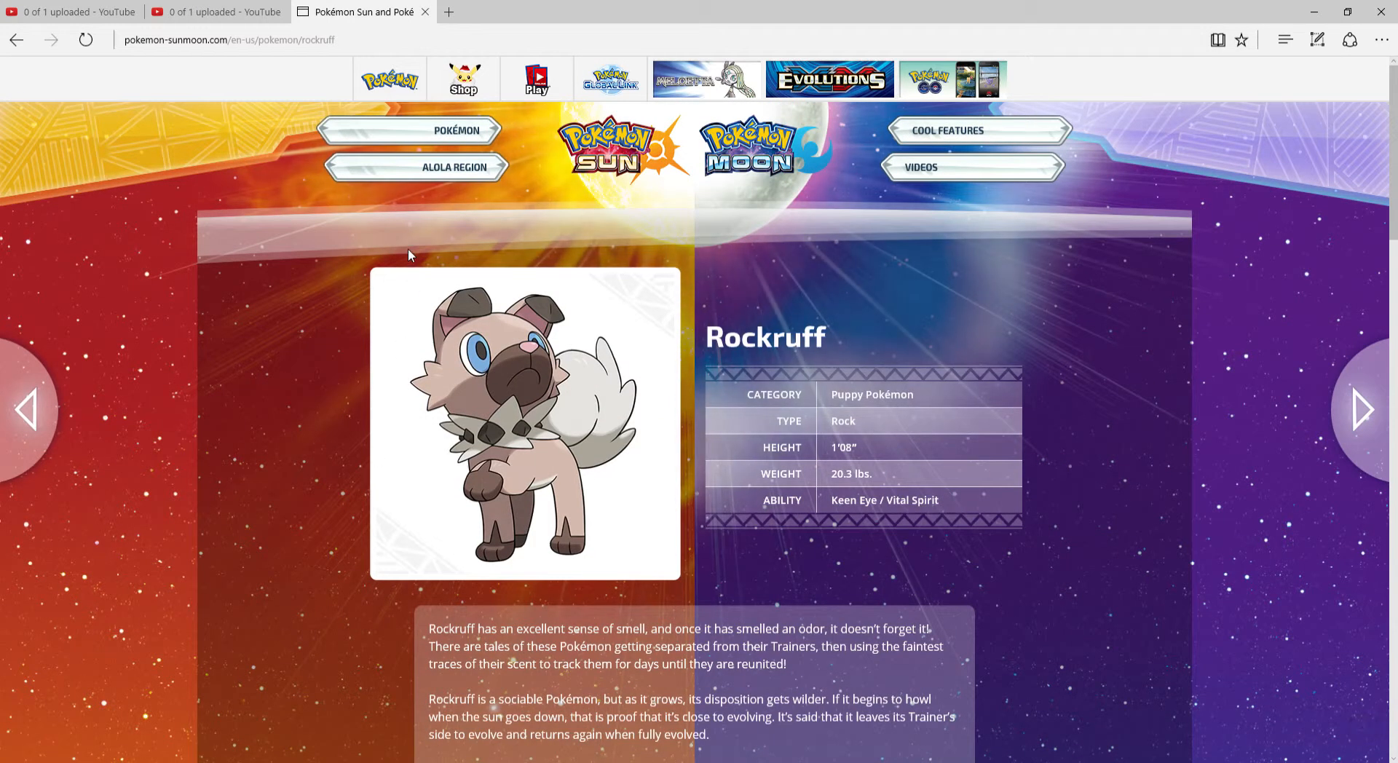
Return to the Pokémon gallery and browse down into the Alolan forms
click(16, 40)
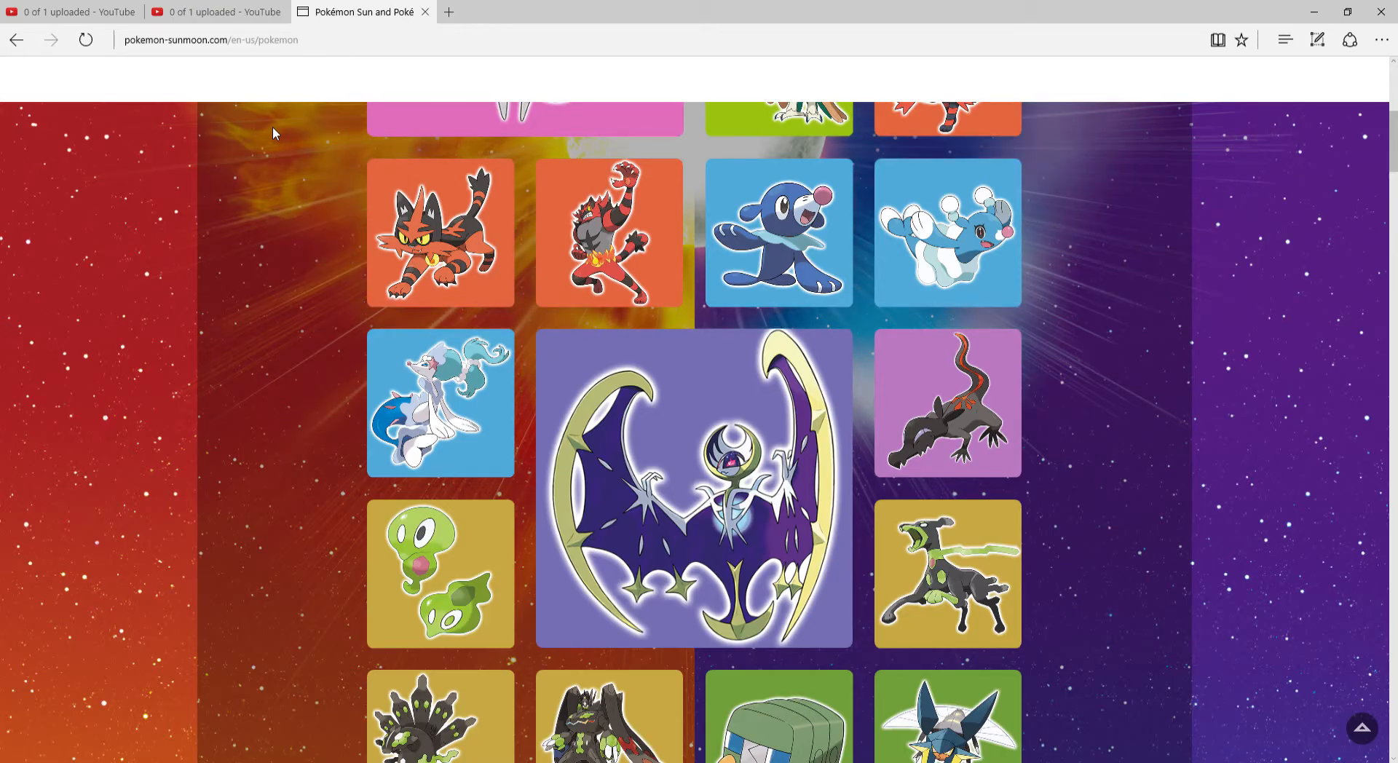
scroll(down, 3)
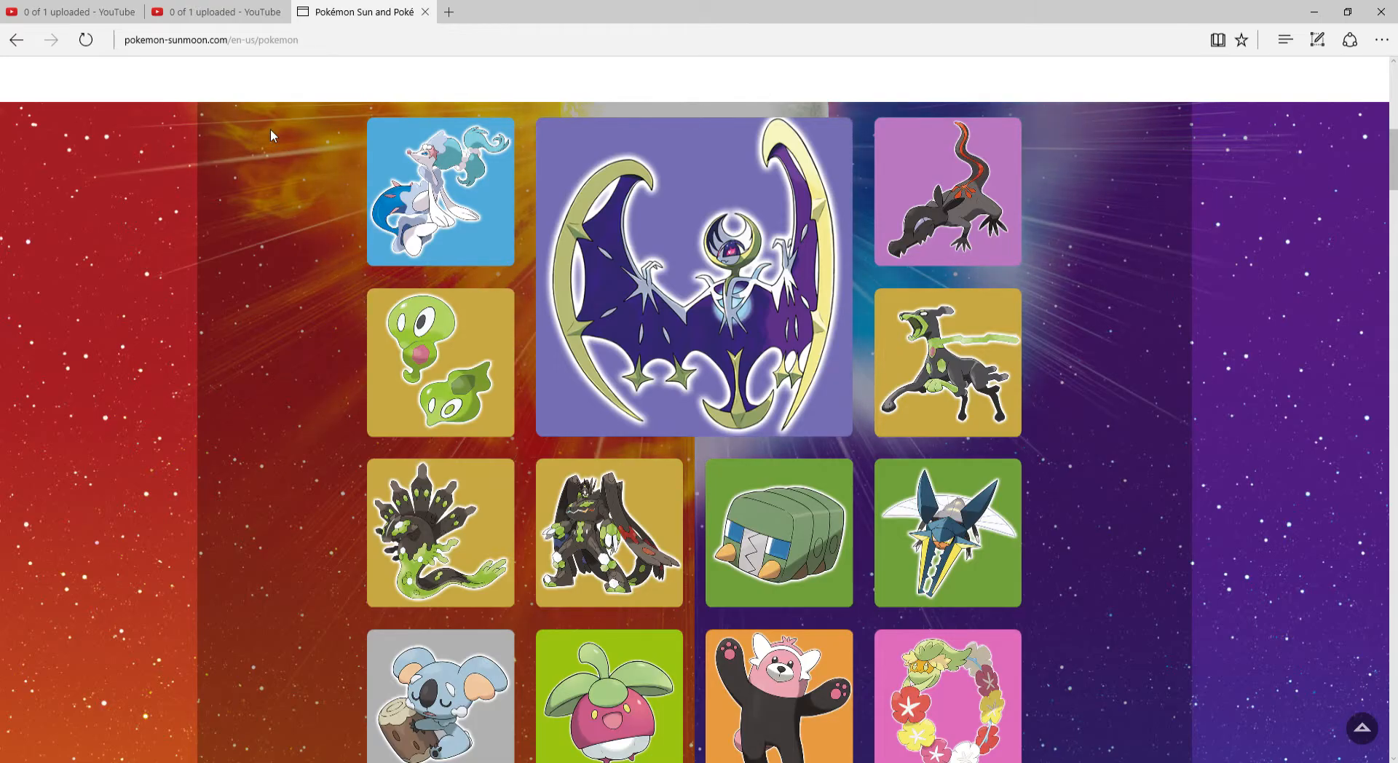
scroll(up, 3)
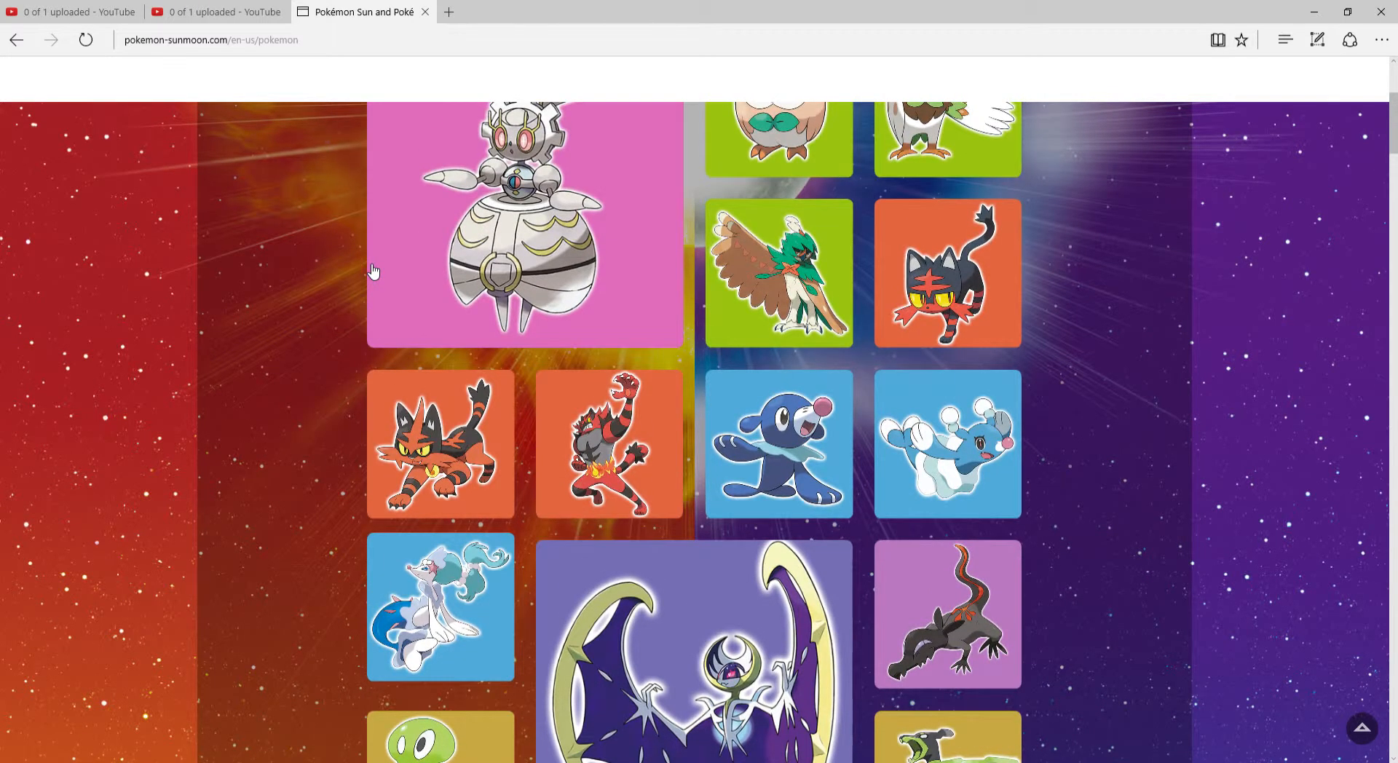
scroll(up, 3)
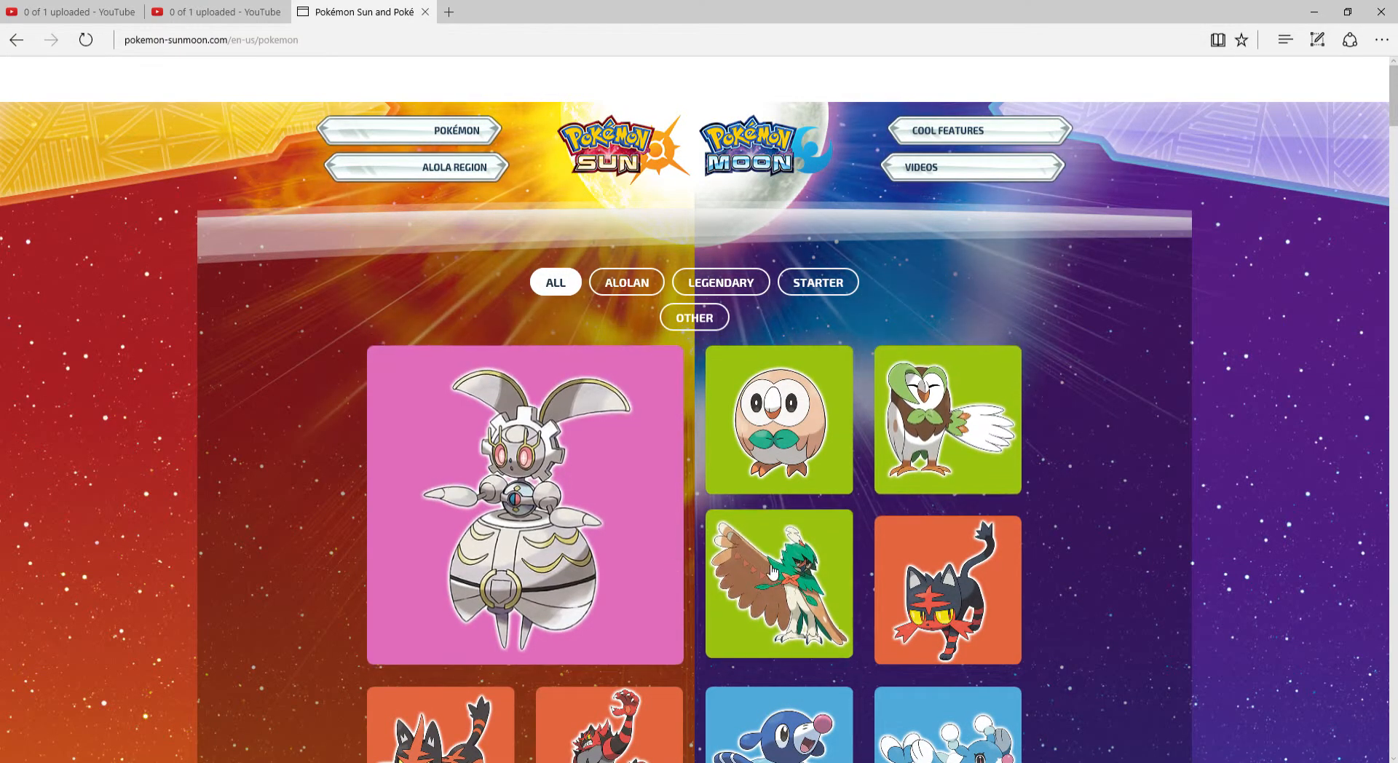
scroll(down, 3)
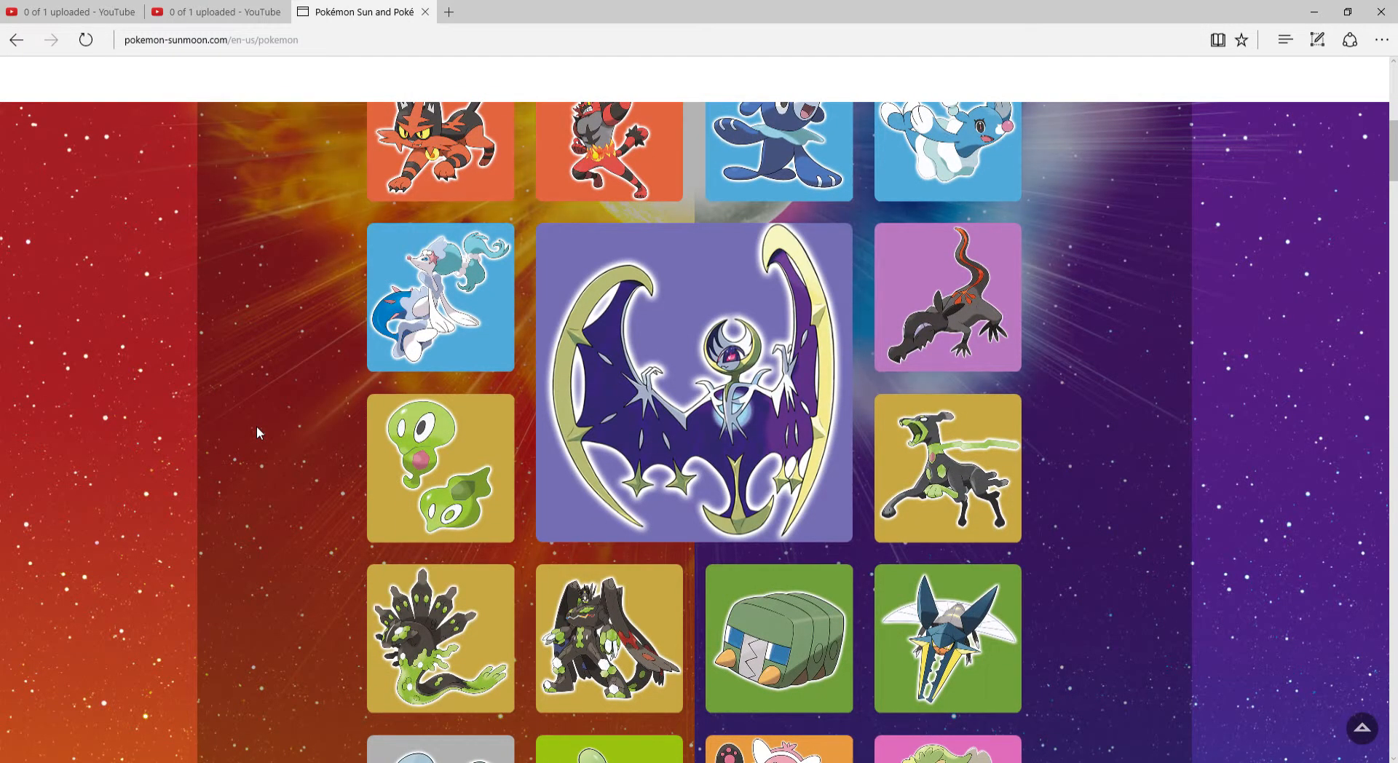
scroll(up, 3)
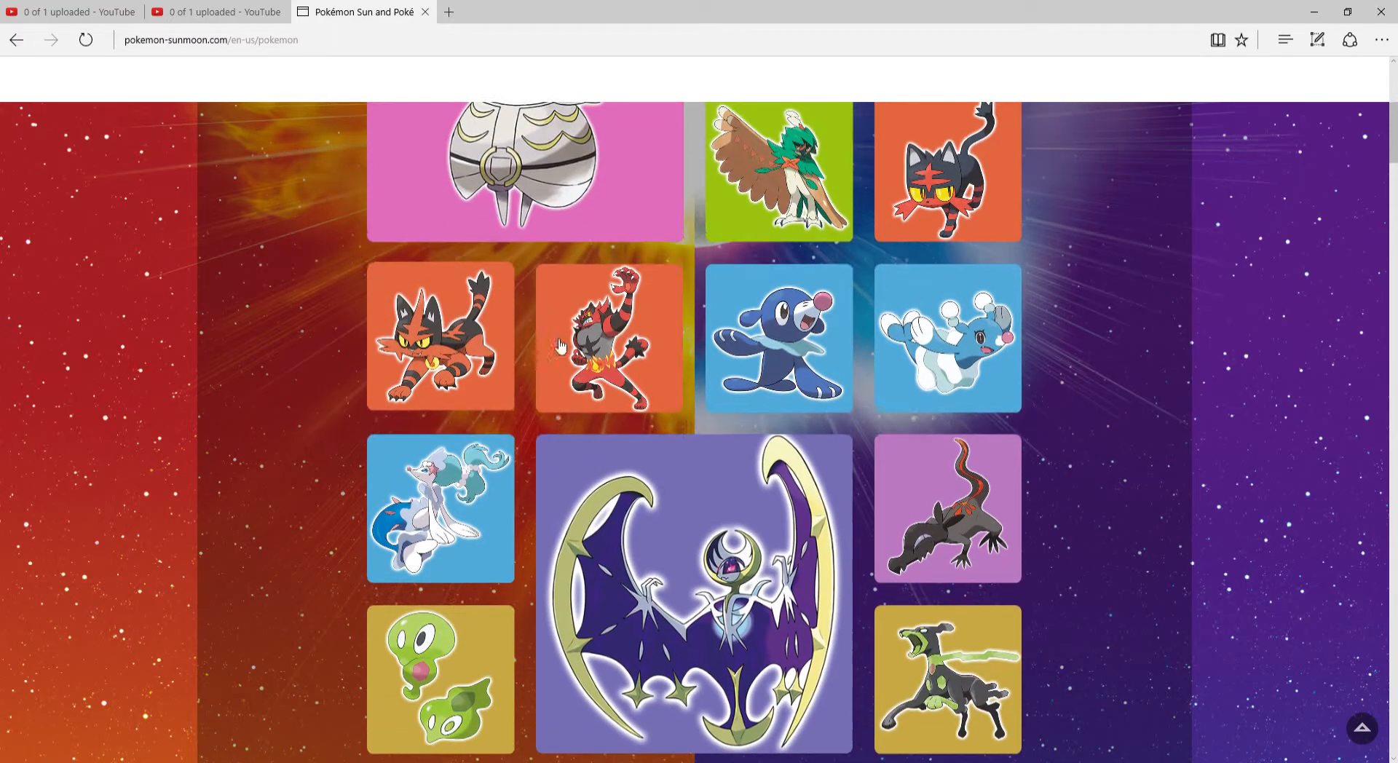
scroll(down, 3)
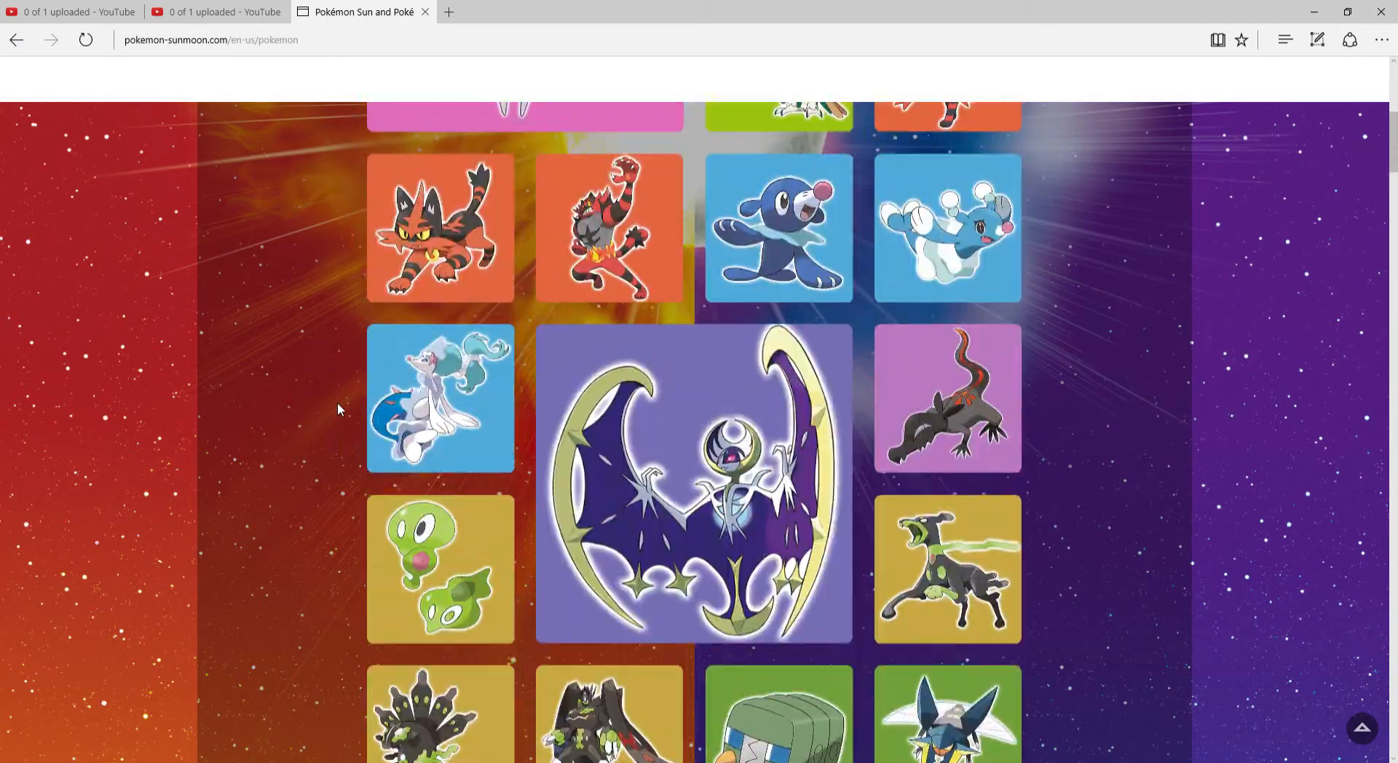
scroll(down, 3)
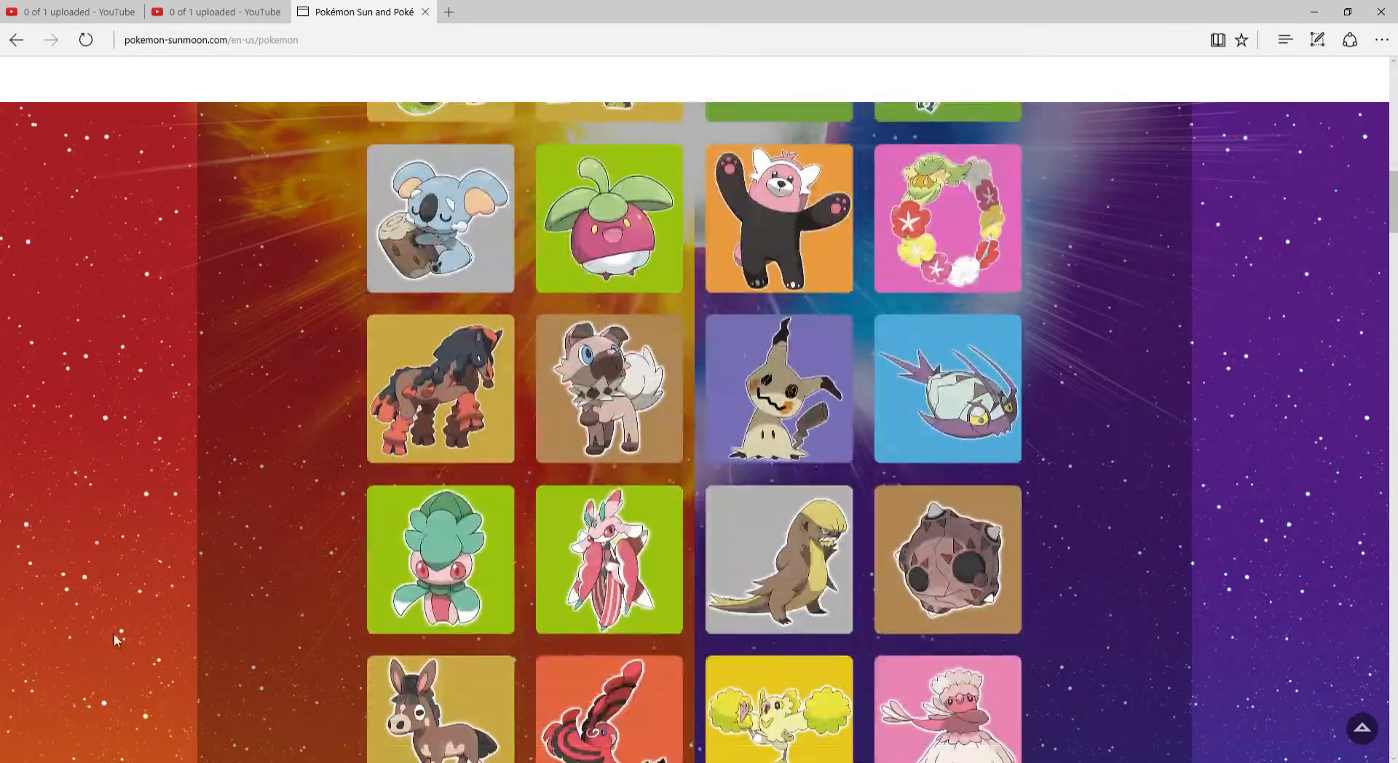
scroll(down, 3)
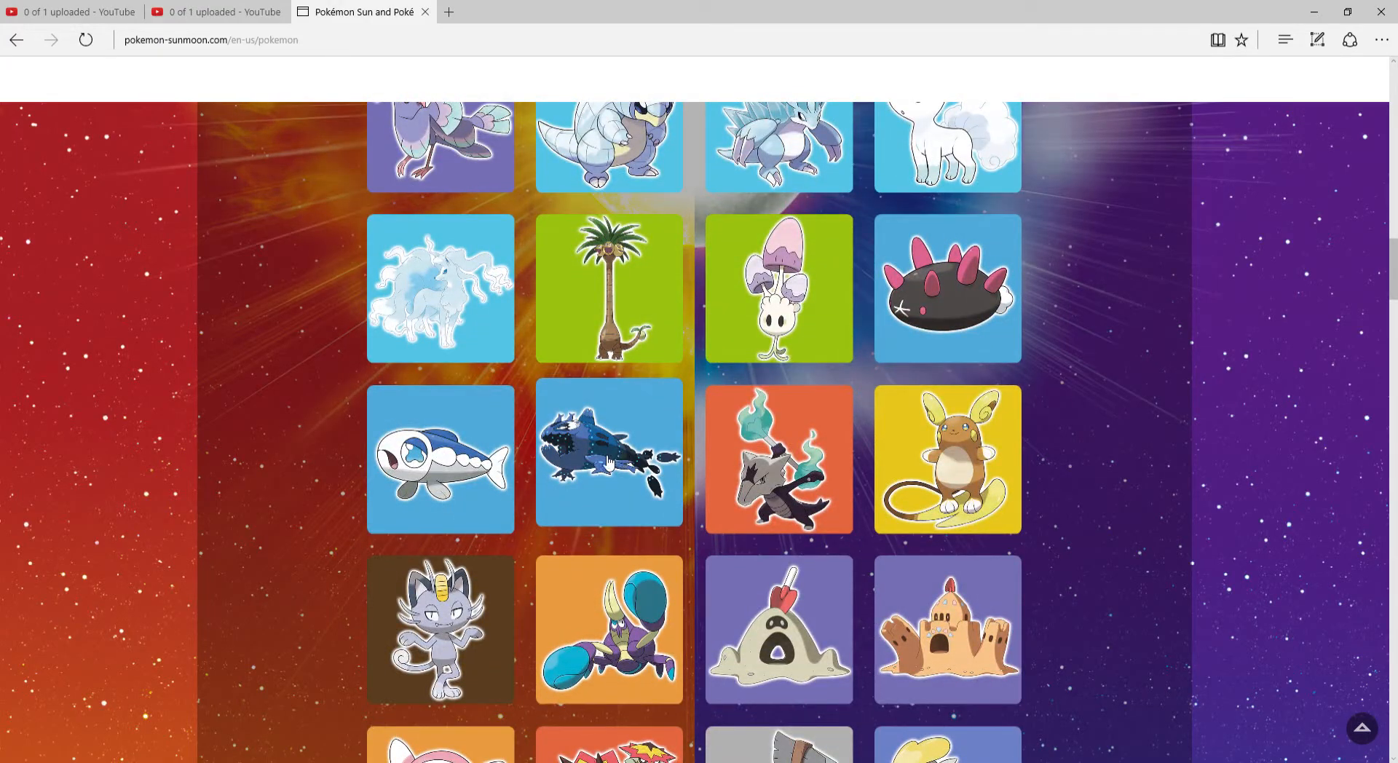
click(609, 455)
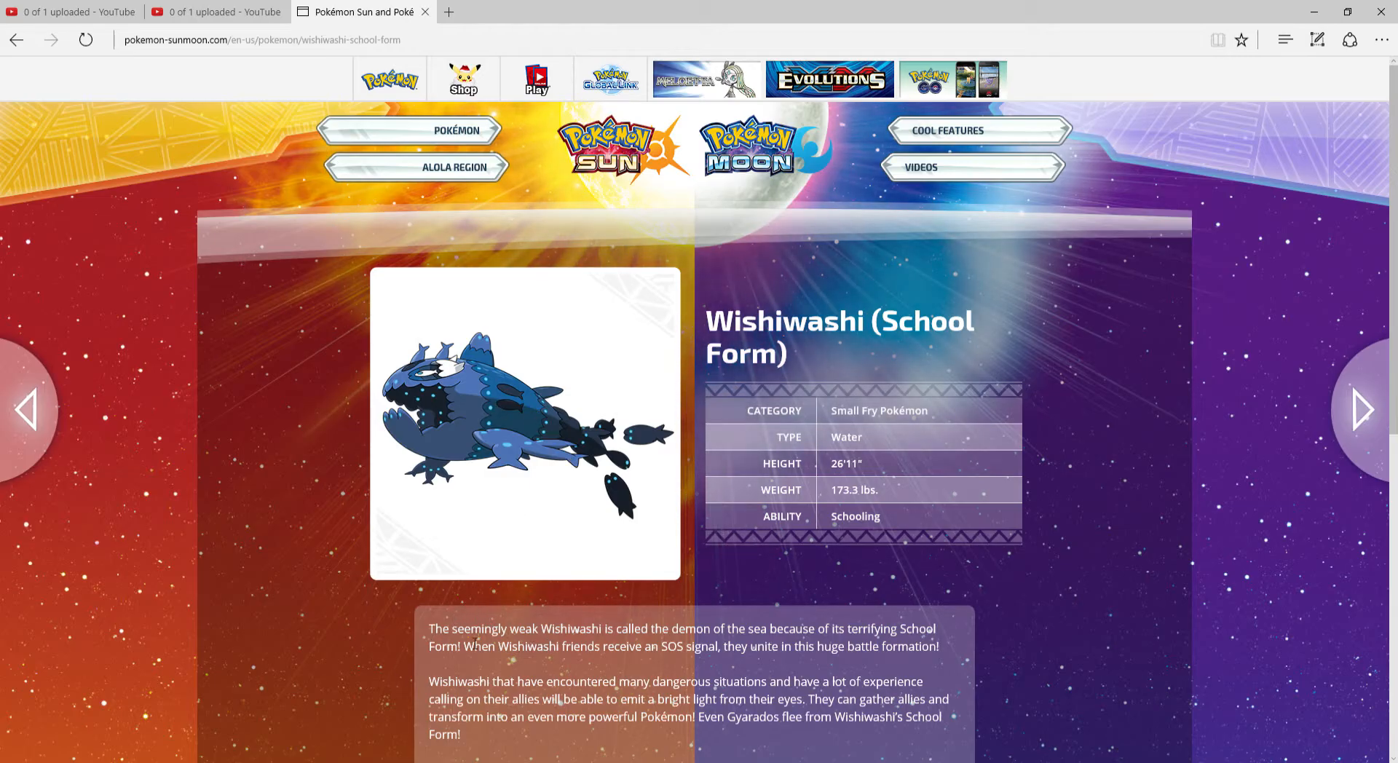
scroll(down, 3)
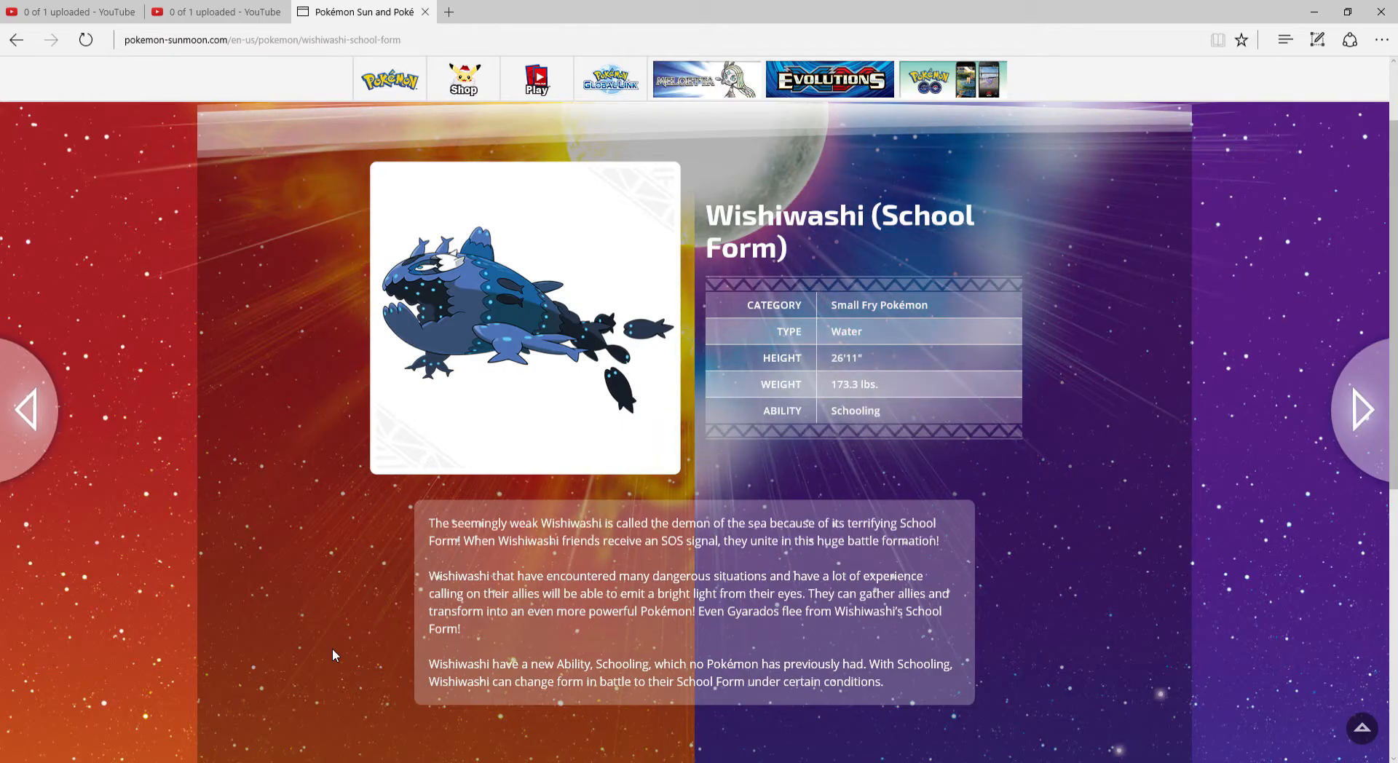
mouse_move(277, 524)
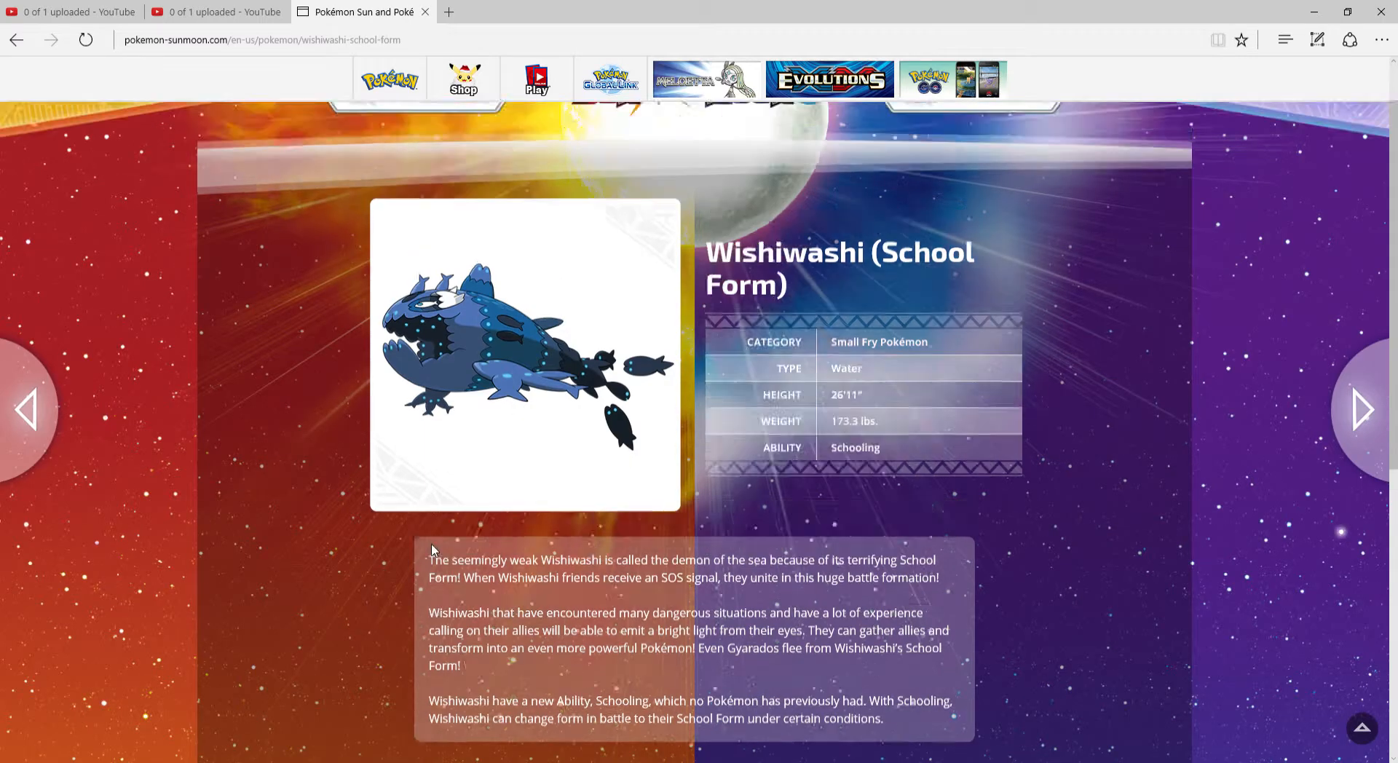
scroll(up, 3)
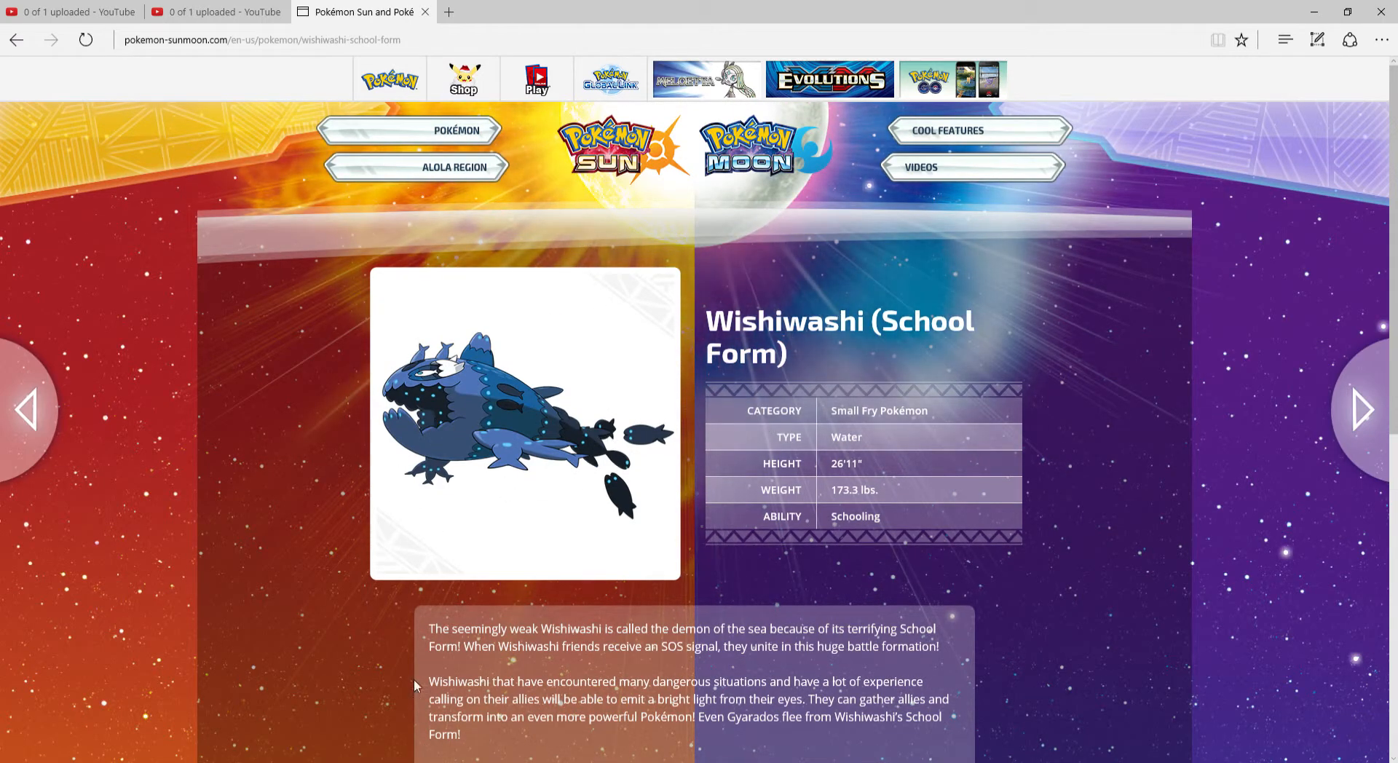
mouse_move(649, 332)
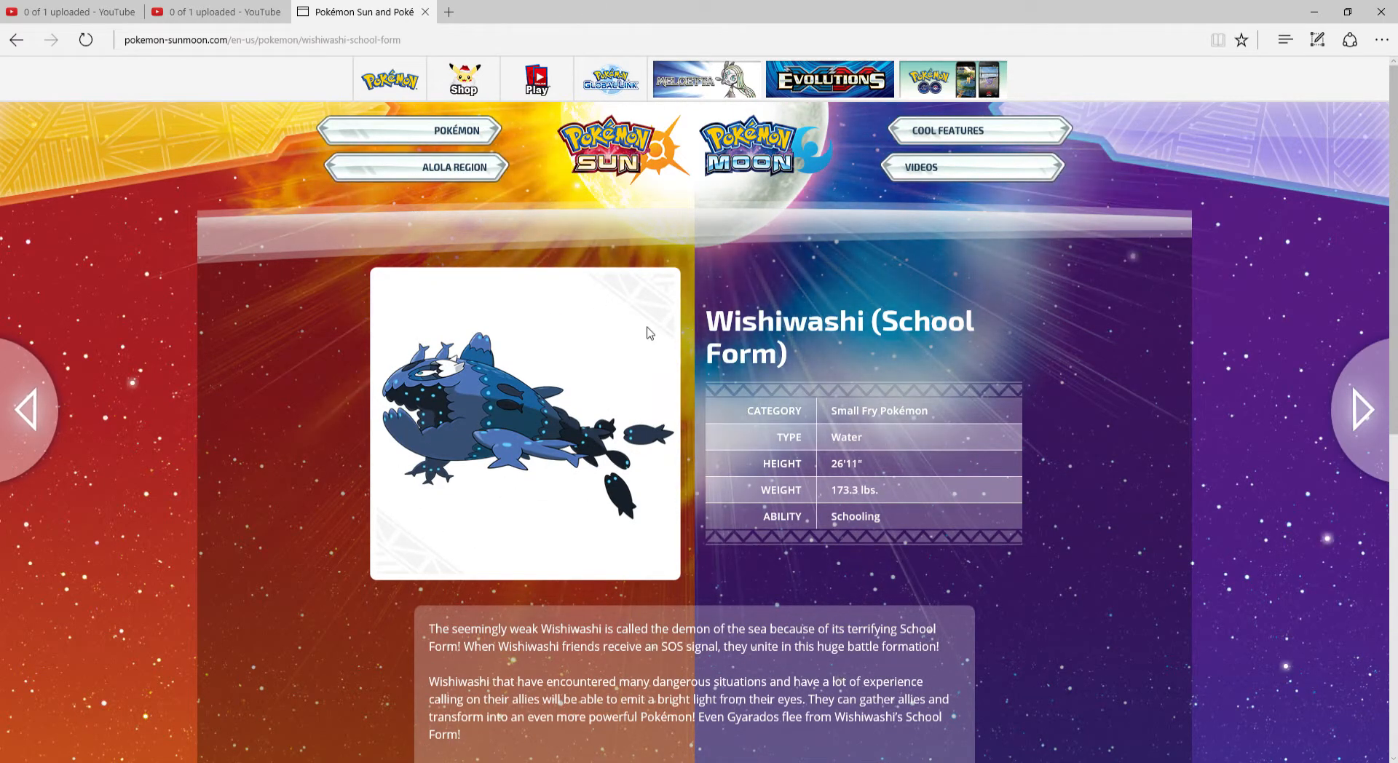
scroll(down, 3)
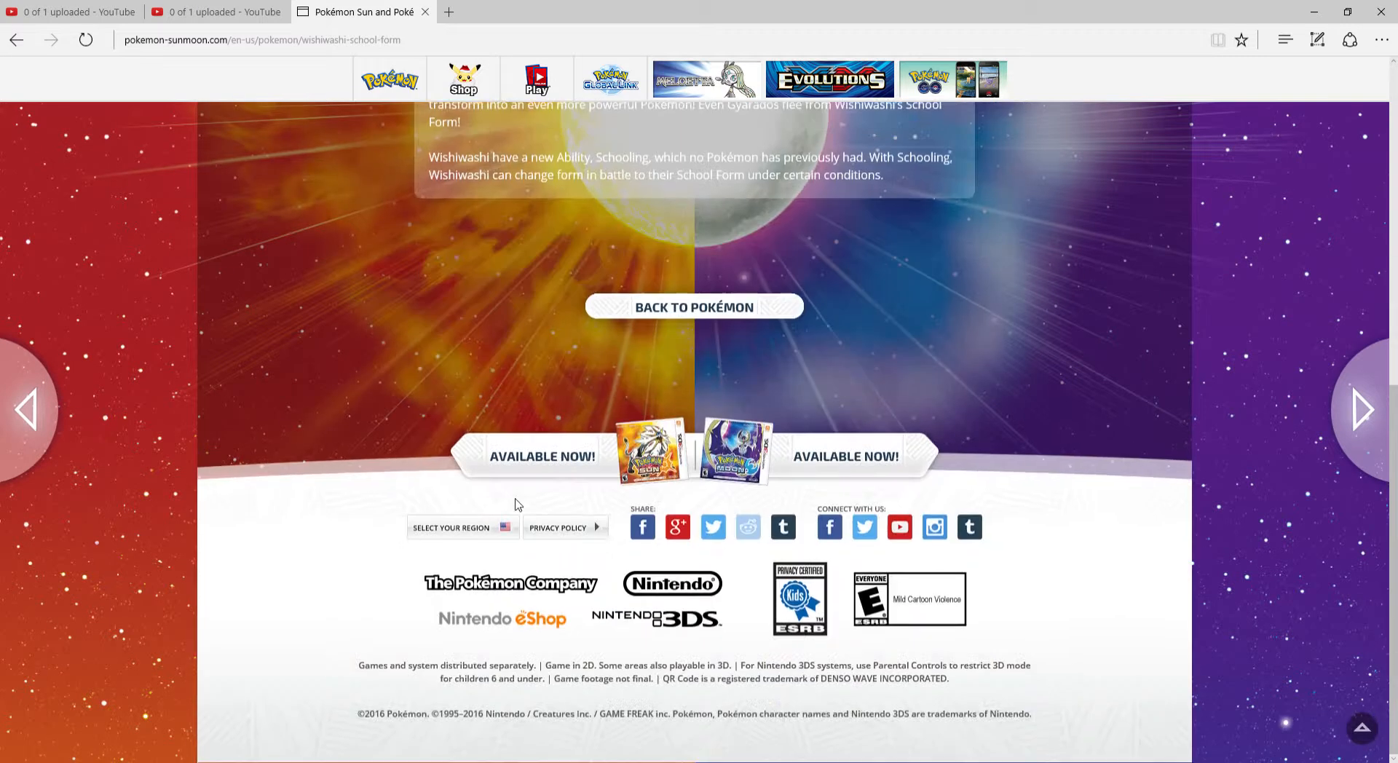
scroll(up, 3)
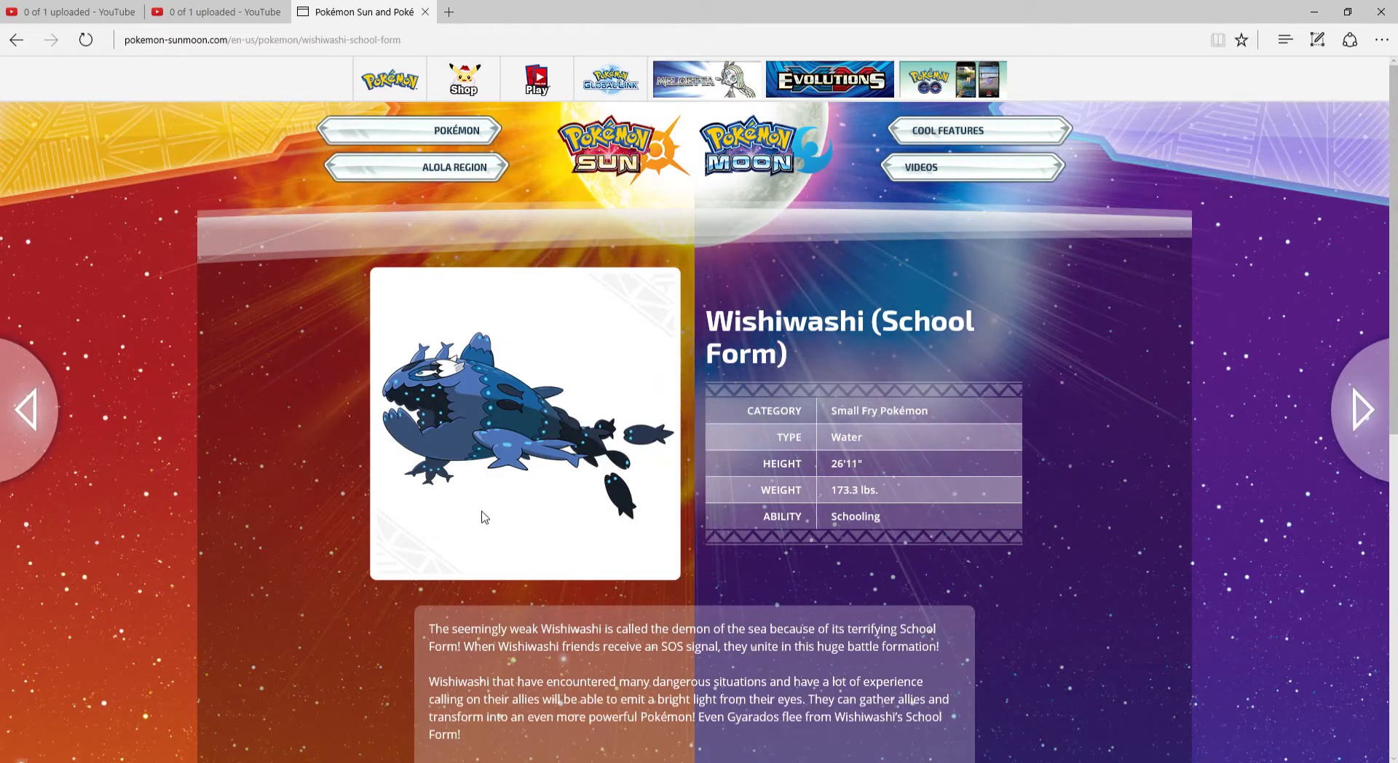
mouse_move(457, 562)
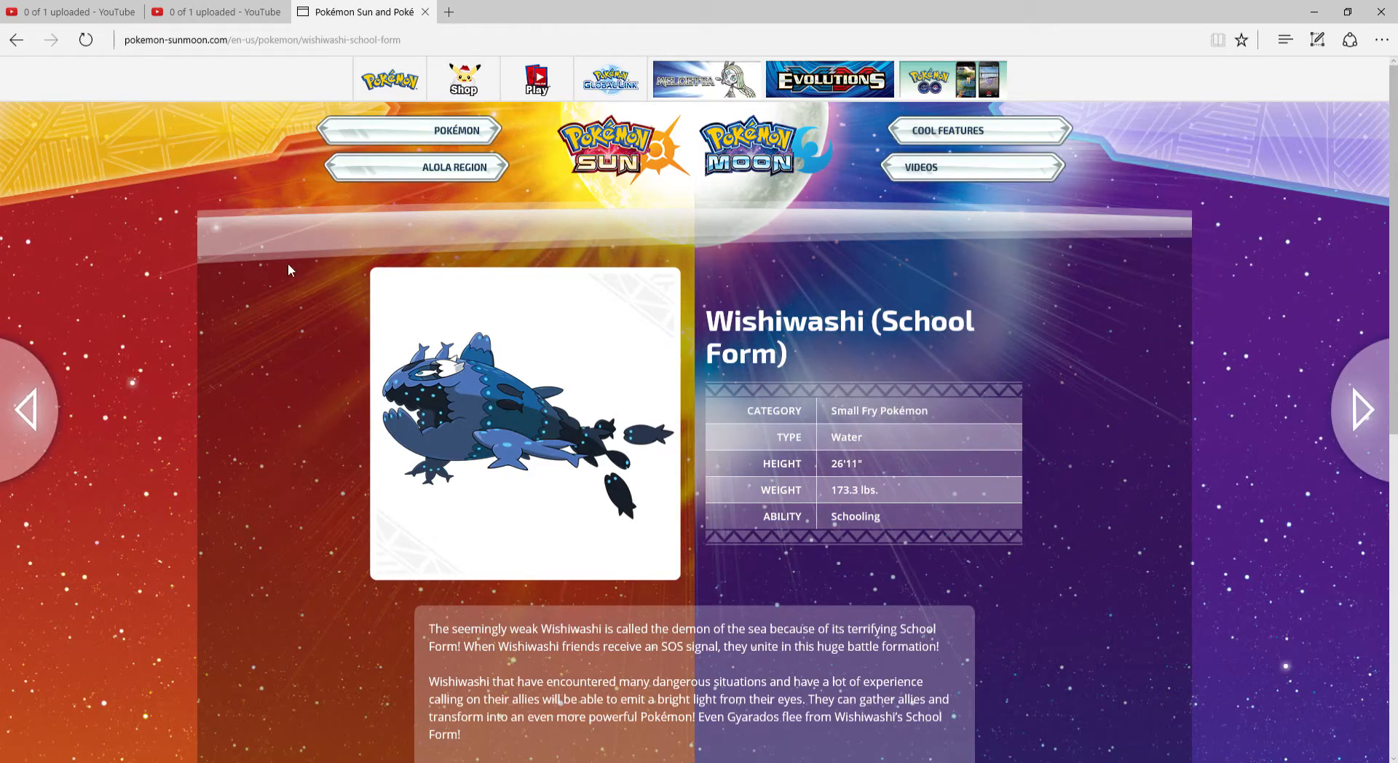
click(410, 130)
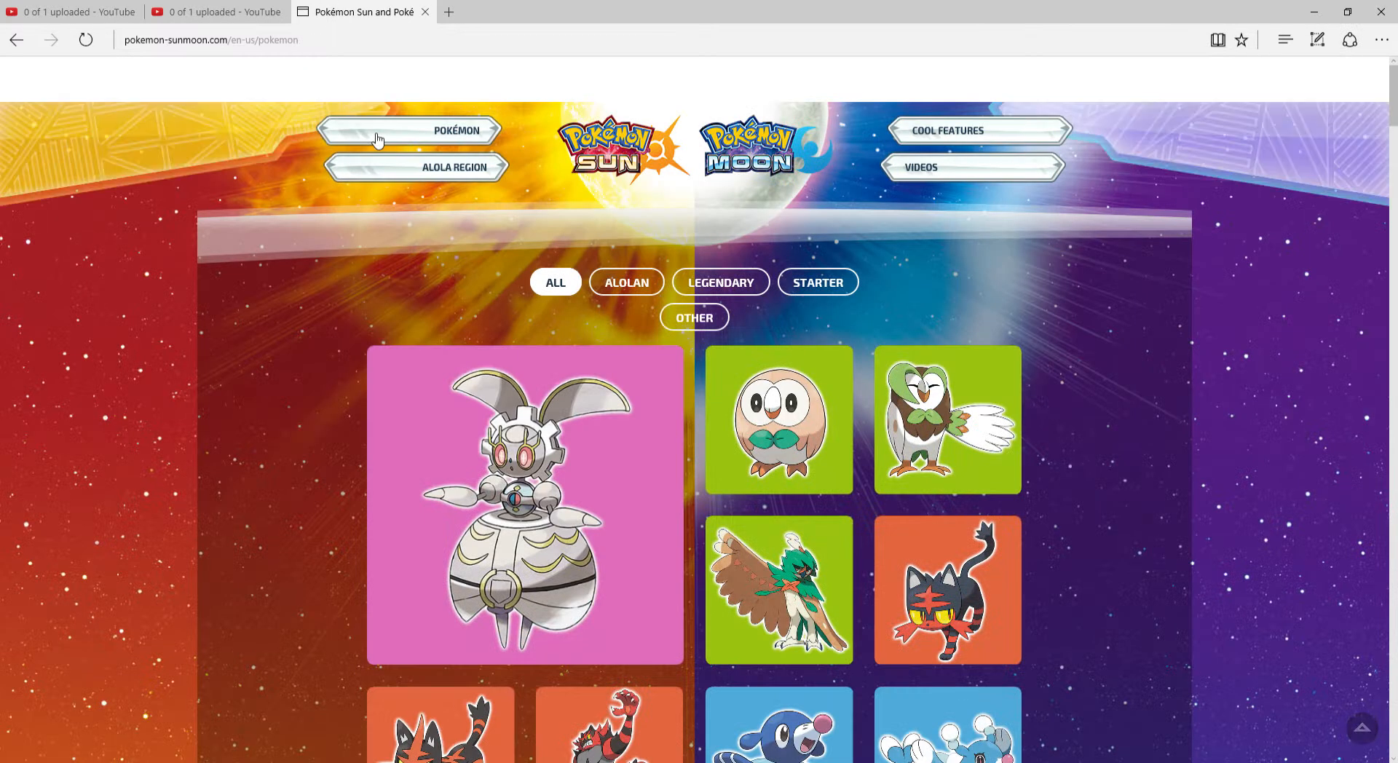
scroll(down, 3)
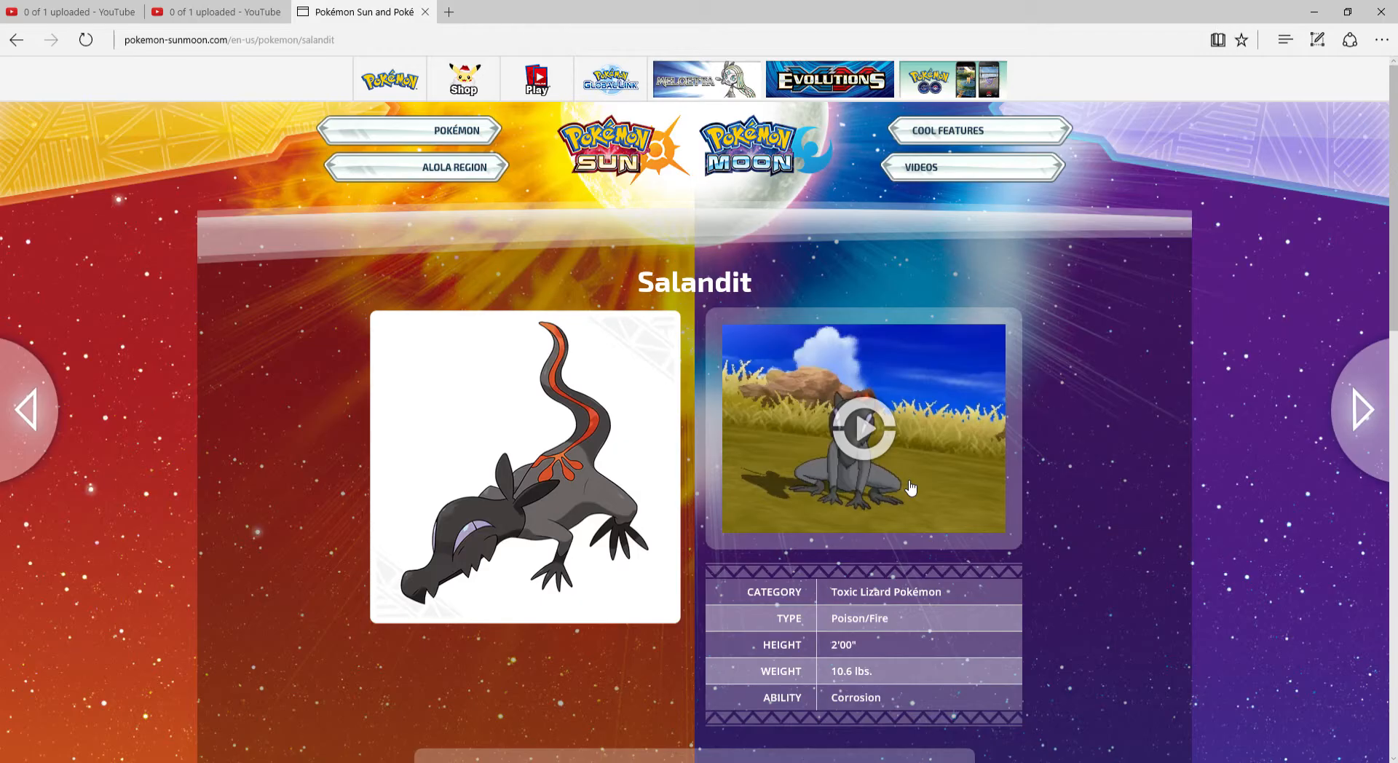
scroll(down, 3)
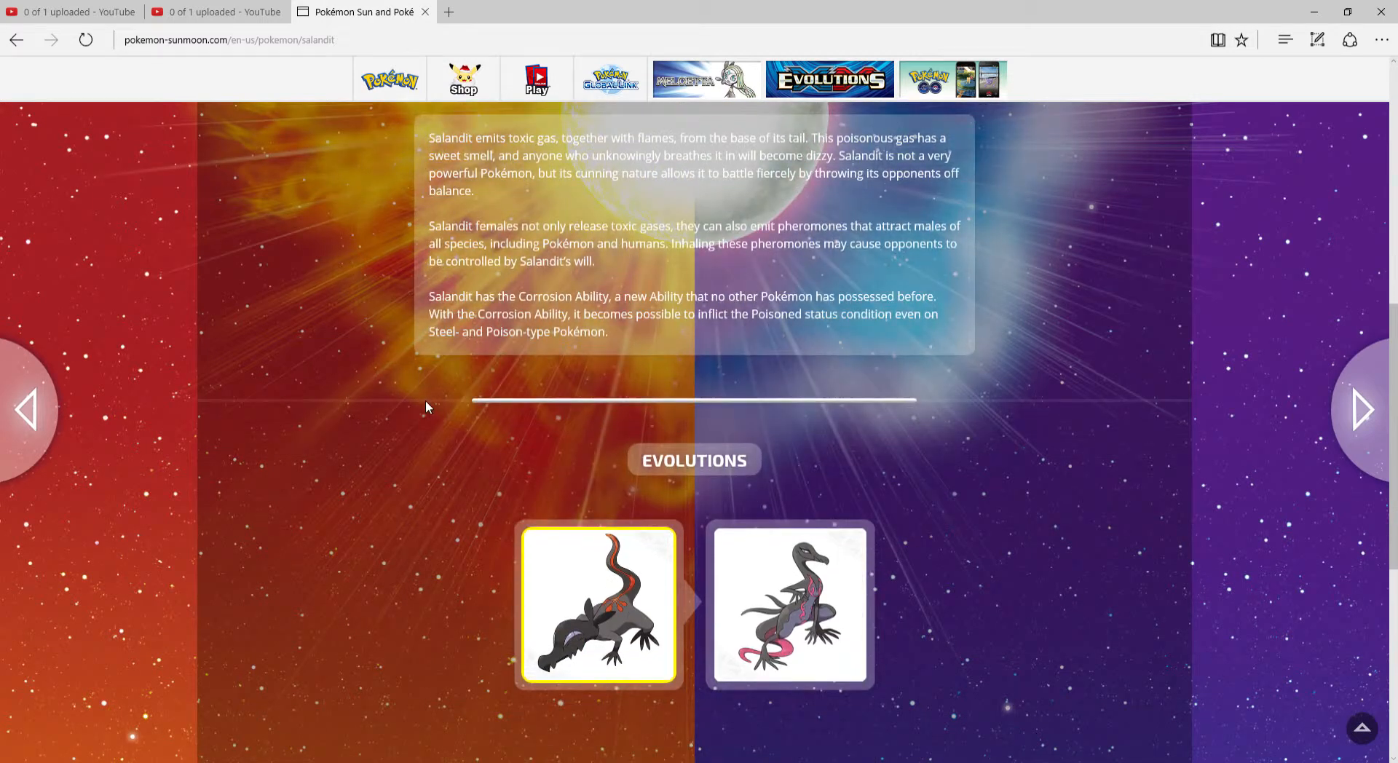
scroll(up, 3)
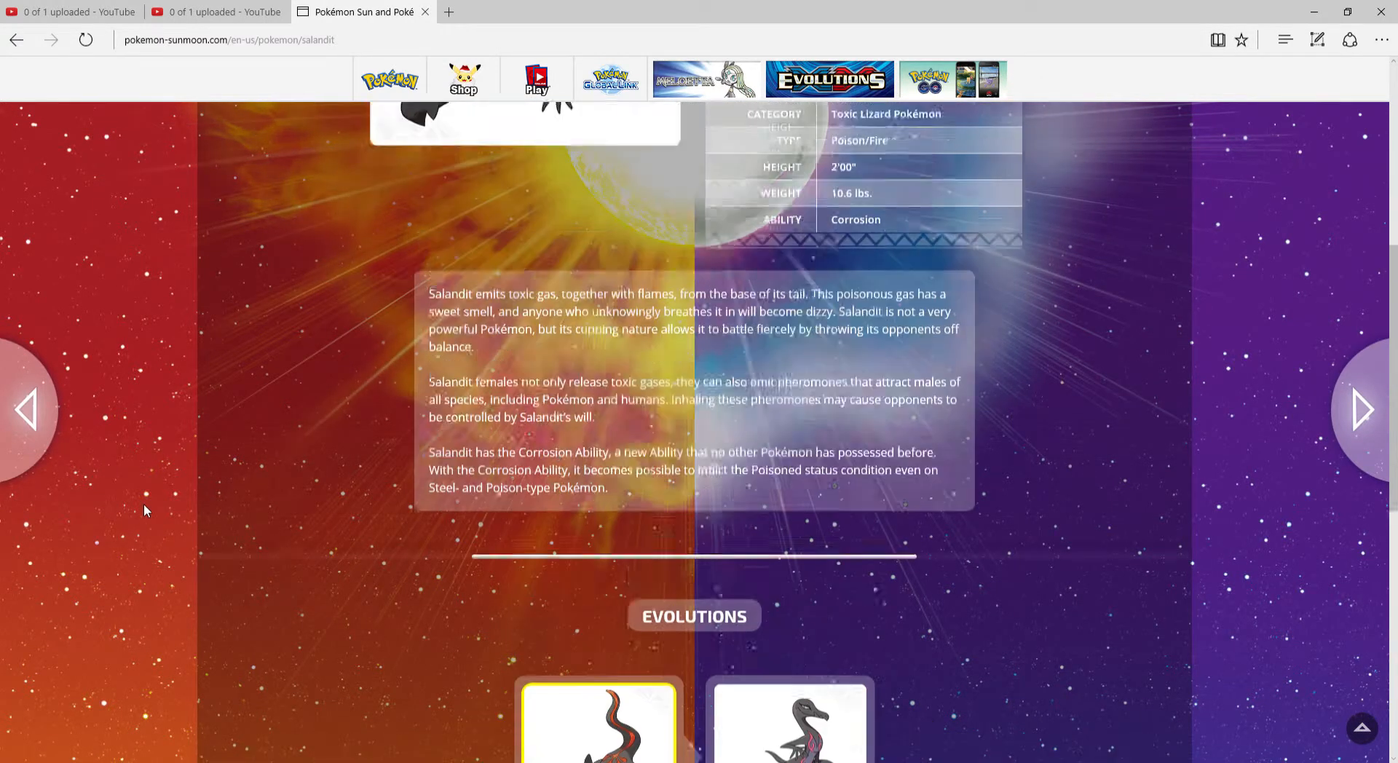
scroll(up, 3)
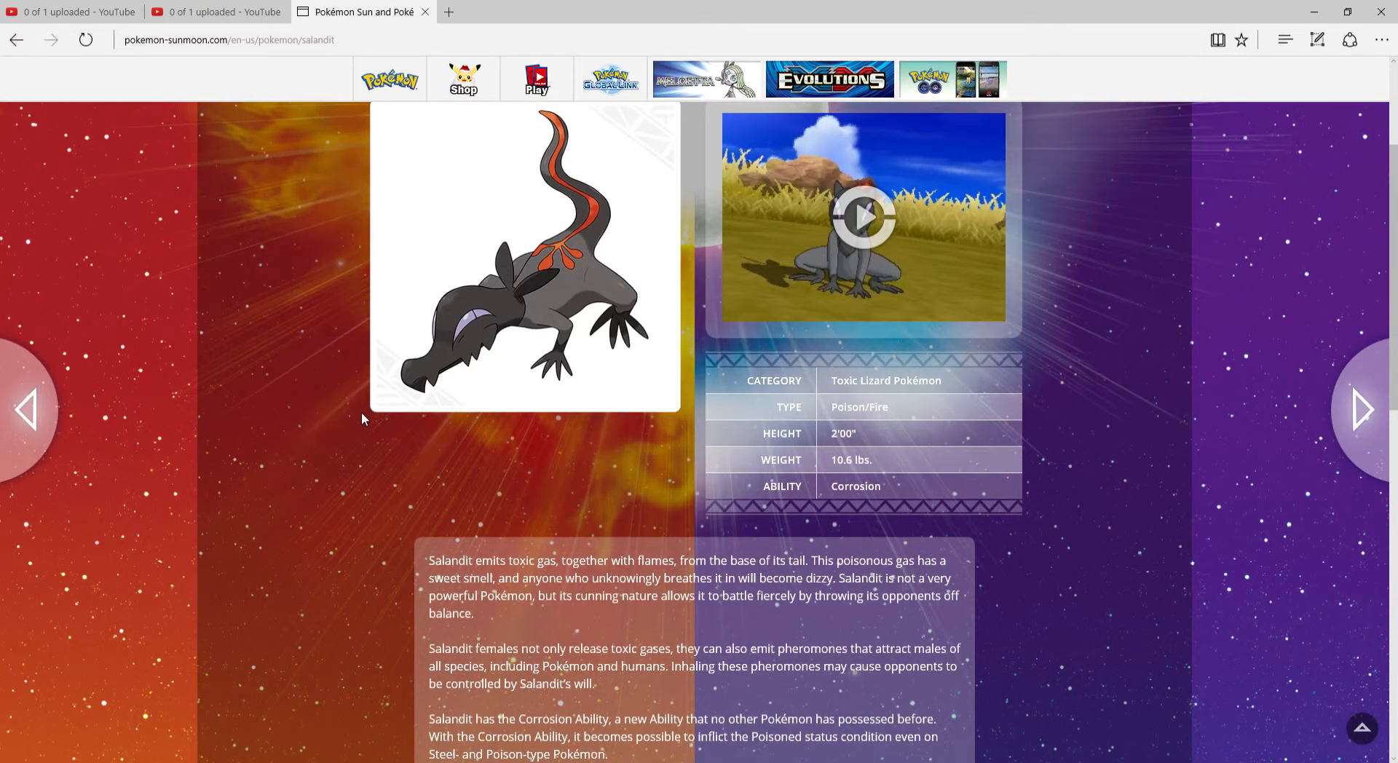
mouse_move(298, 394)
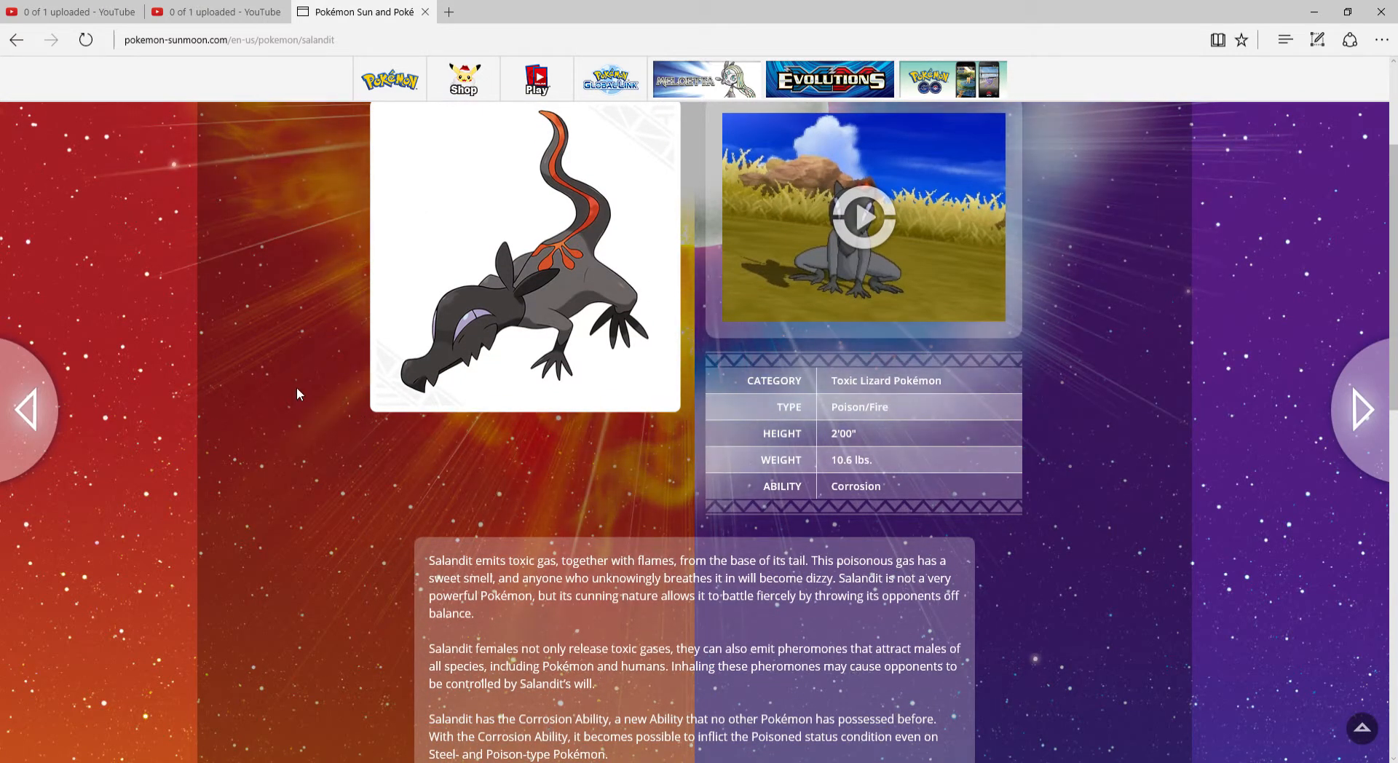
scroll(down, 3)
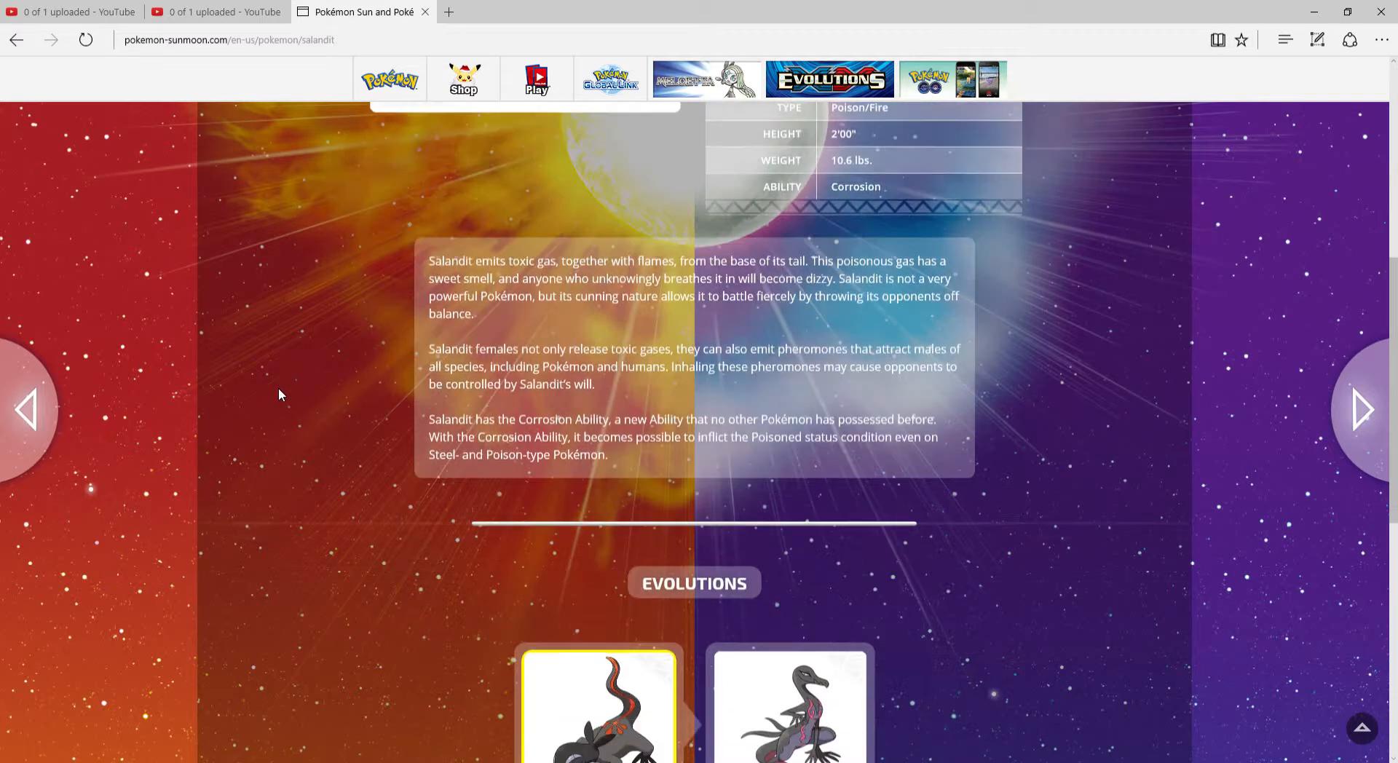
scroll(down, 3)
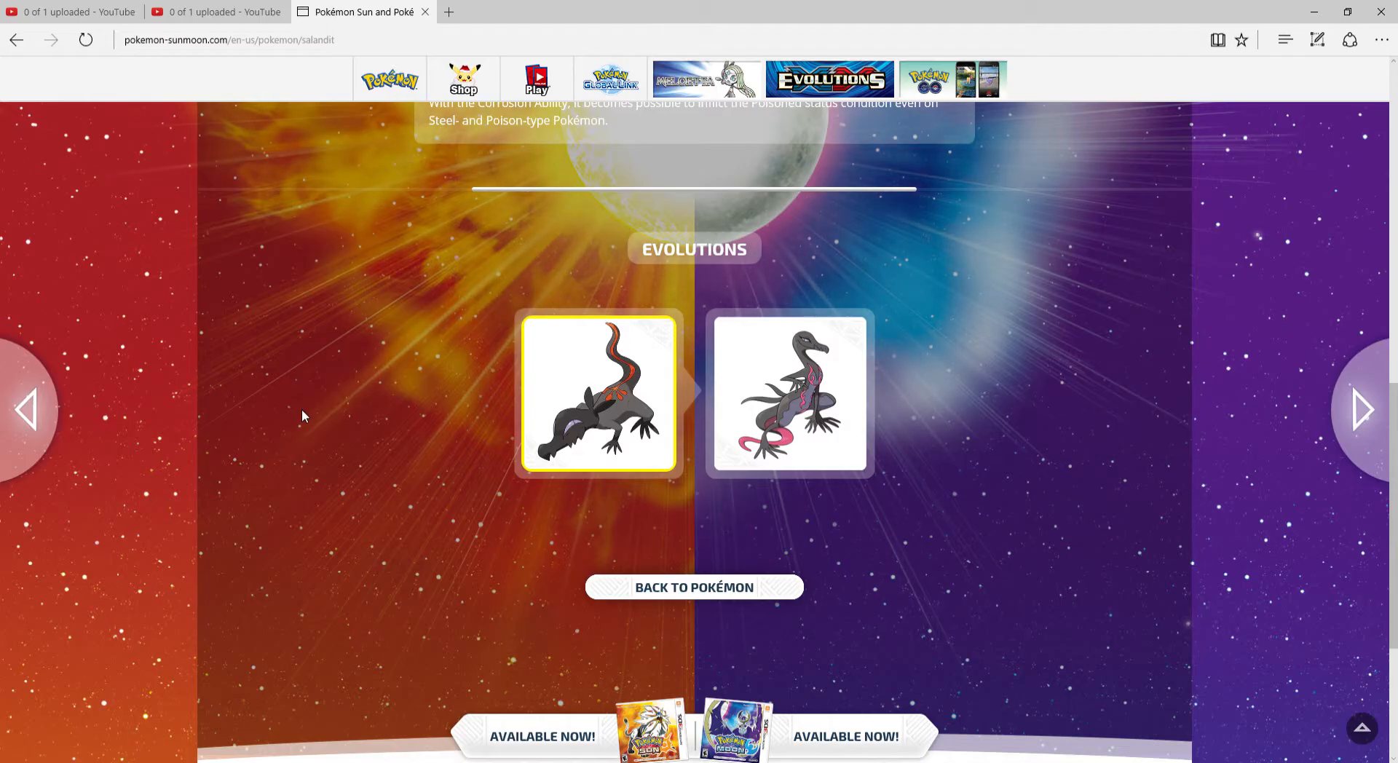
mouse_move(814, 553)
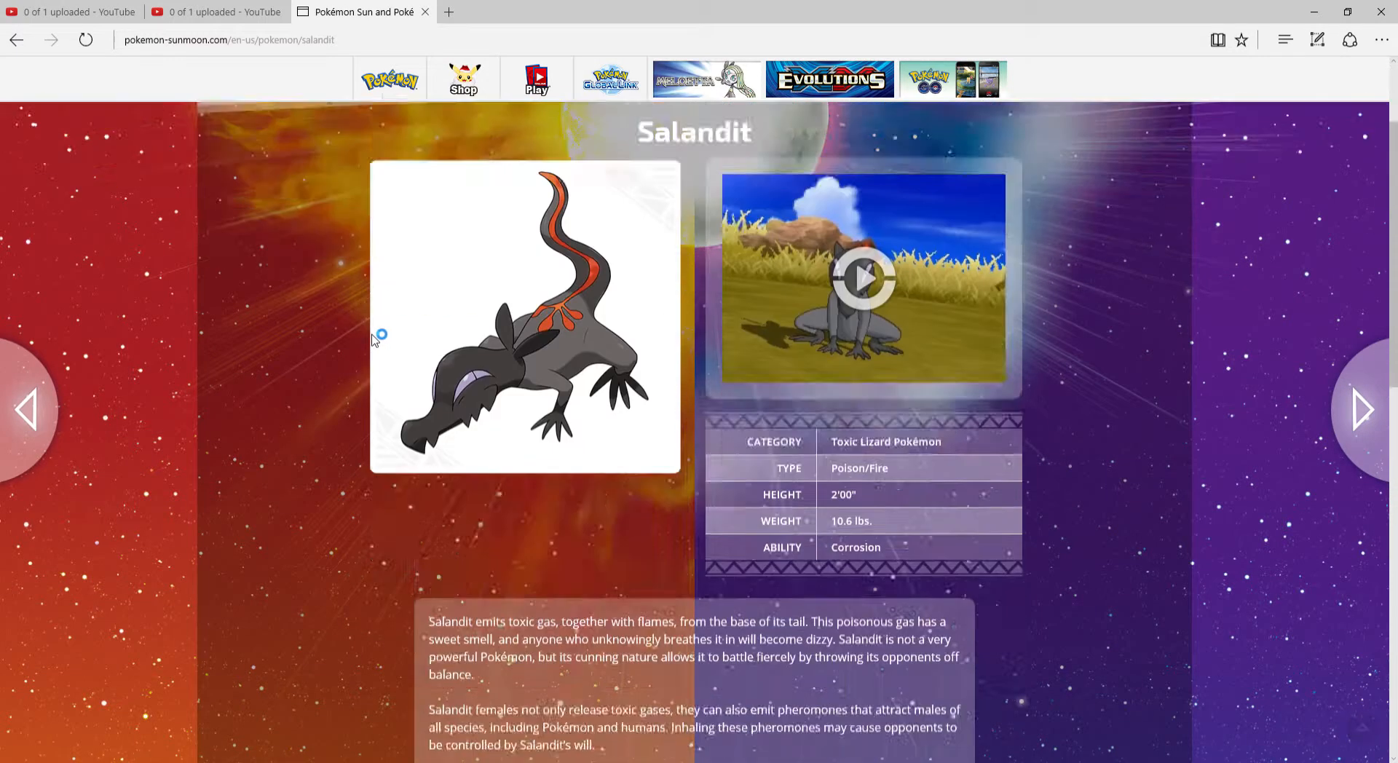
scroll(down, 3)
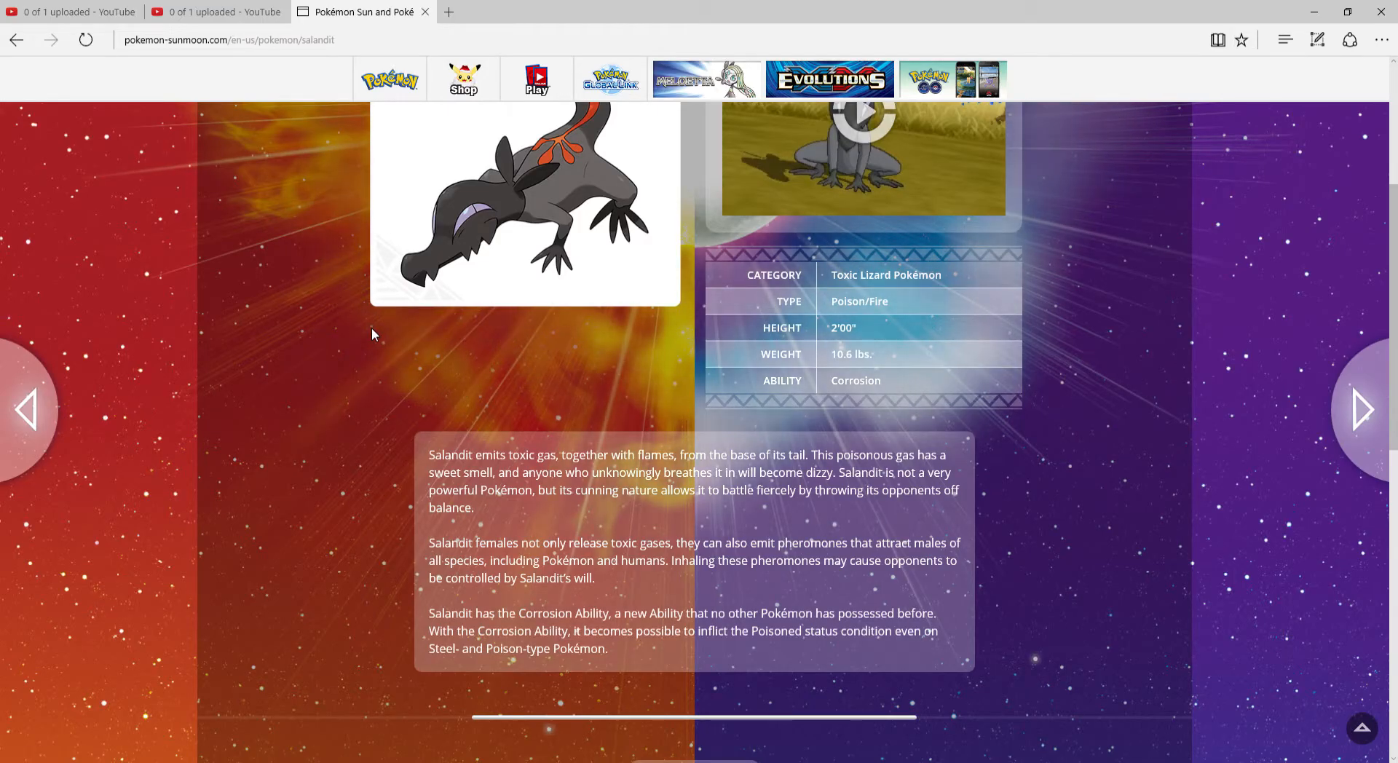
scroll(up, 3)
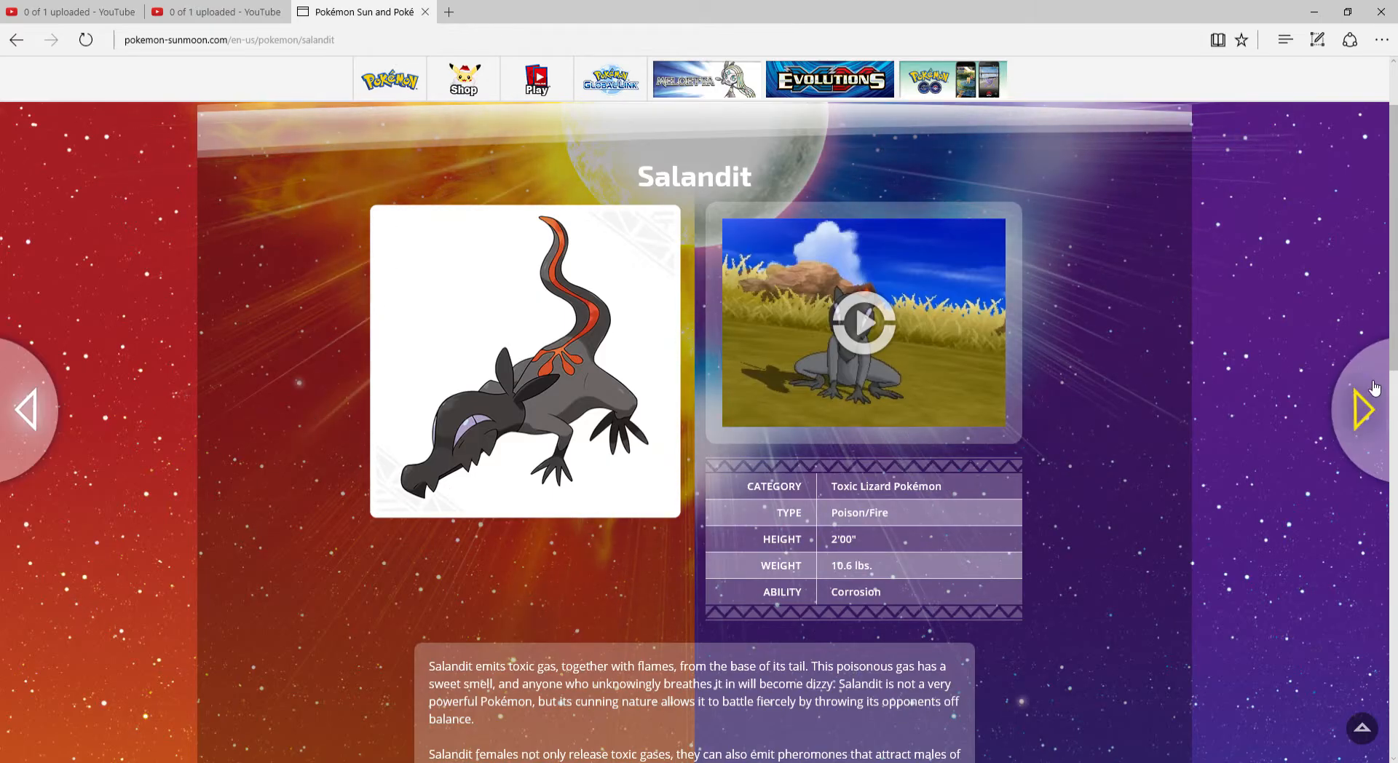
scroll(up, 3)
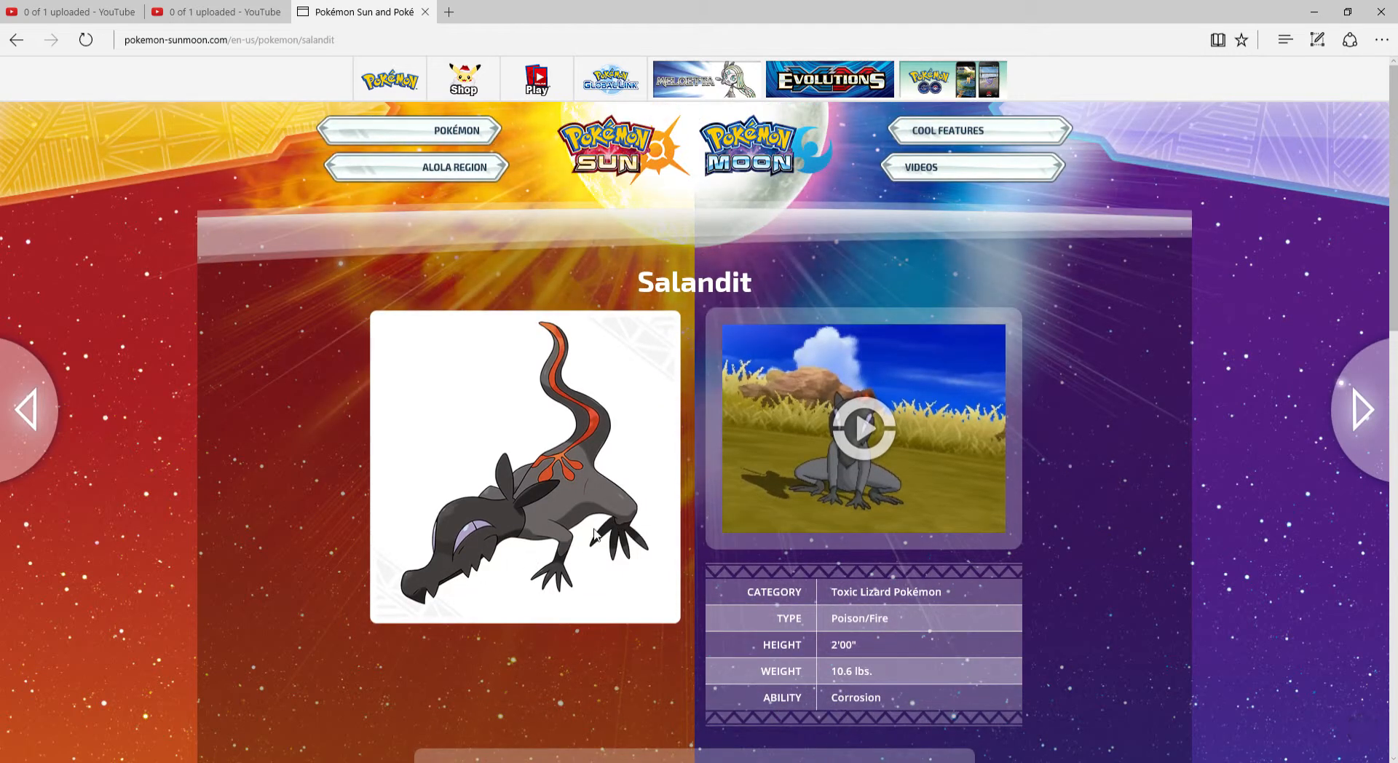
scroll(down, 3)
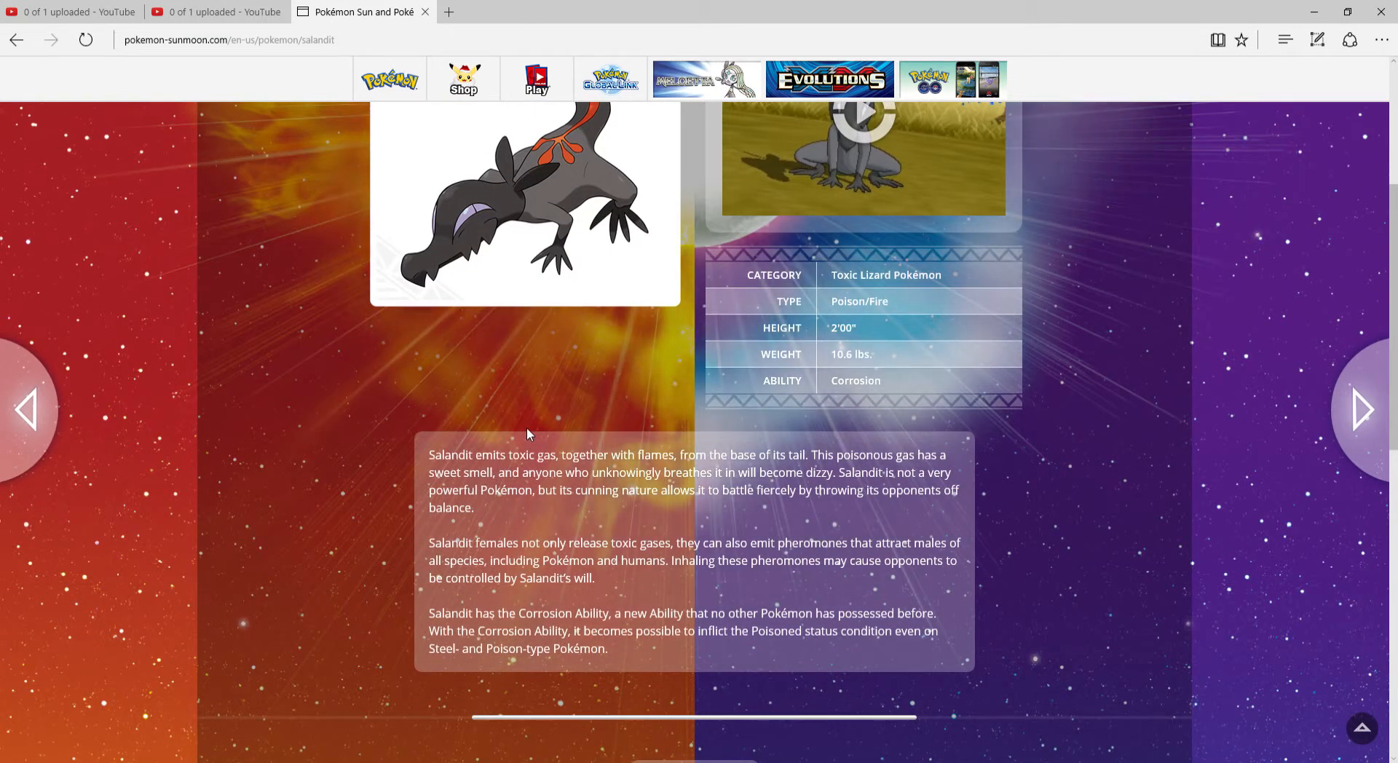
scroll(up, 3)
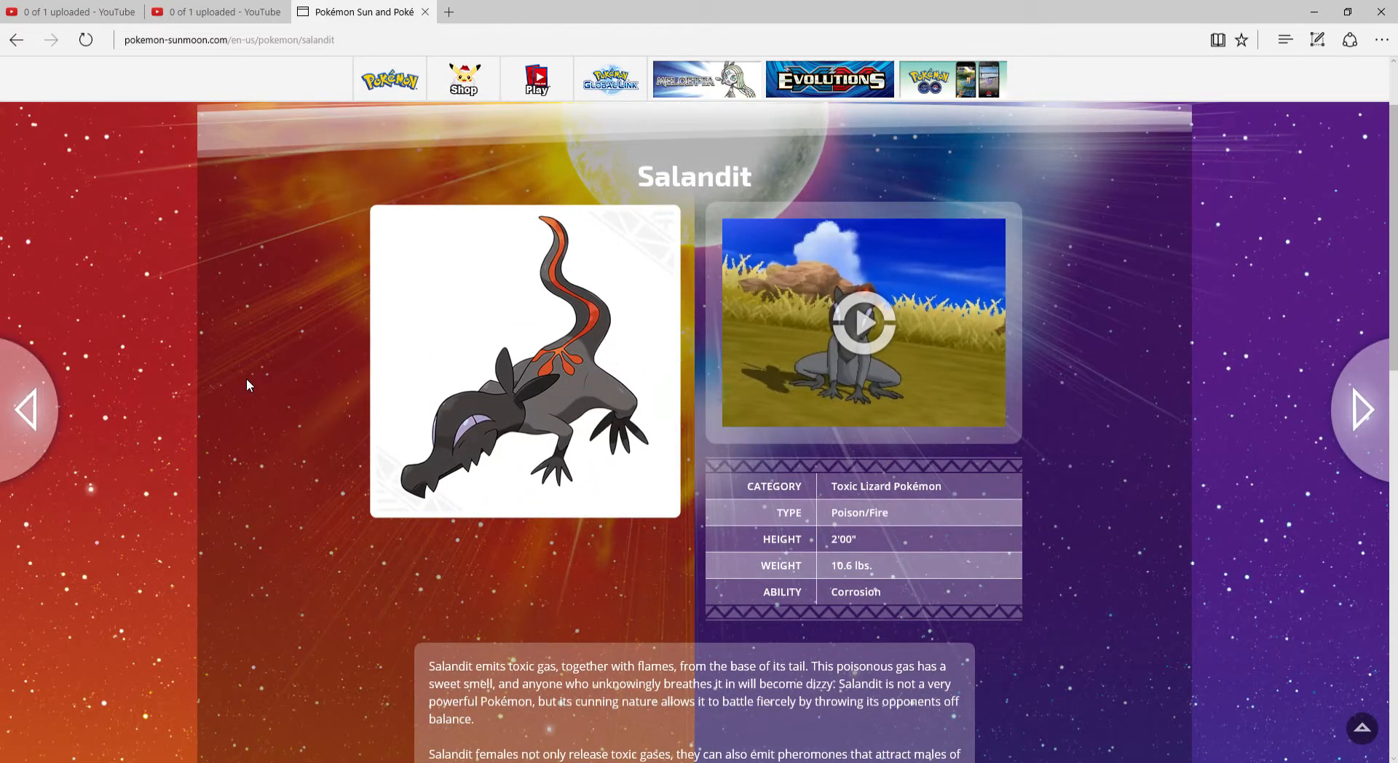
mouse_move(476, 410)
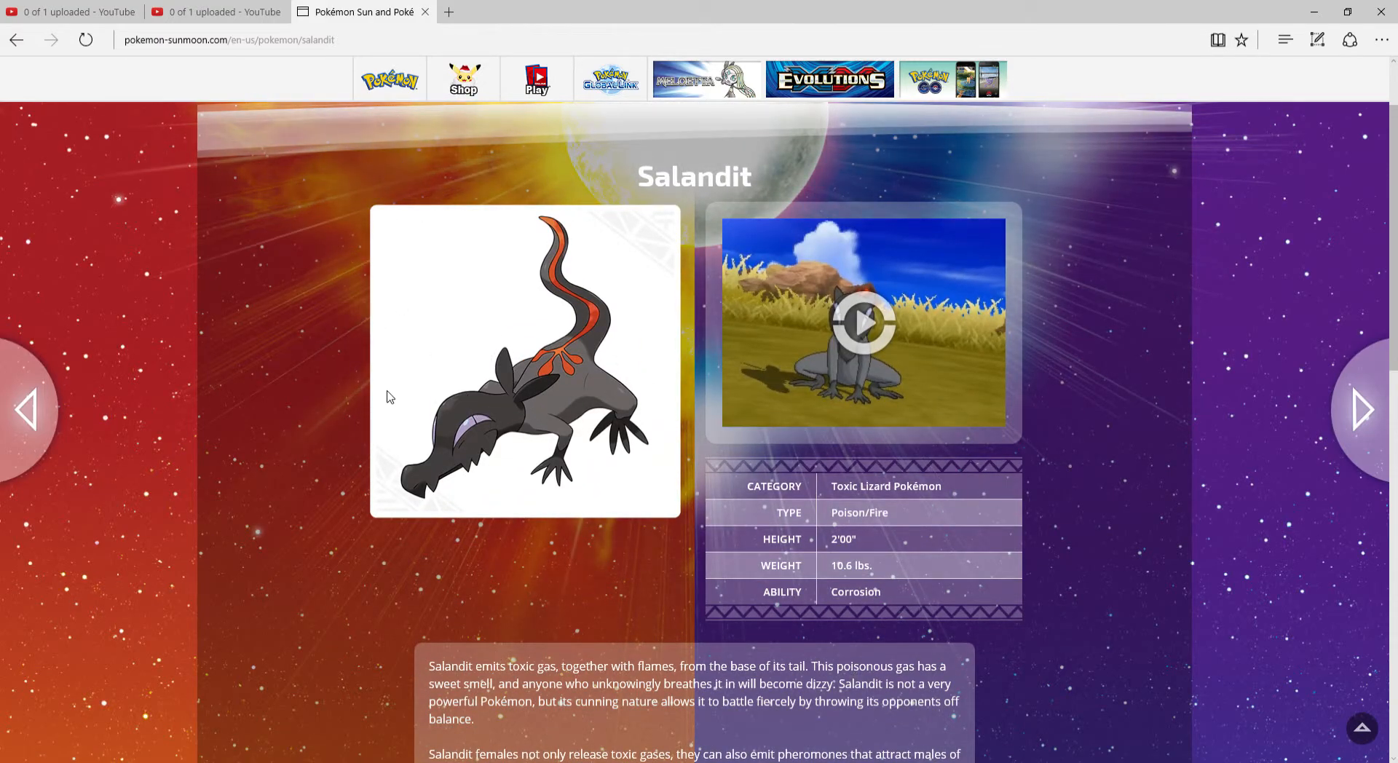
scroll(up, 3)
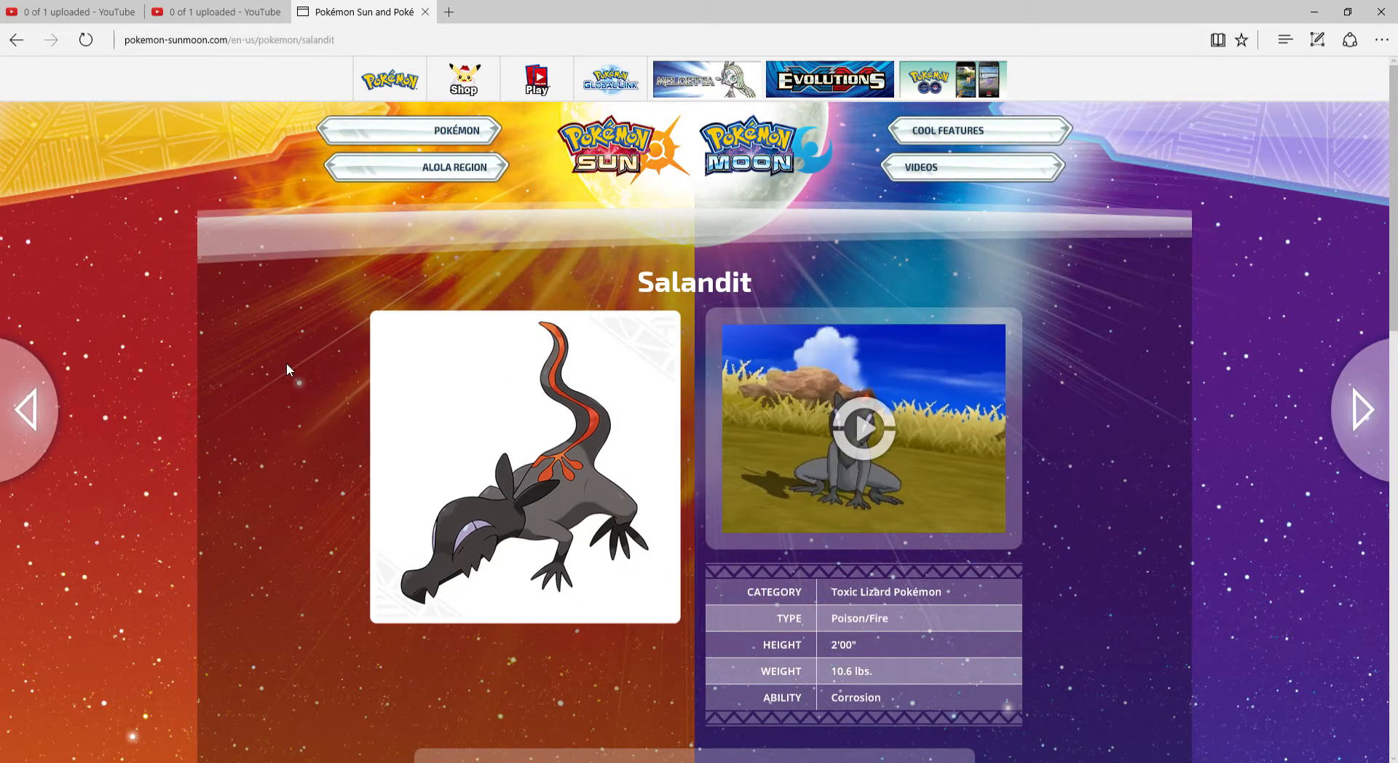
click(456, 130)
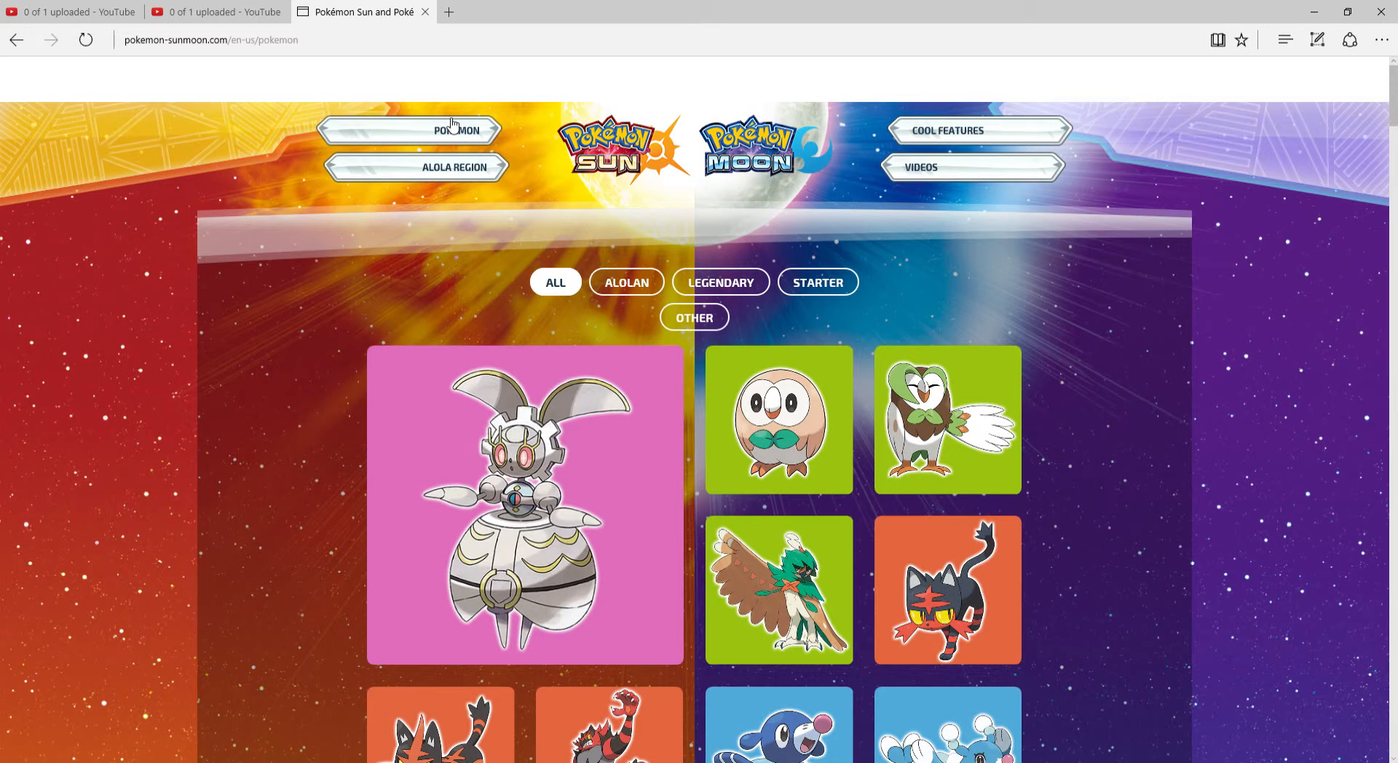
scroll(down, 3)
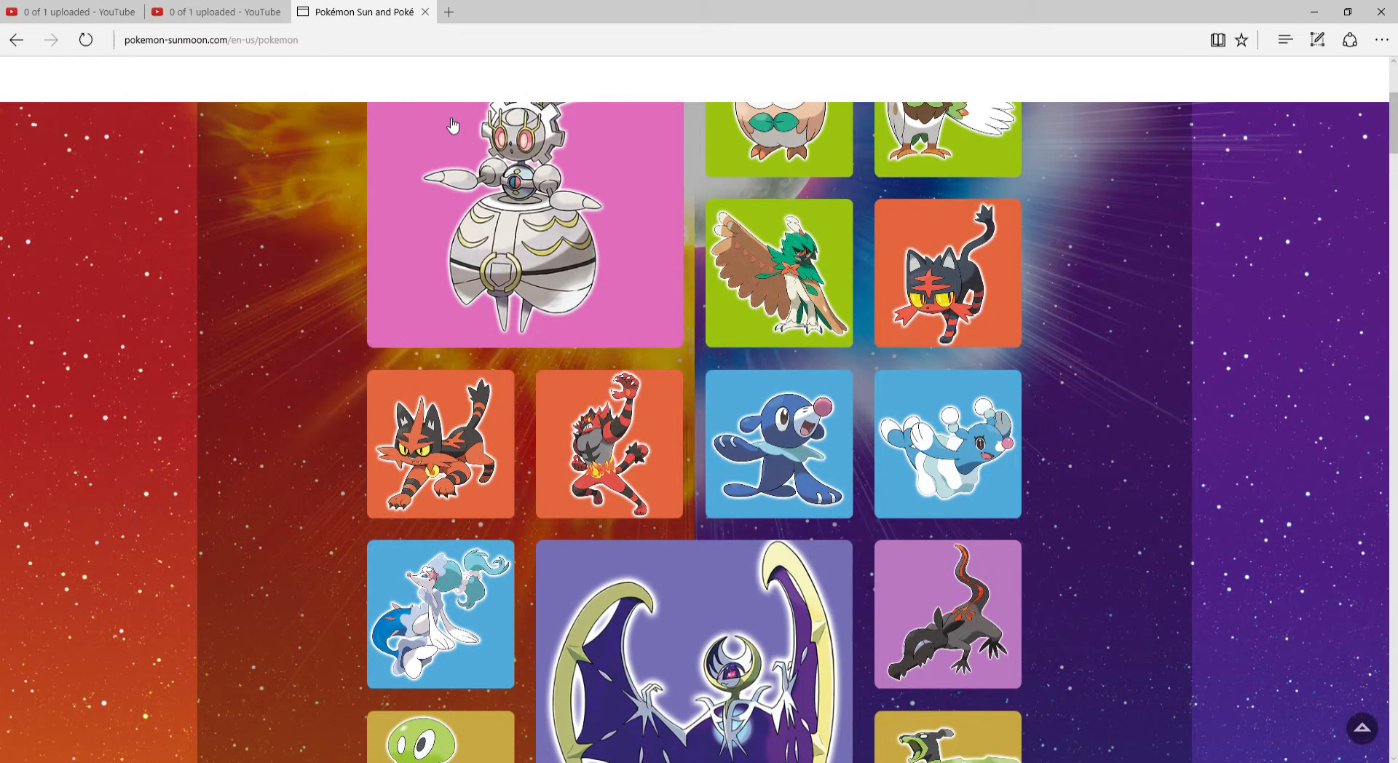
scroll(down, 3)
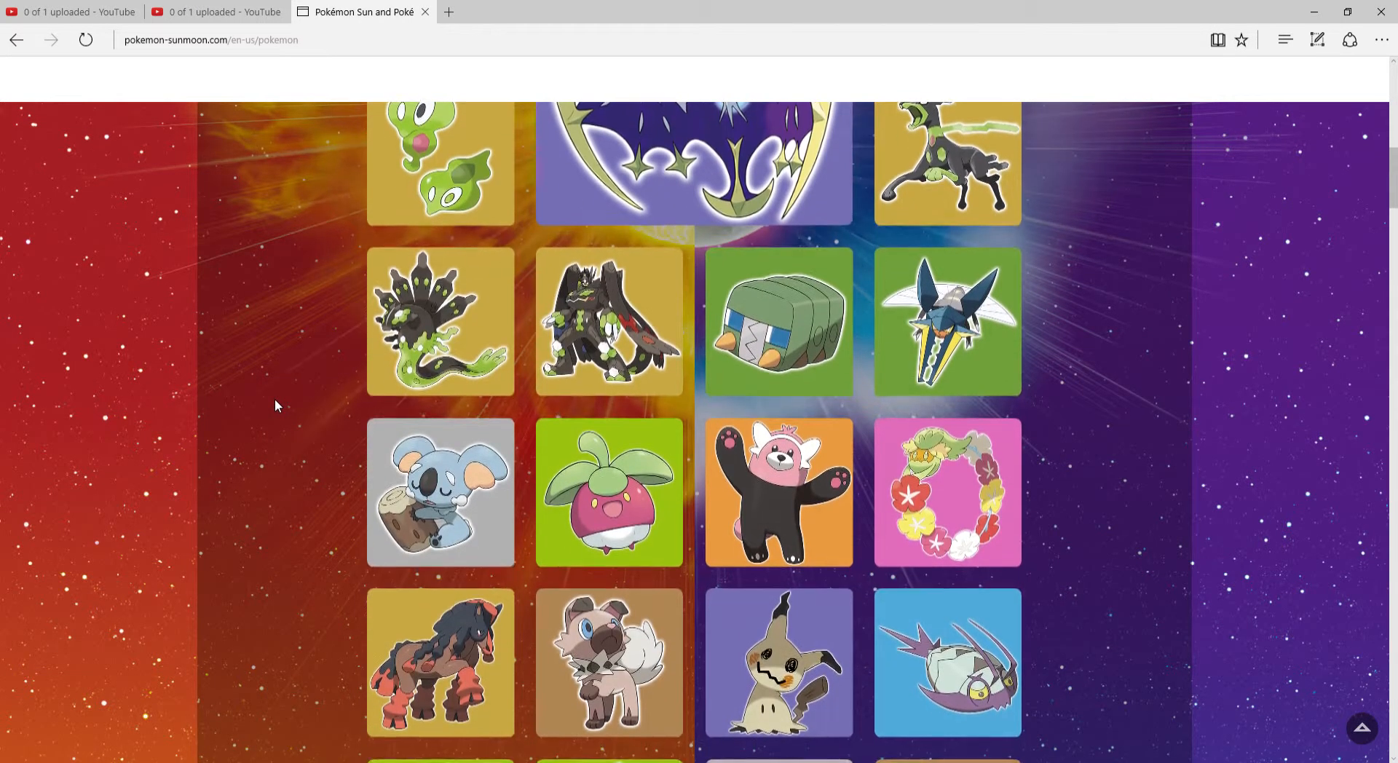
scroll(down, 3)
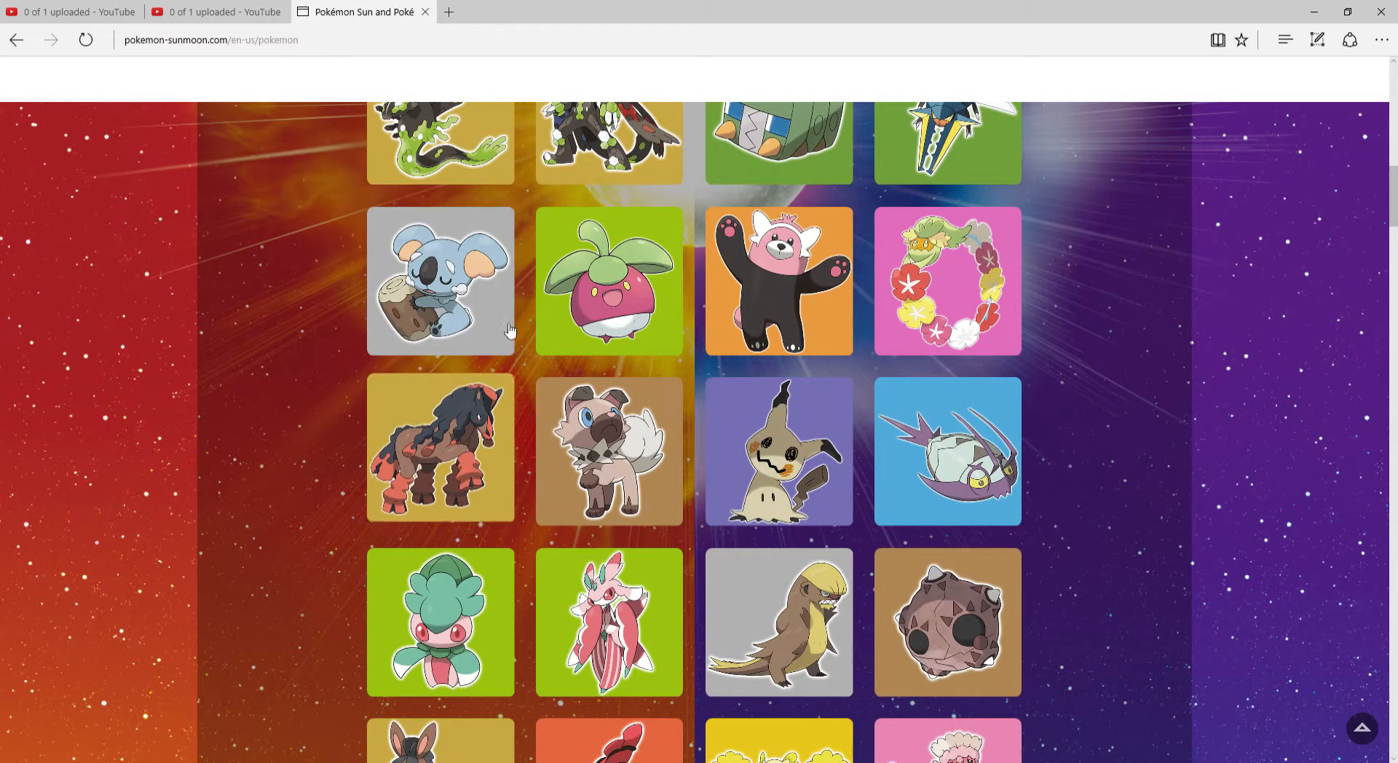
click(778, 281)
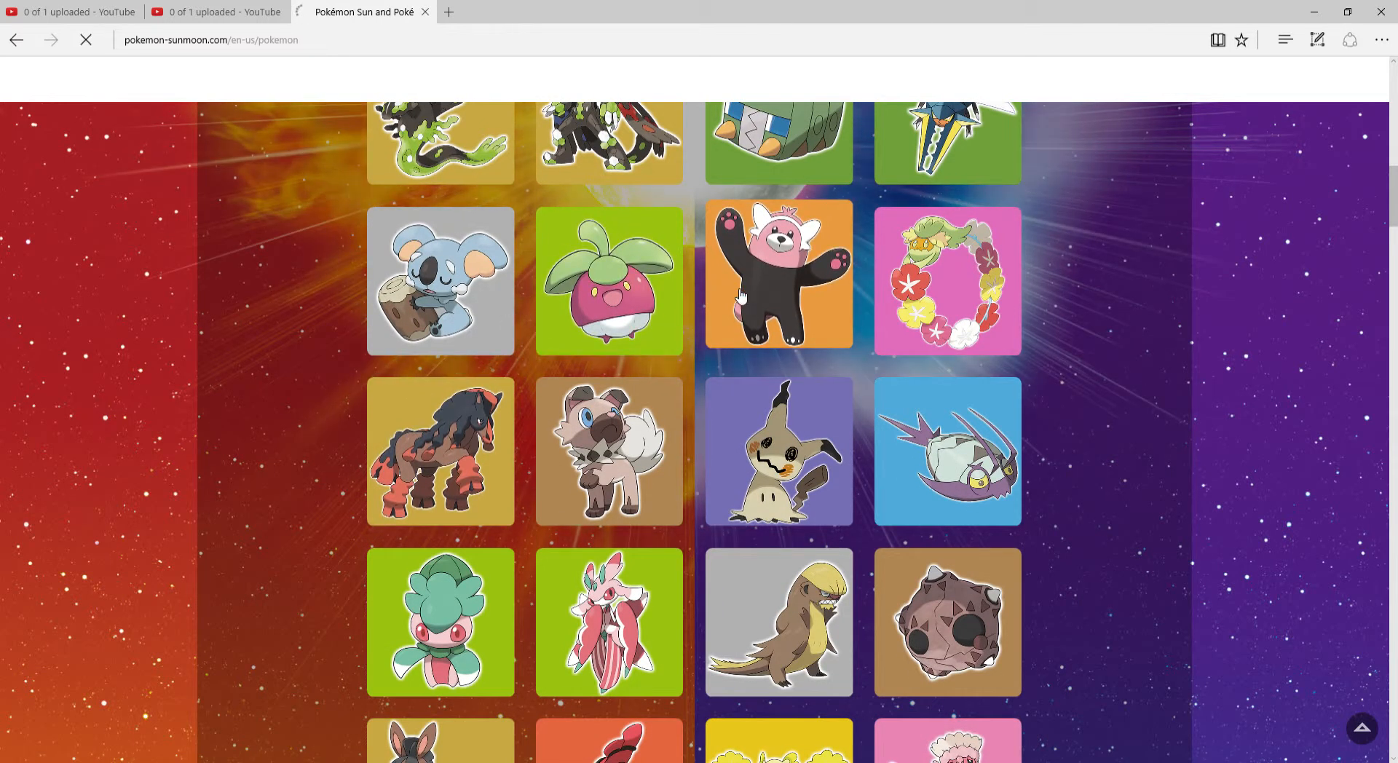
click(778, 274)
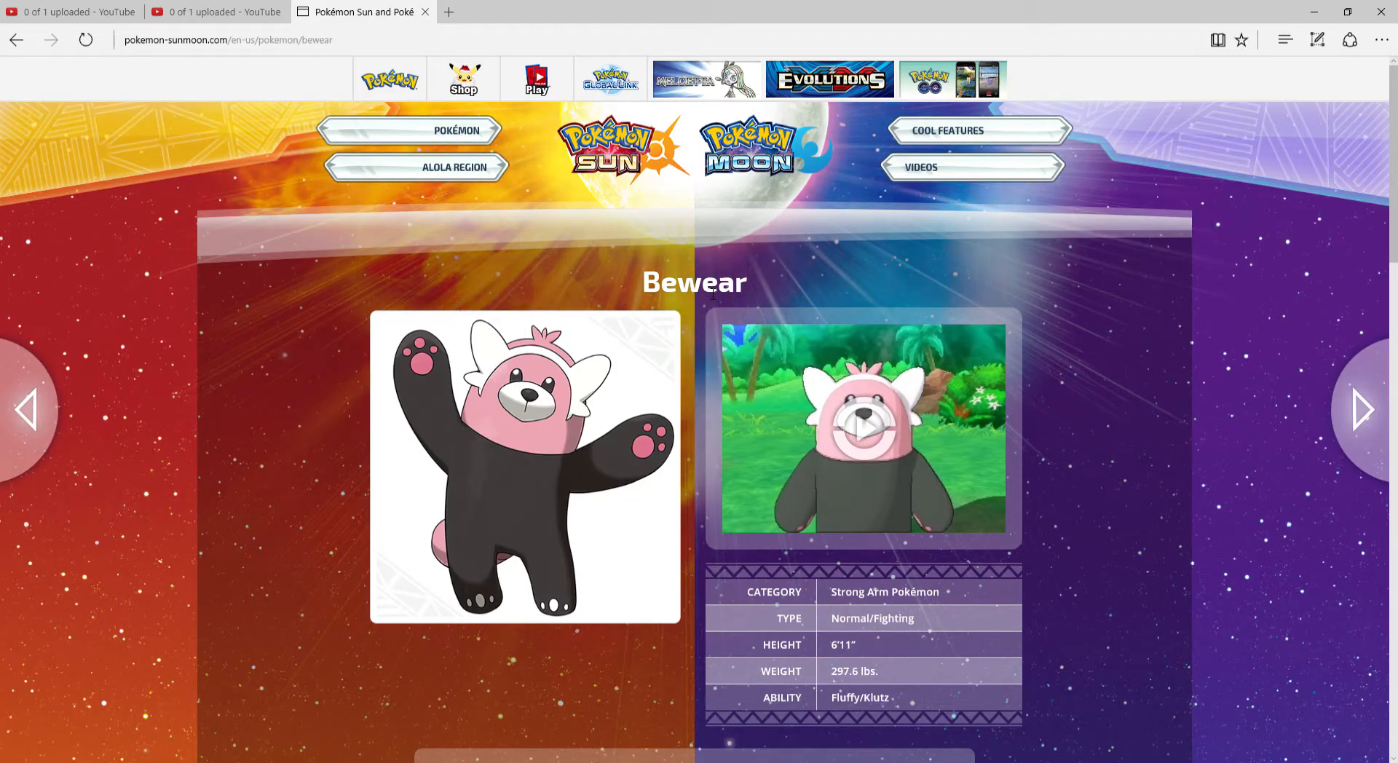
scroll(down, 3)
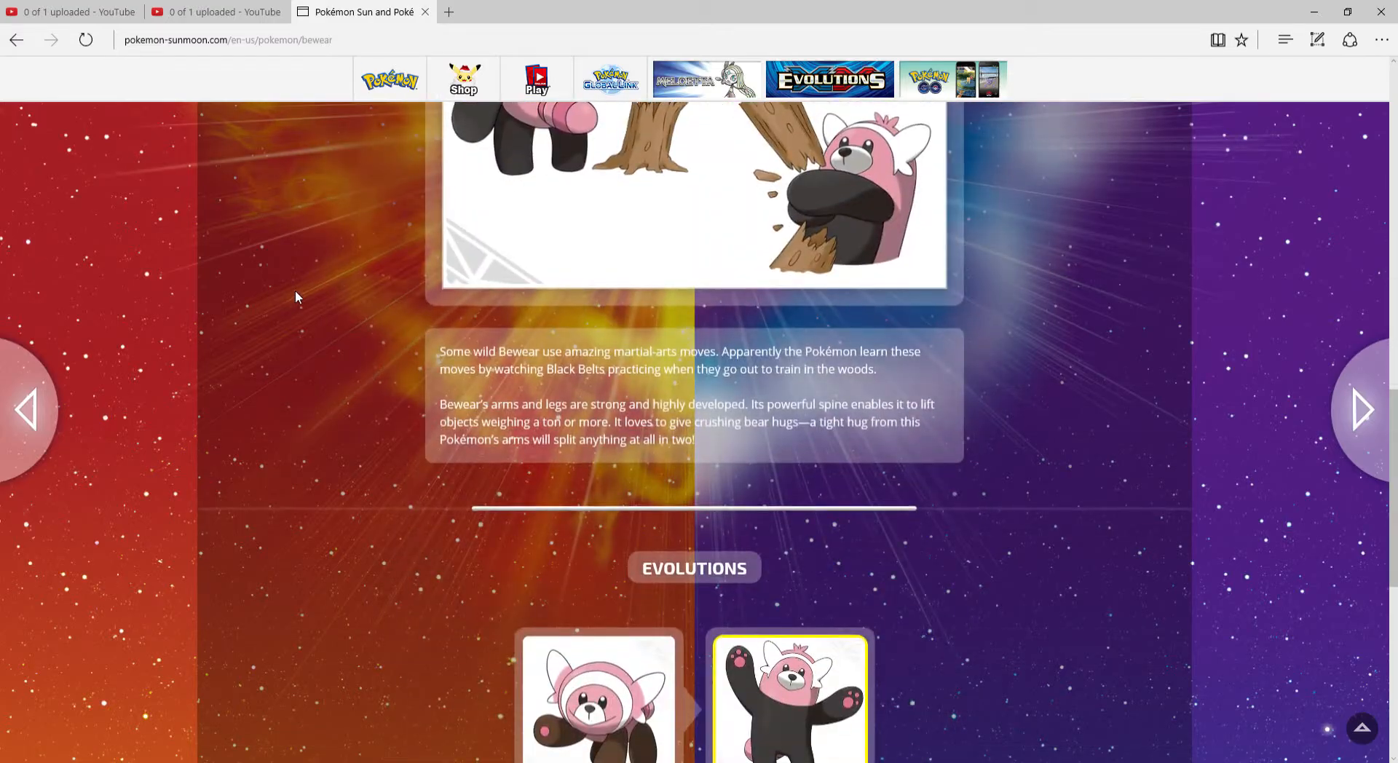
scroll(down, 3)
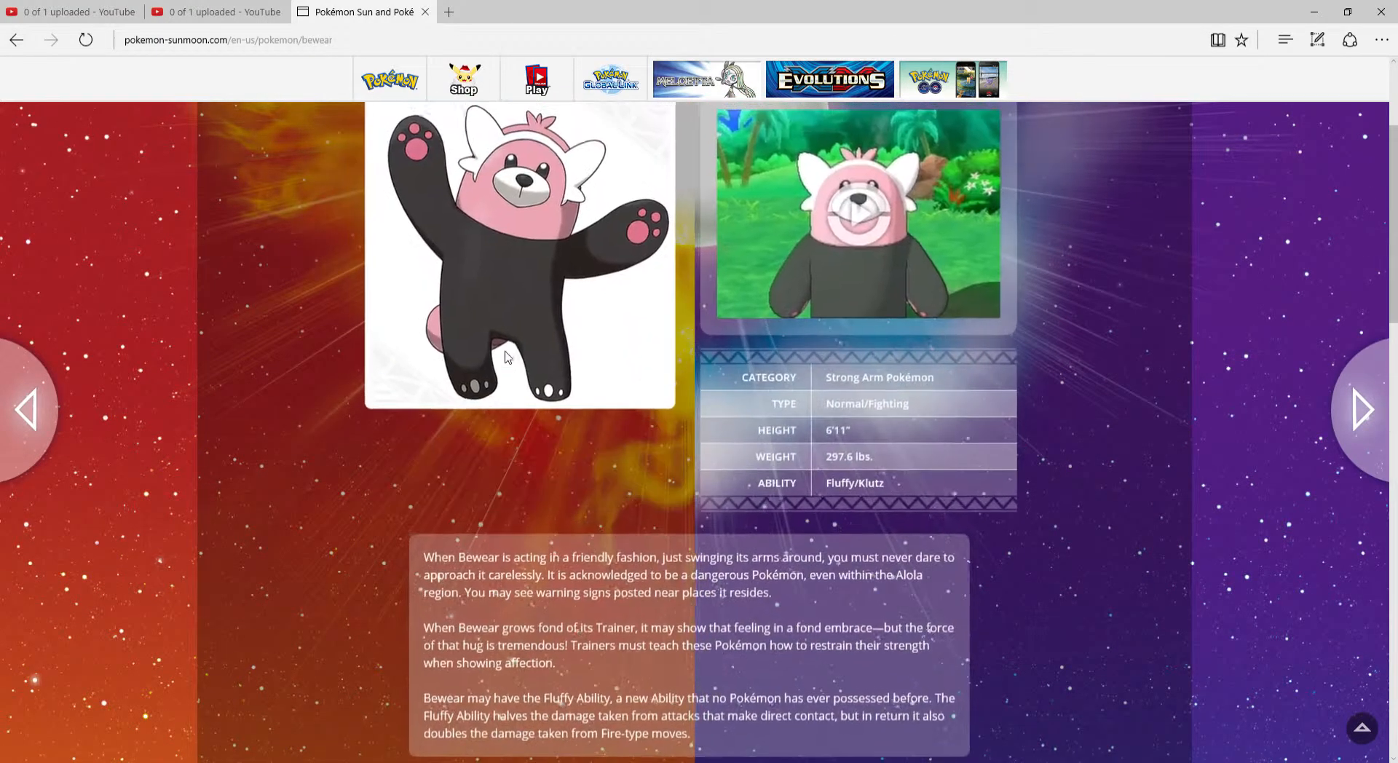
scroll(down, 3)
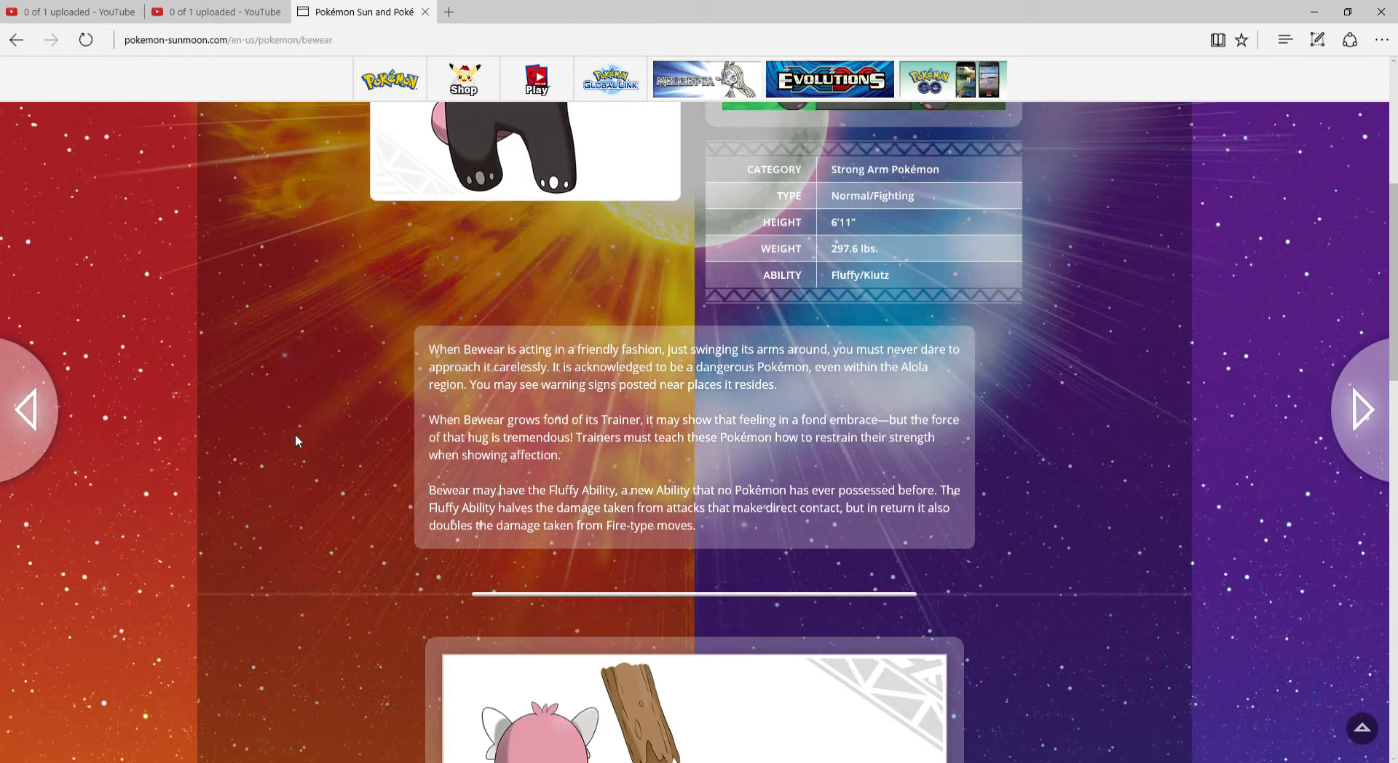
scroll(up, 3)
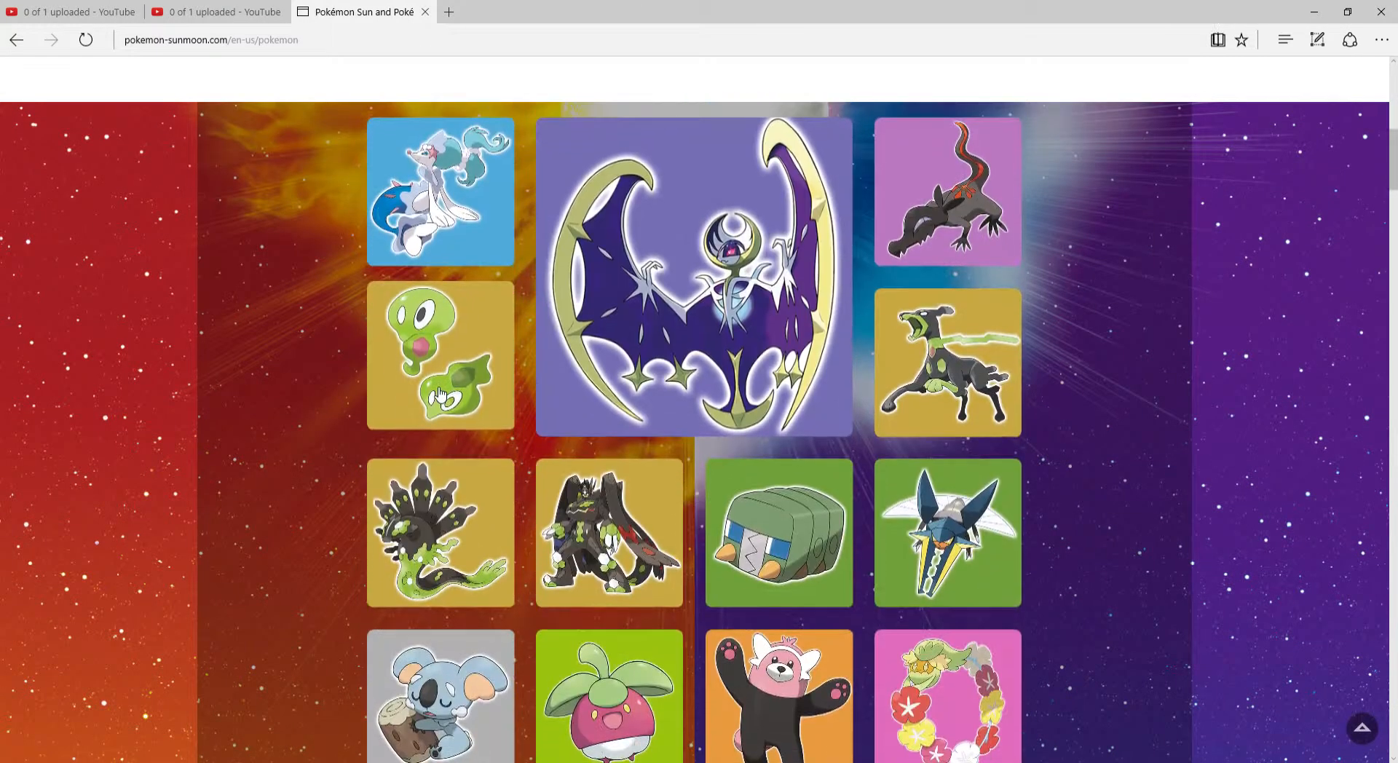
Scroll the gallery to the Bewear and Mimikyu rows and select the Mudsdale tile
scroll(down, 3)
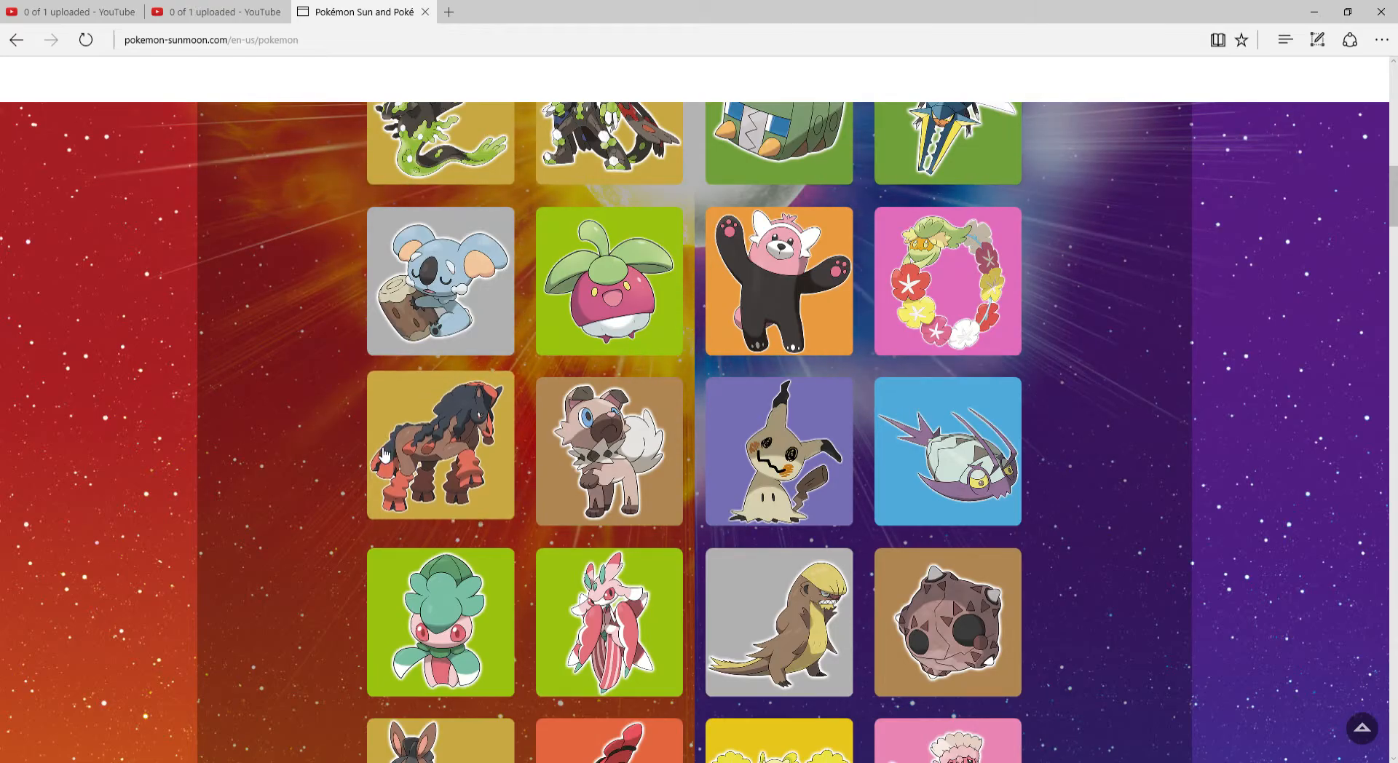
click(439, 449)
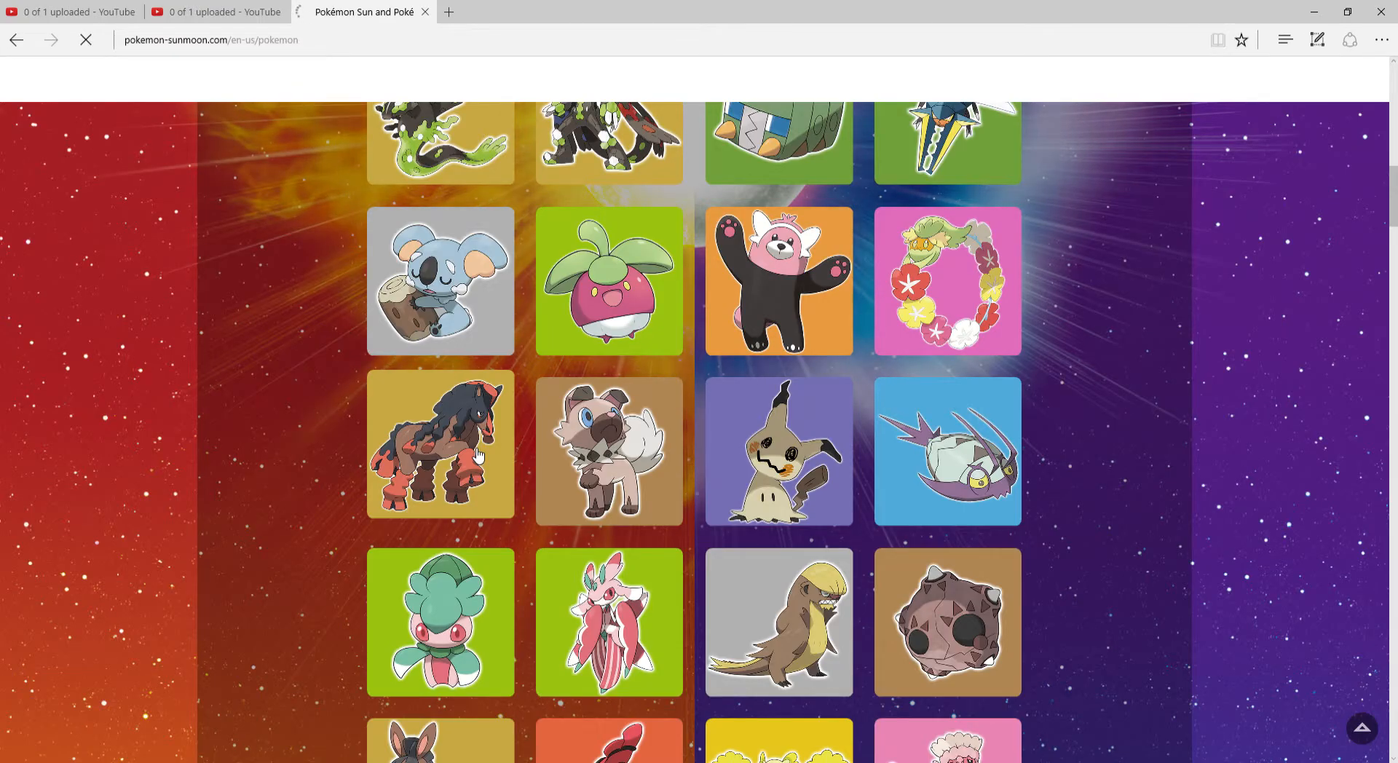
click(439, 446)
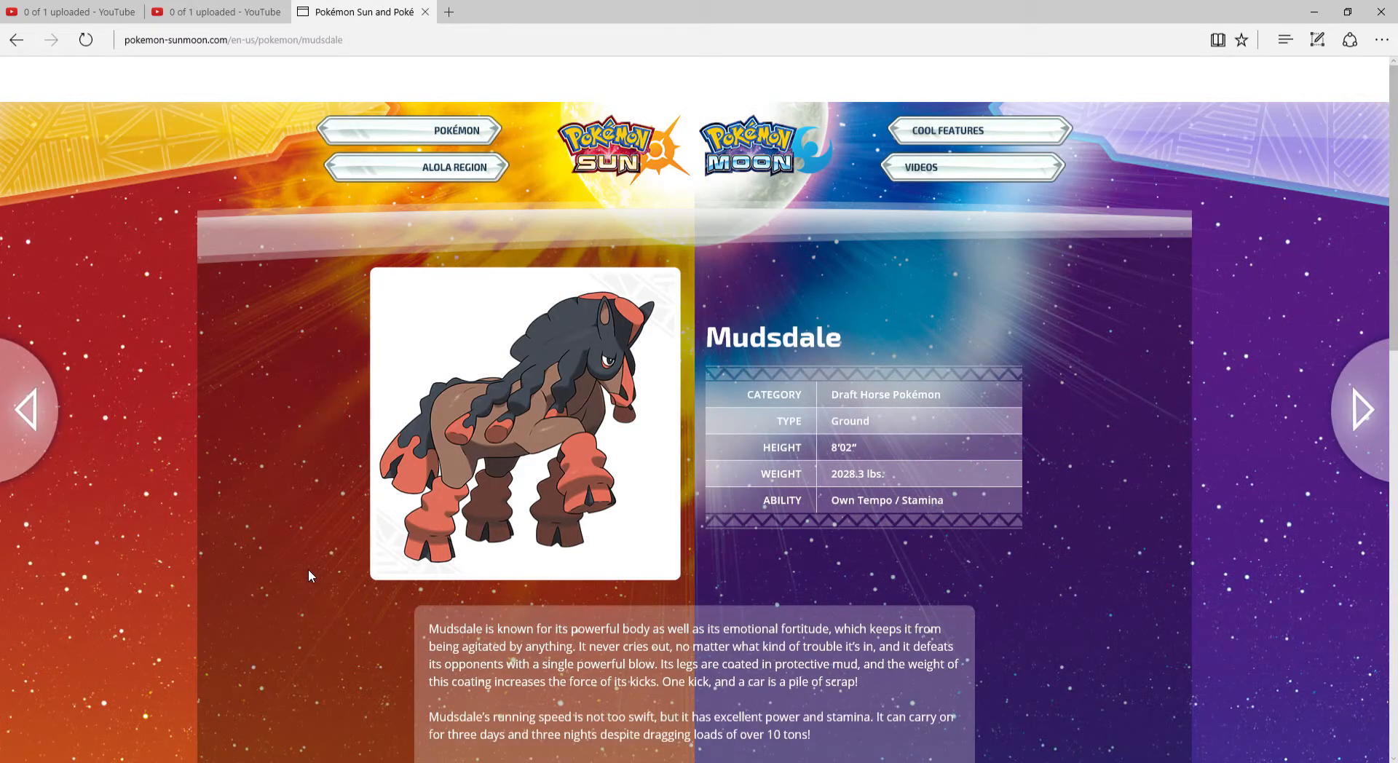
scroll(down, 3)
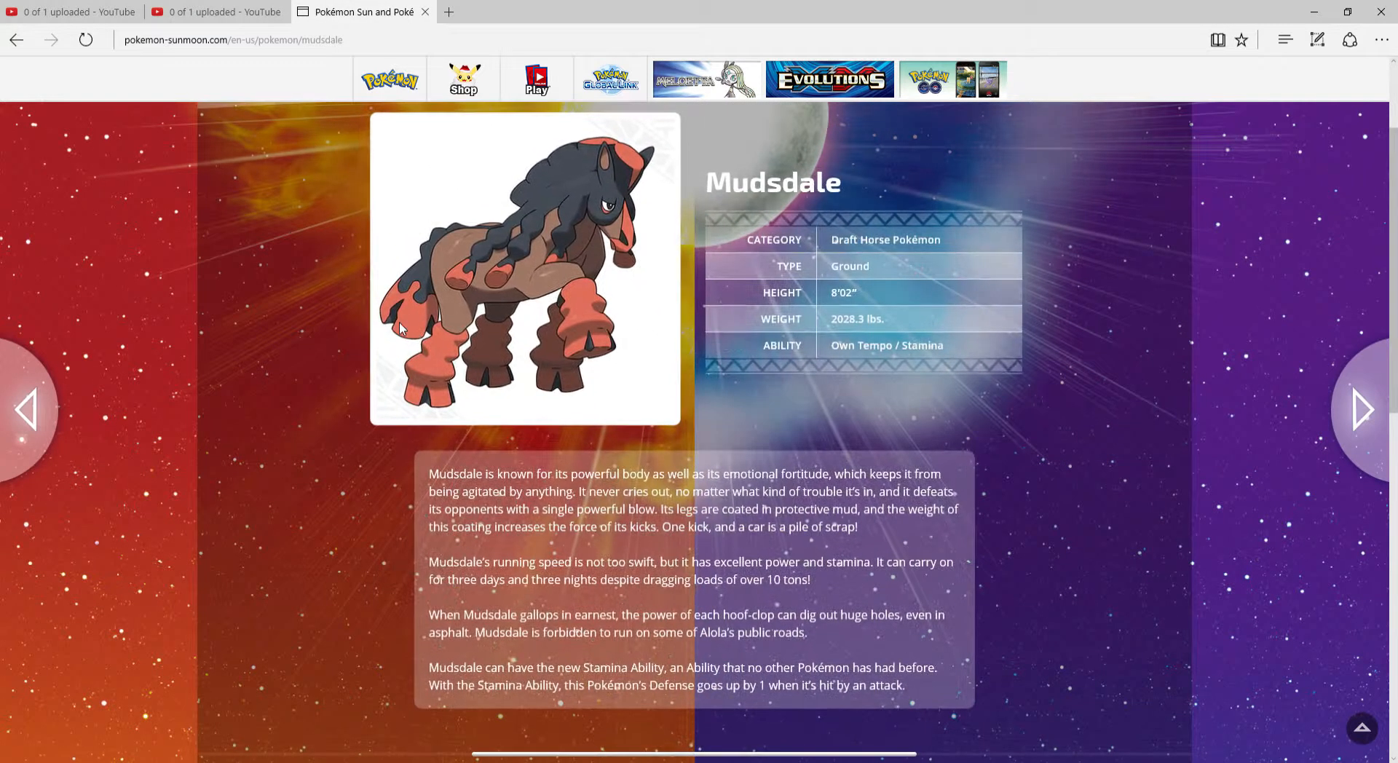
scroll(up, 3)
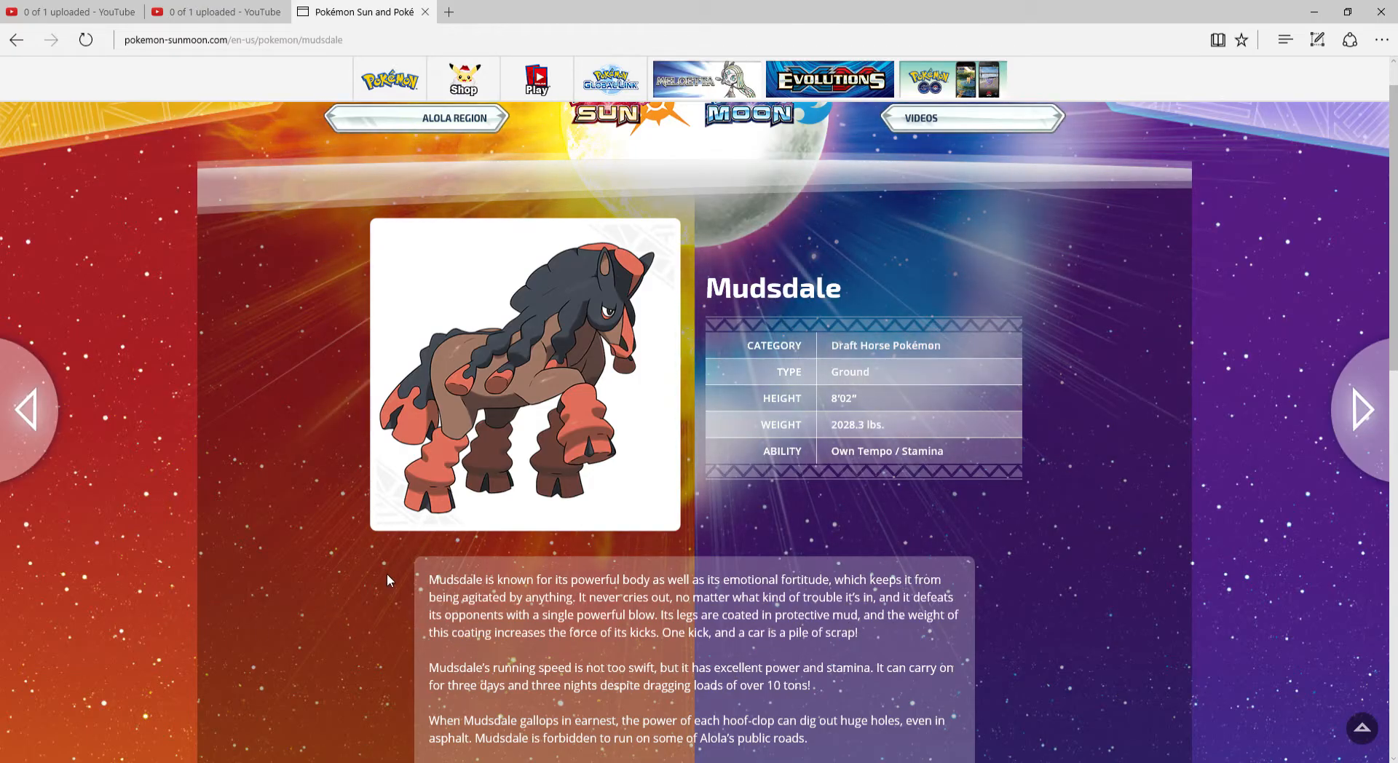
mouse_move(349, 401)
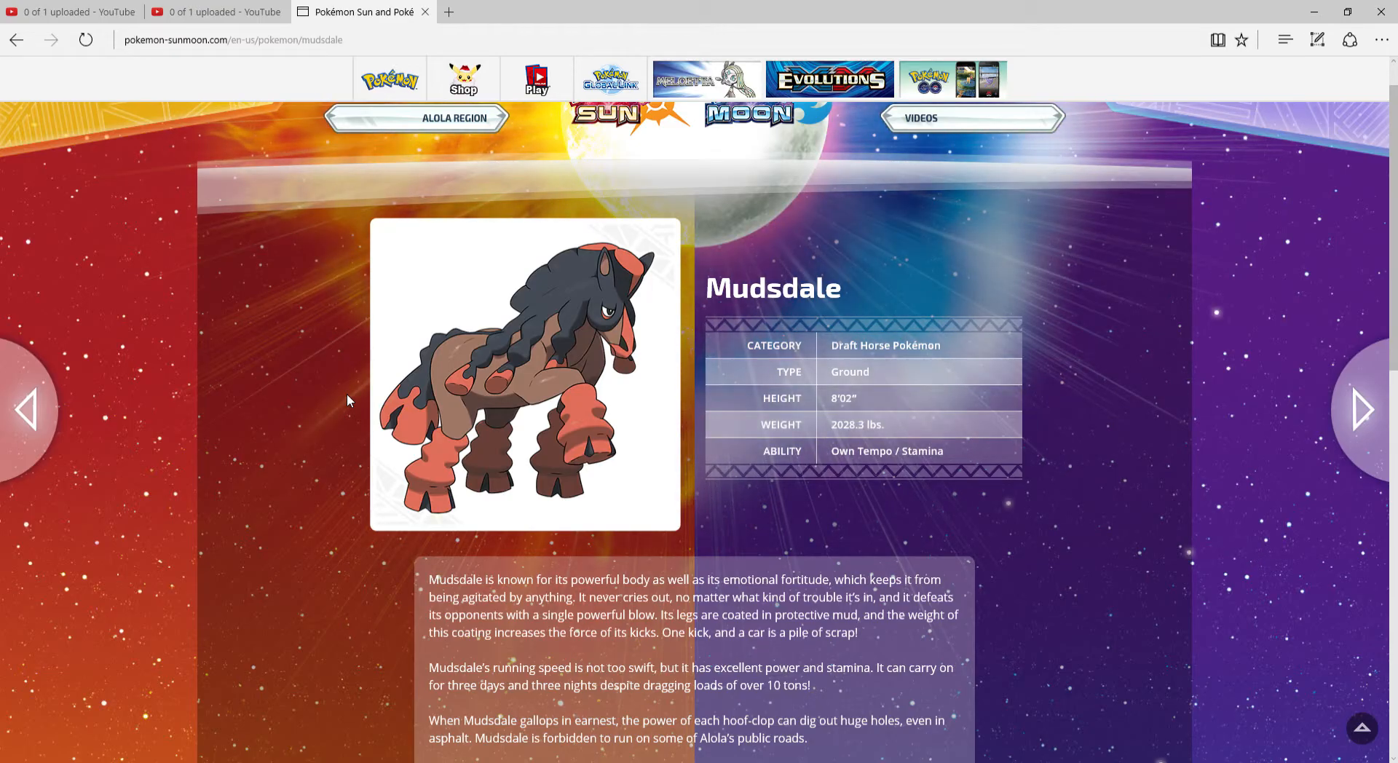
scroll(down, 3)
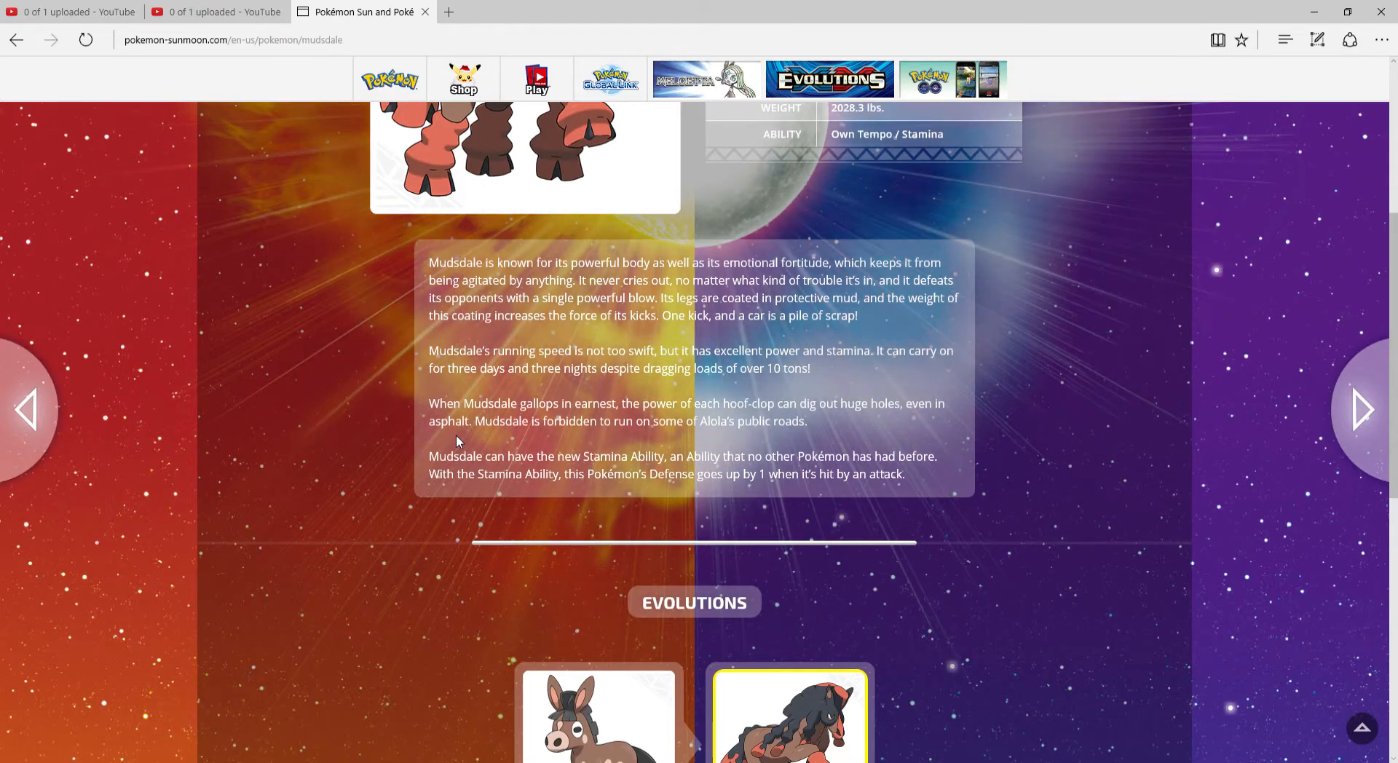
scroll(up, 3)
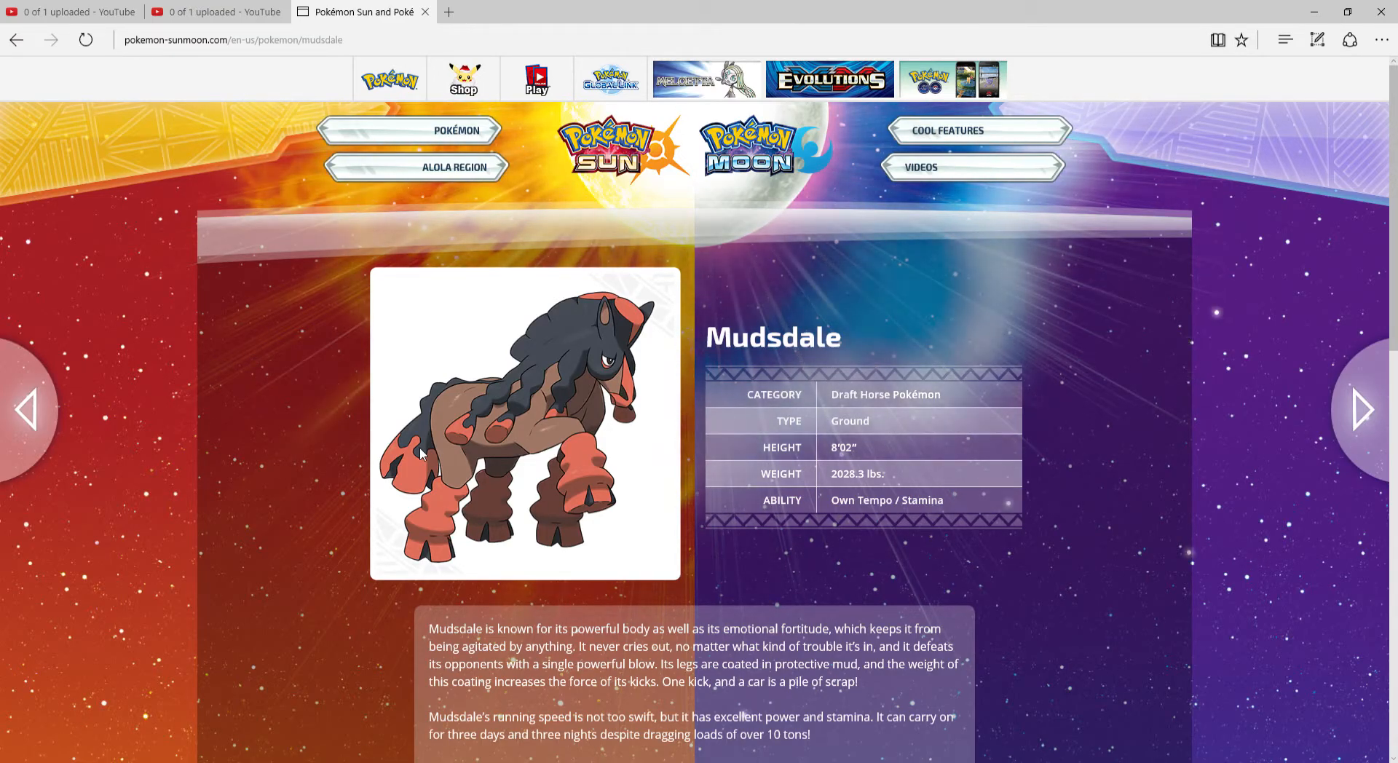
Go back to the all-Pokémon gallery and scroll down through the Alolan forms
click(458, 130)
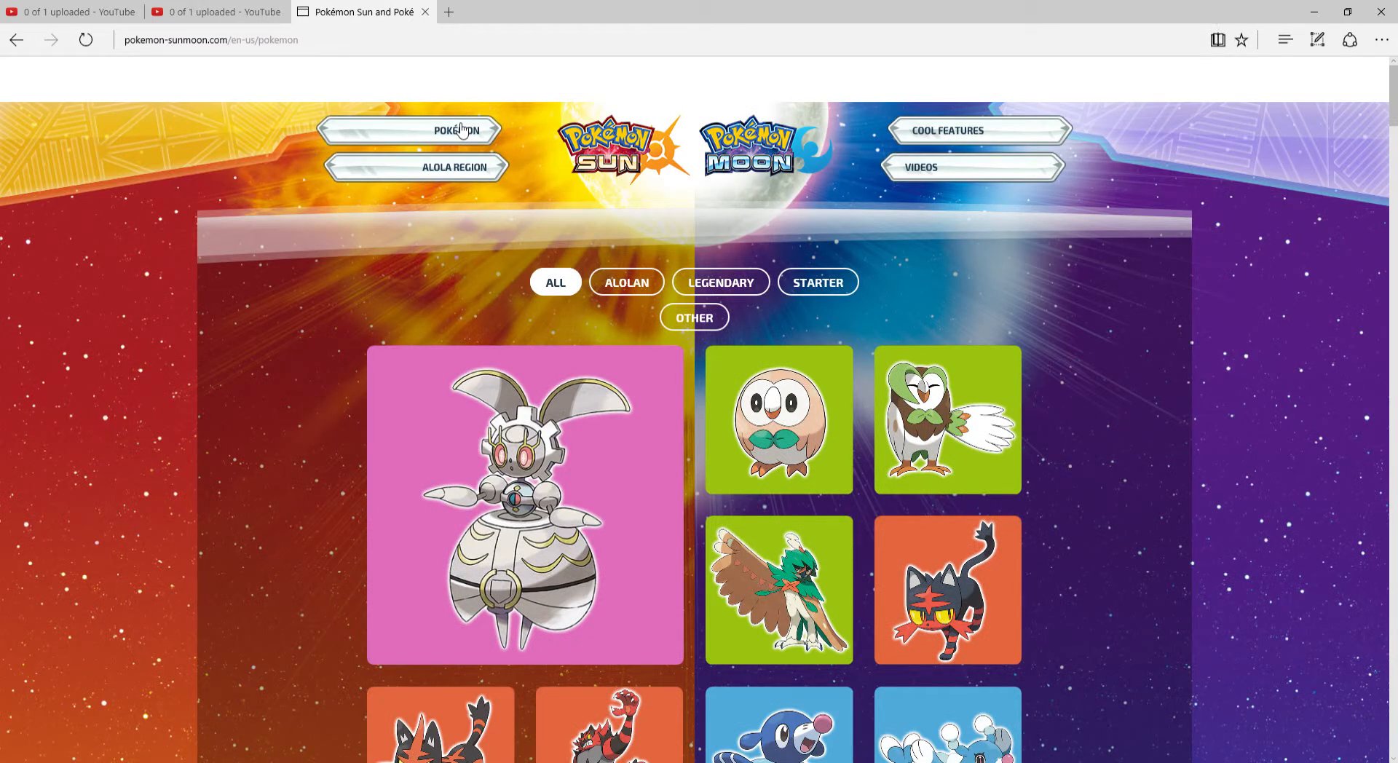
scroll(down, 3)
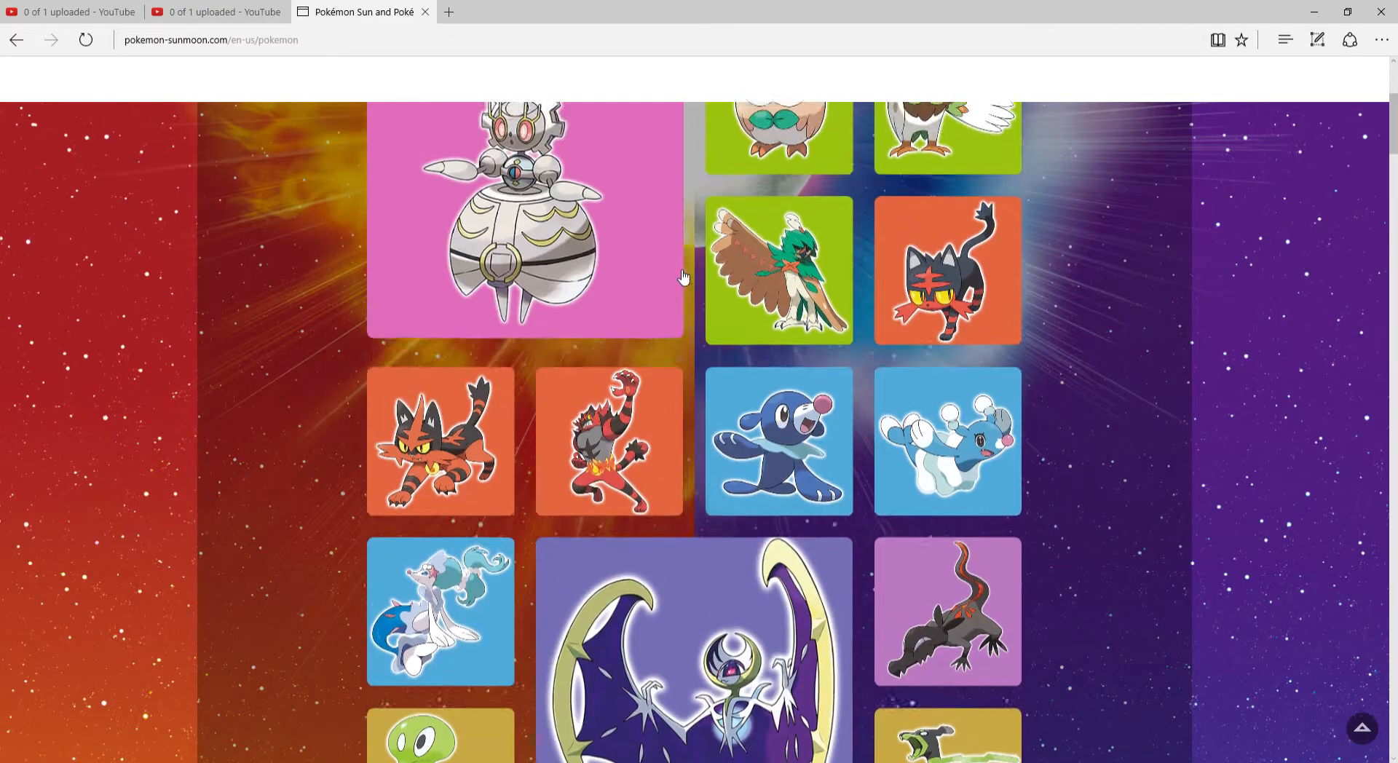
scroll(down, 3)
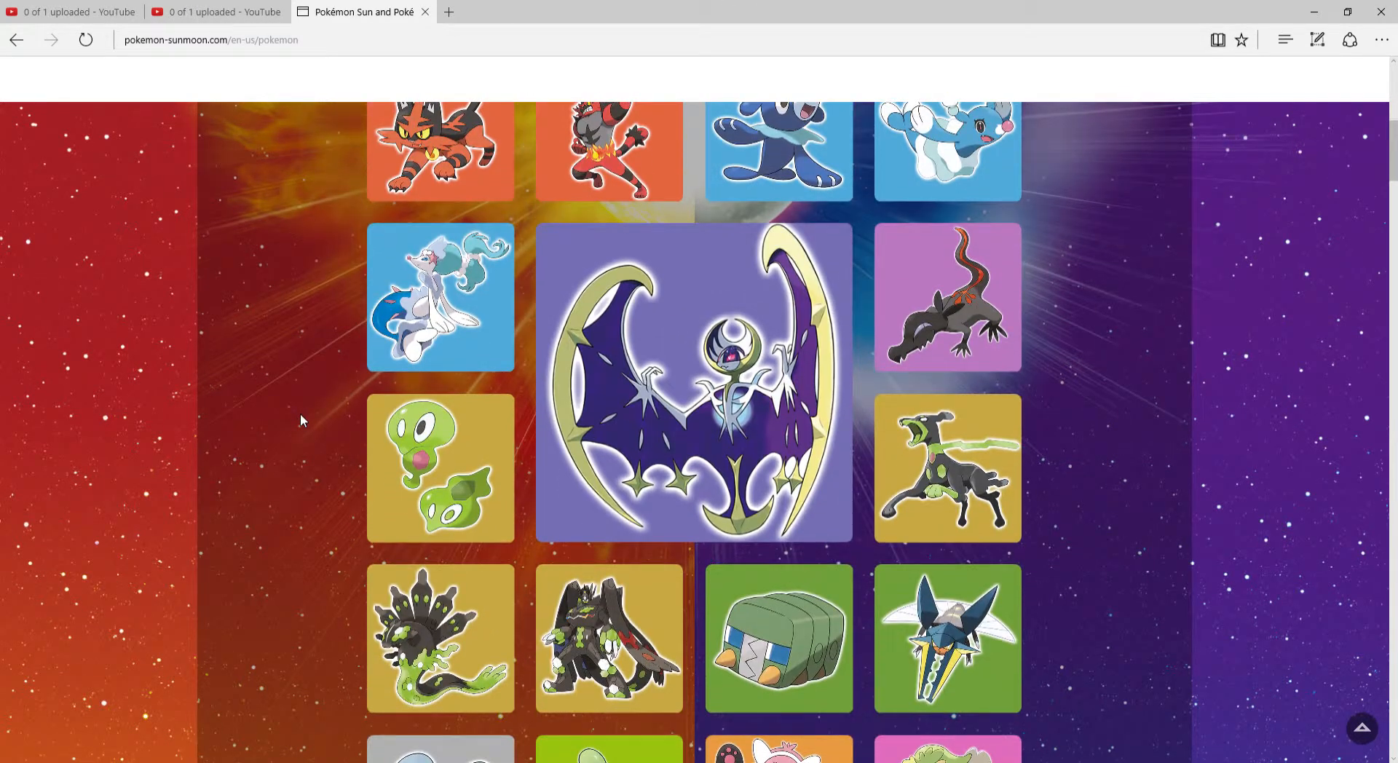
scroll(down, 3)
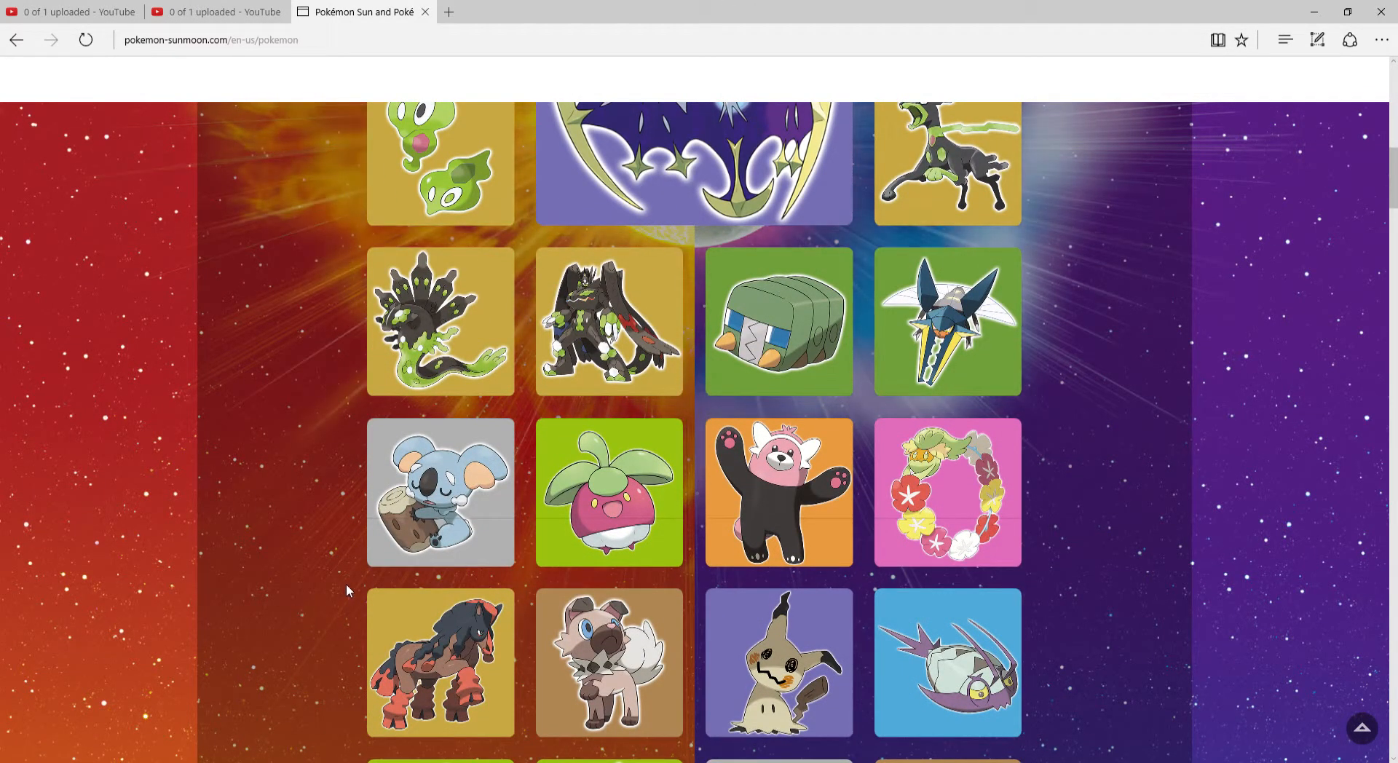
scroll(down, 3)
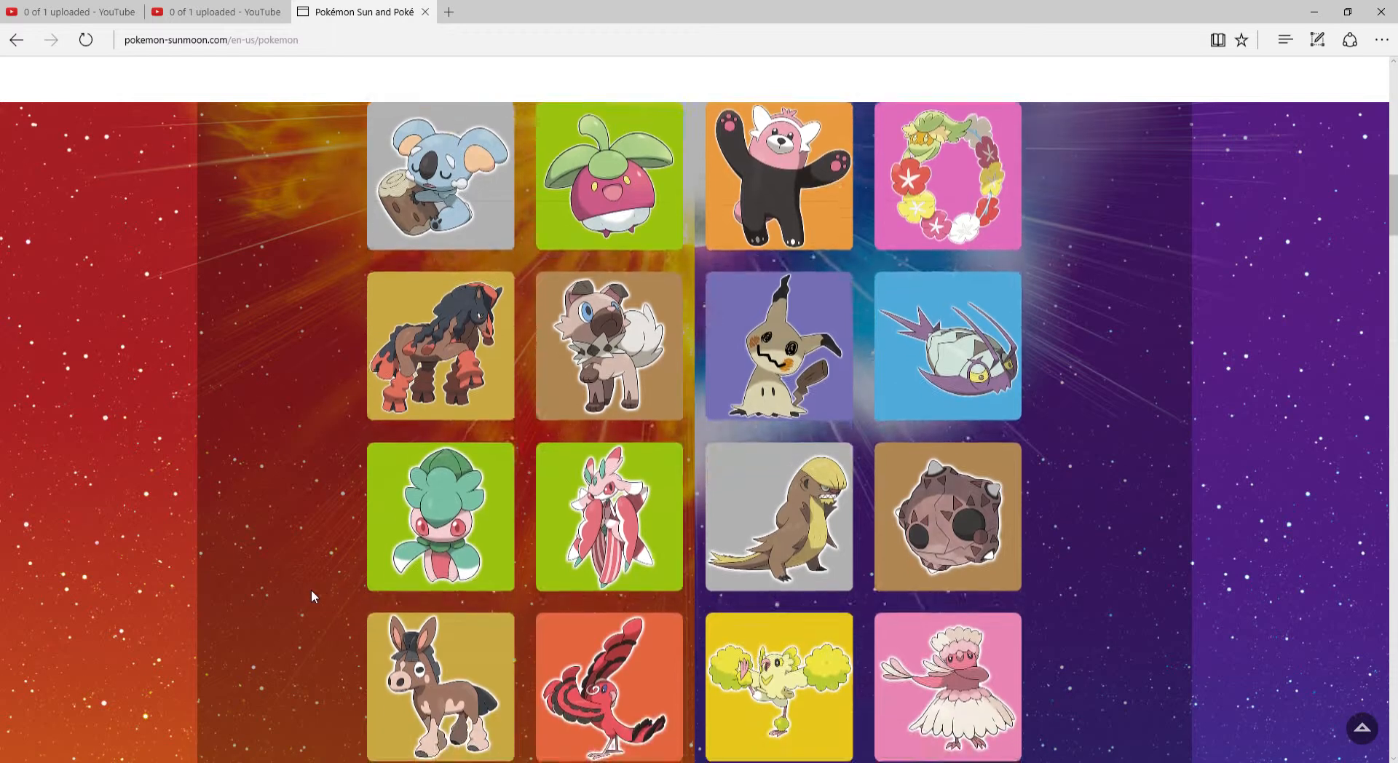
scroll(down, 3)
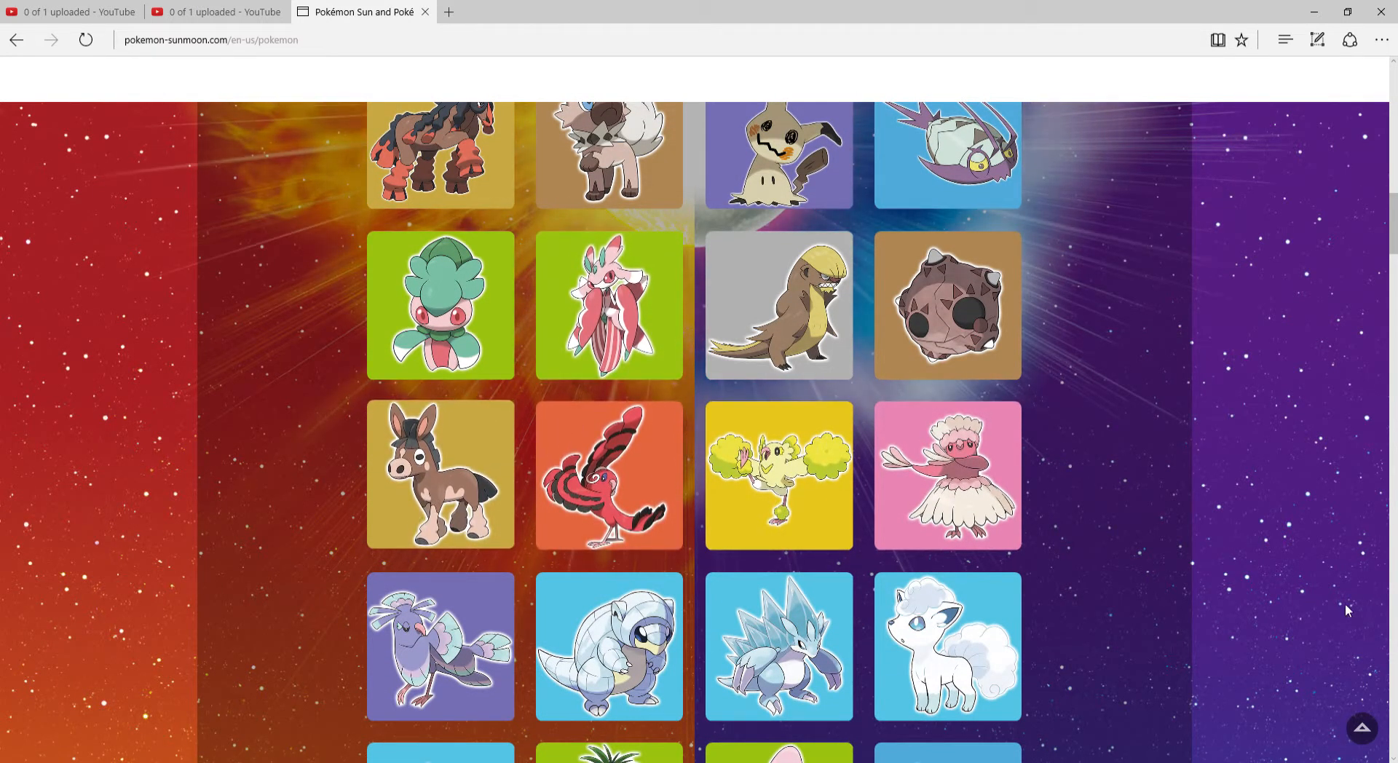
scroll(down, 3)
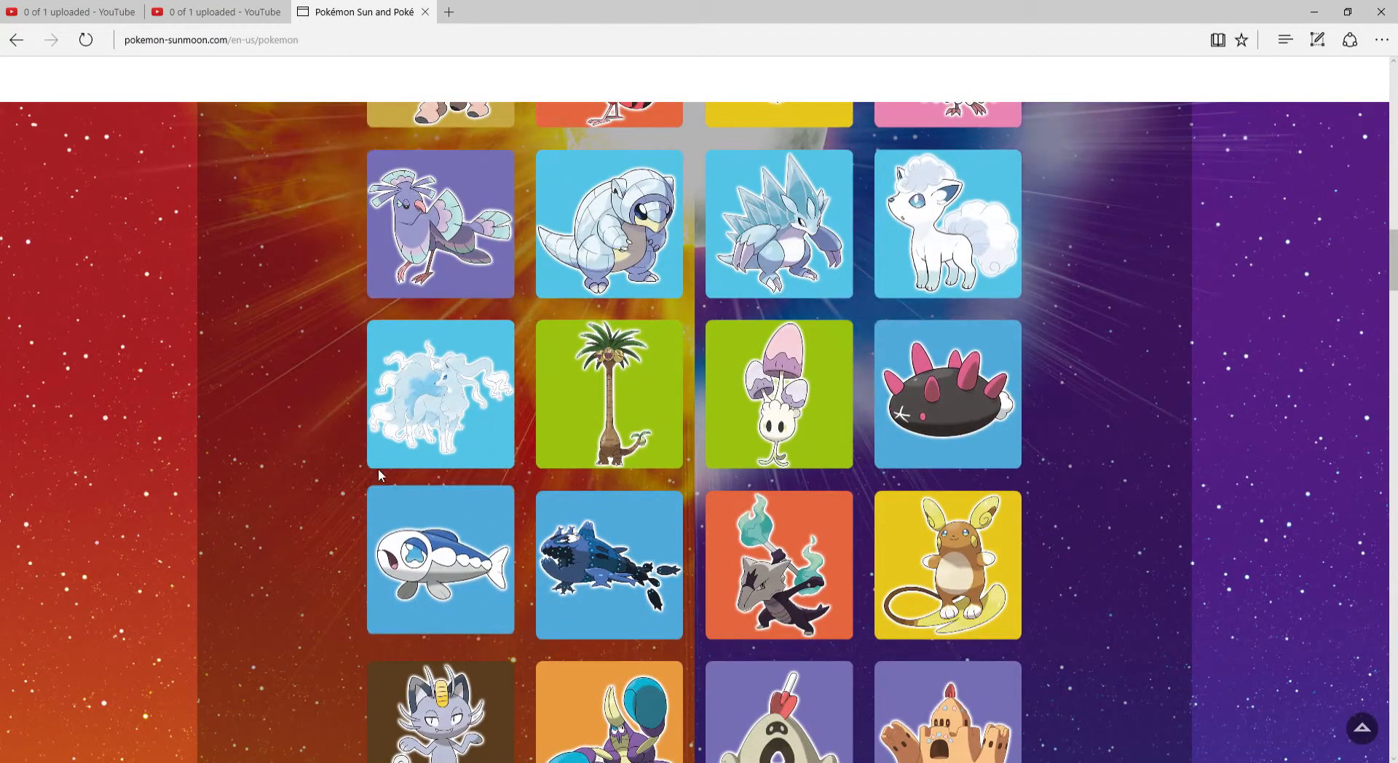
scroll(down, 3)
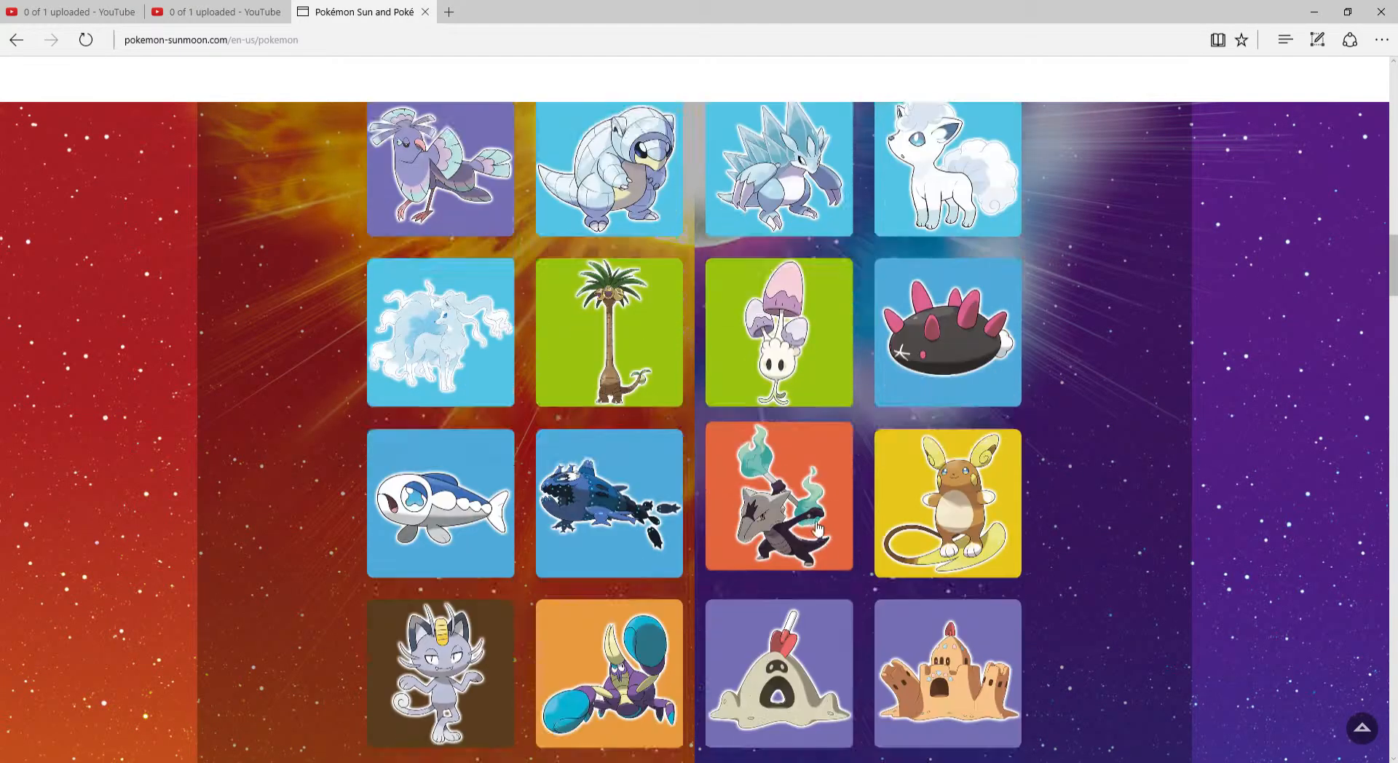
scroll(down, 3)
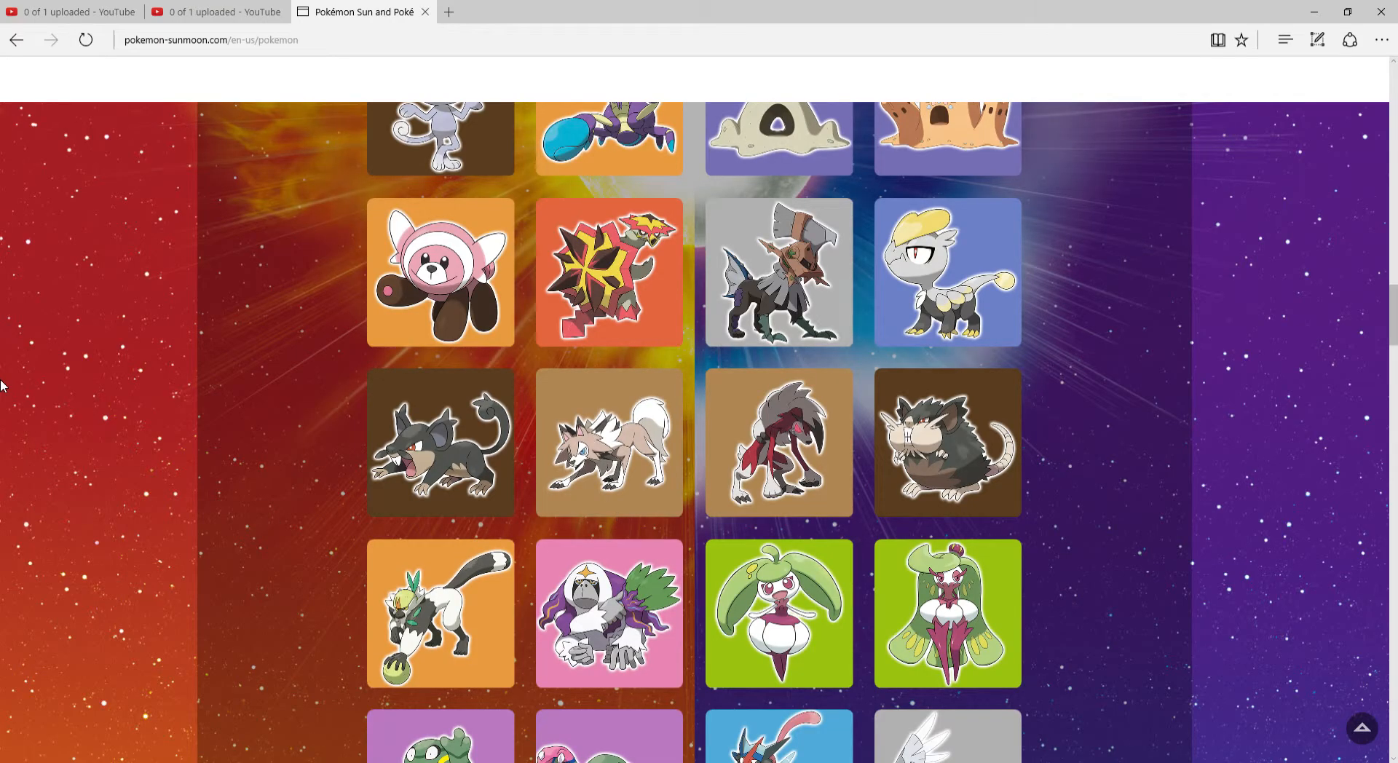
scroll(down, 3)
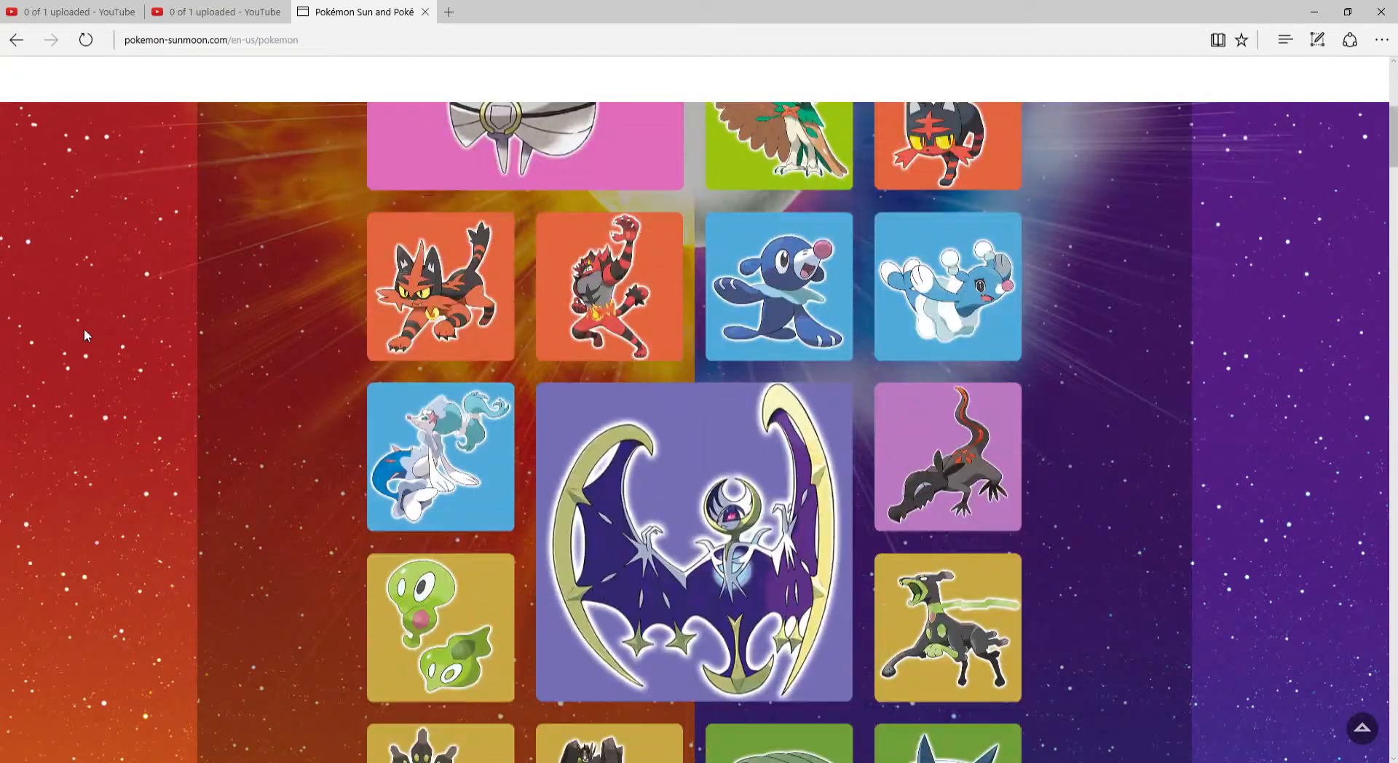
scroll(down, 3)
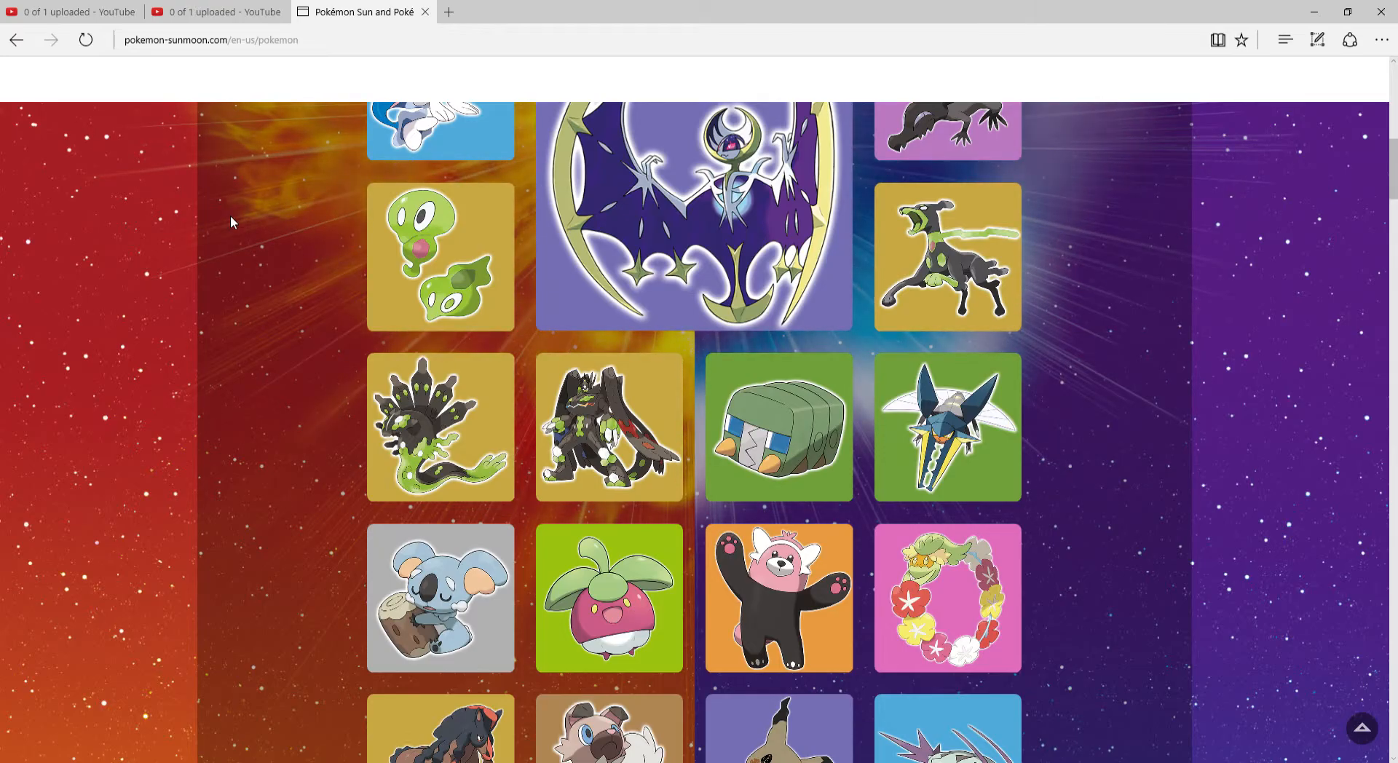
scroll(up, 3)
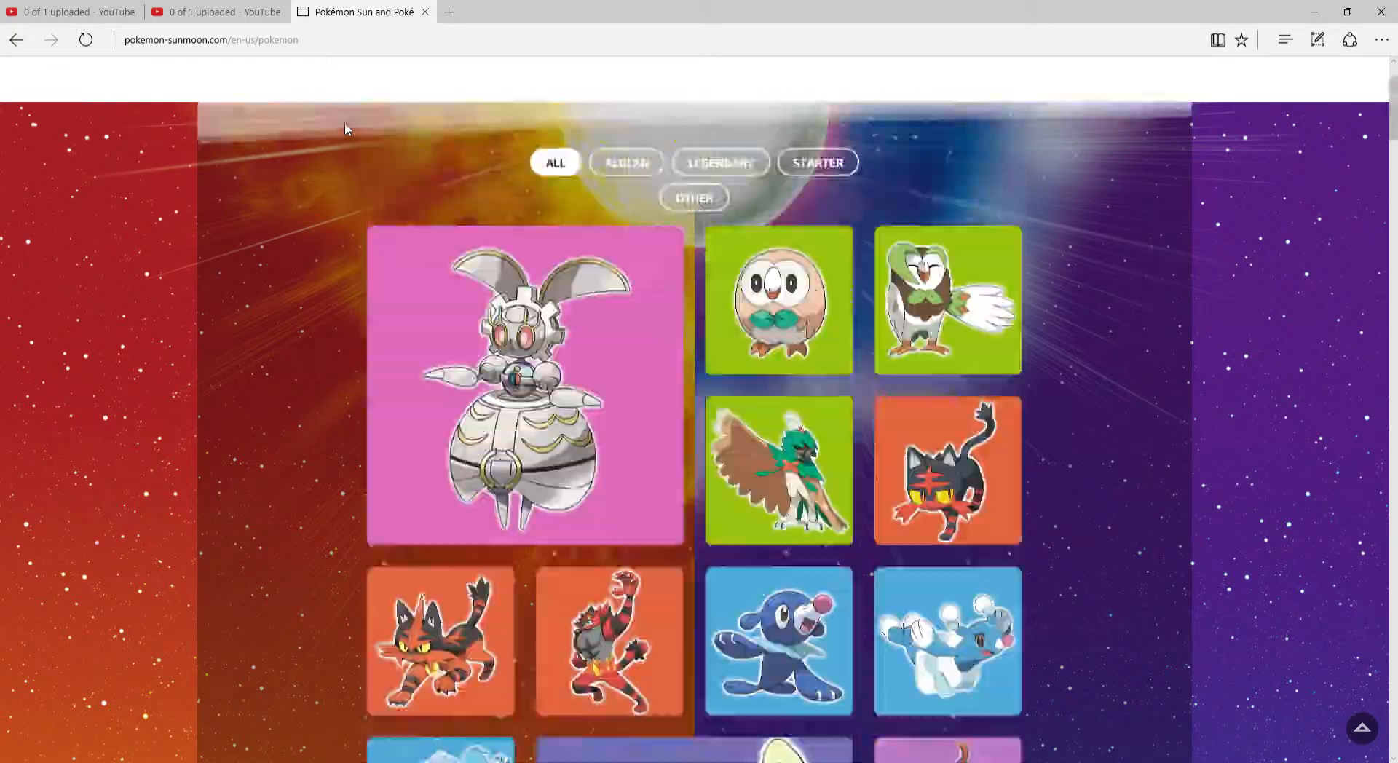
scroll(down, 3)
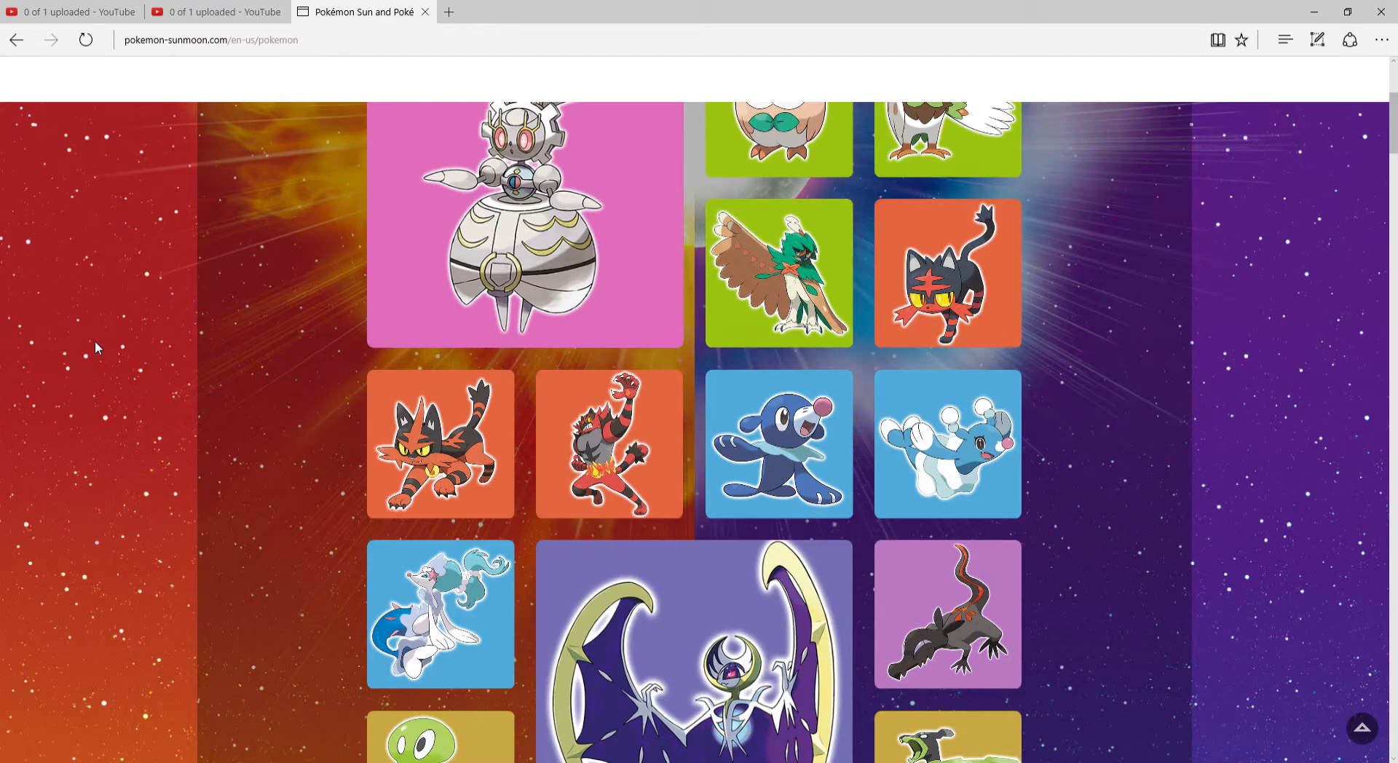
scroll(up, 3)
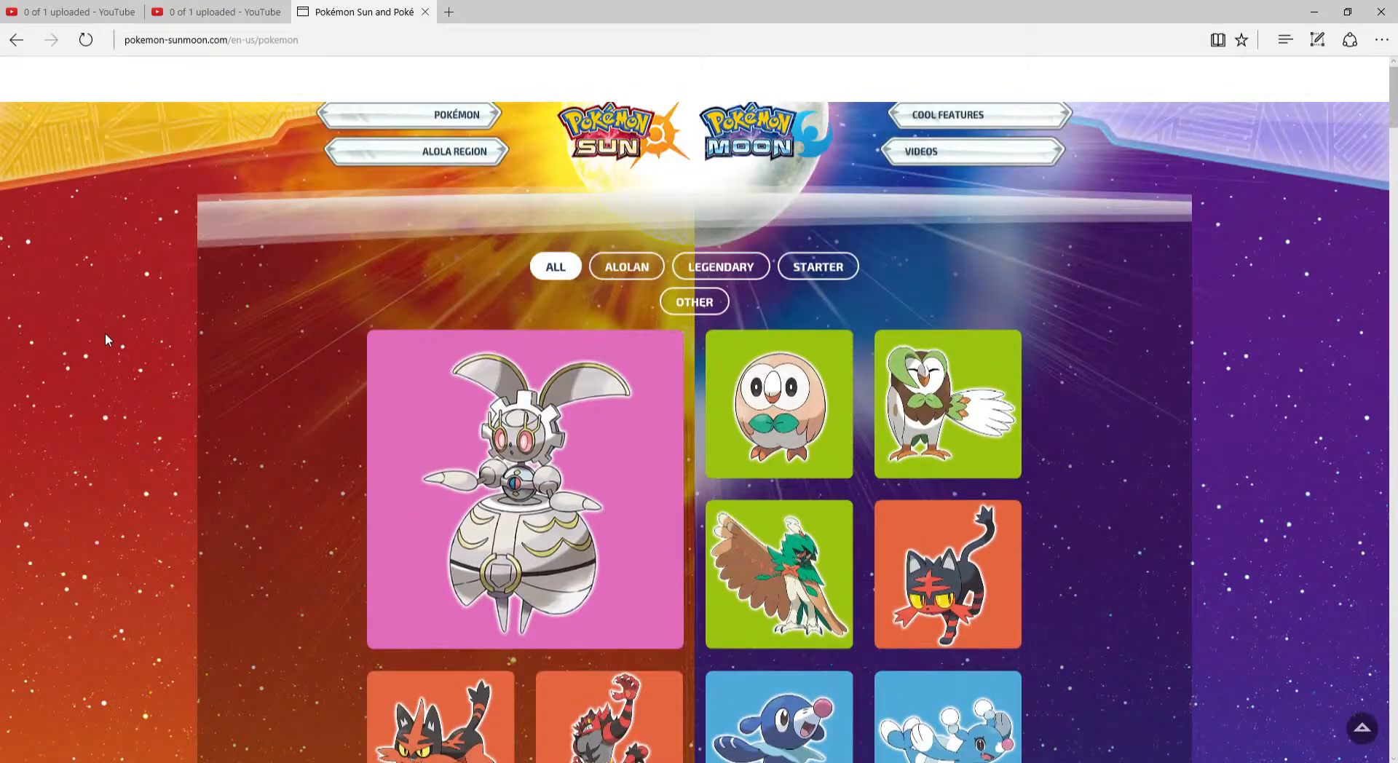
scroll(up, 3)
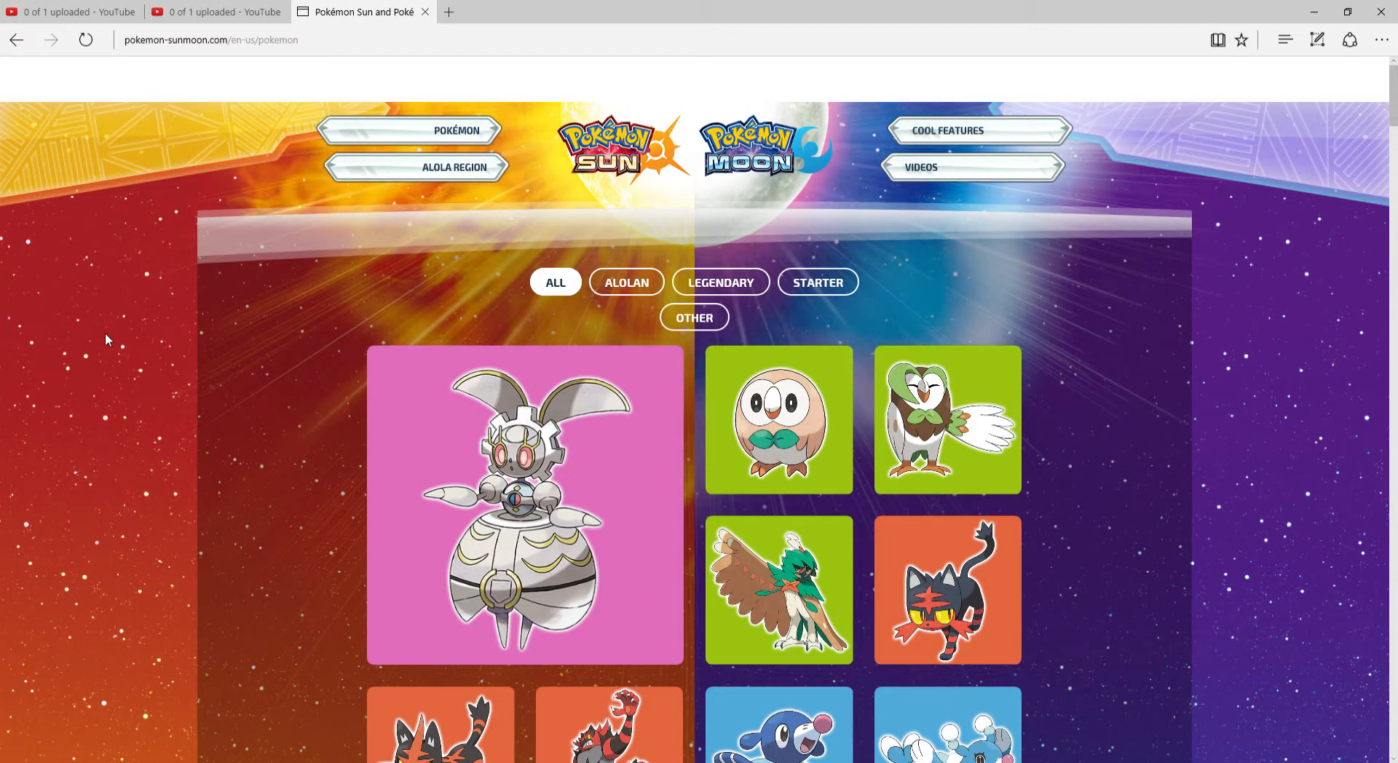
scroll(down, 3)
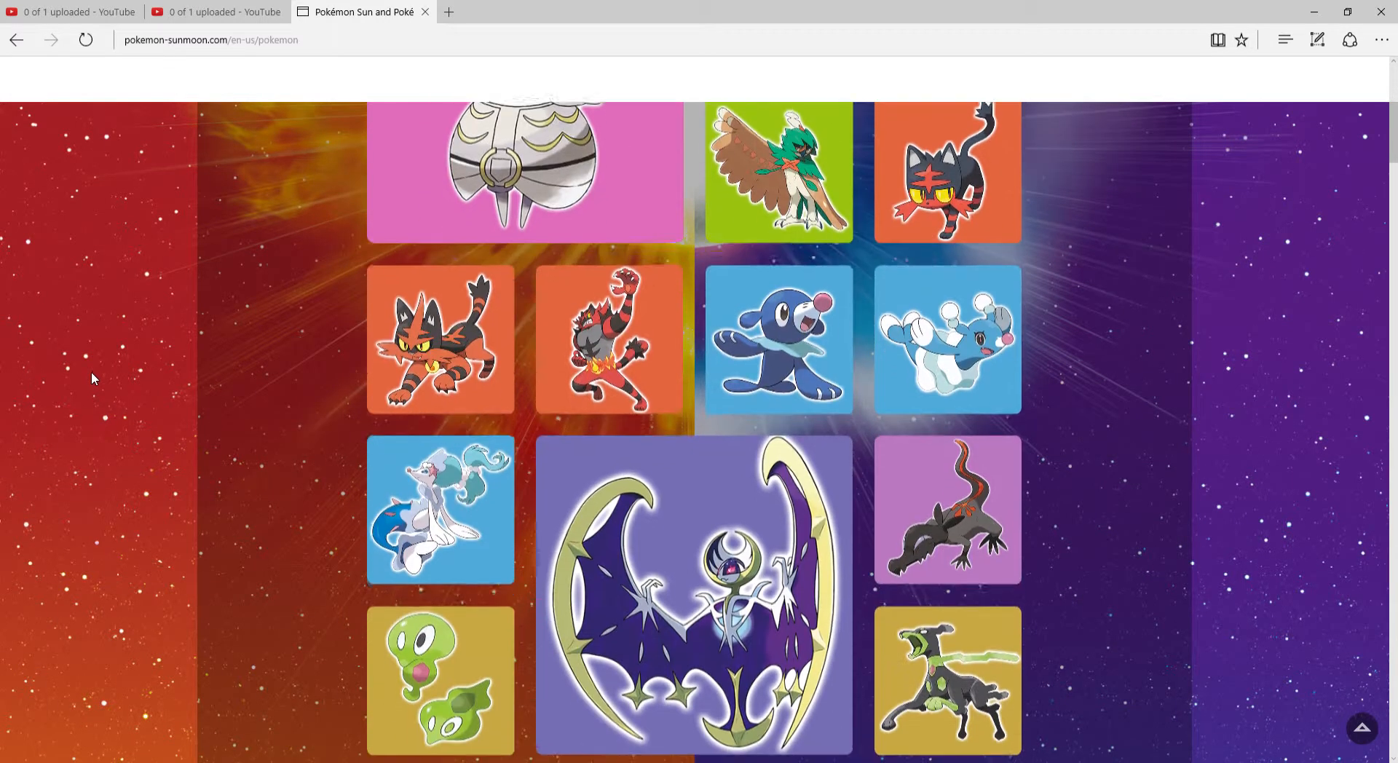
scroll(up, 3)
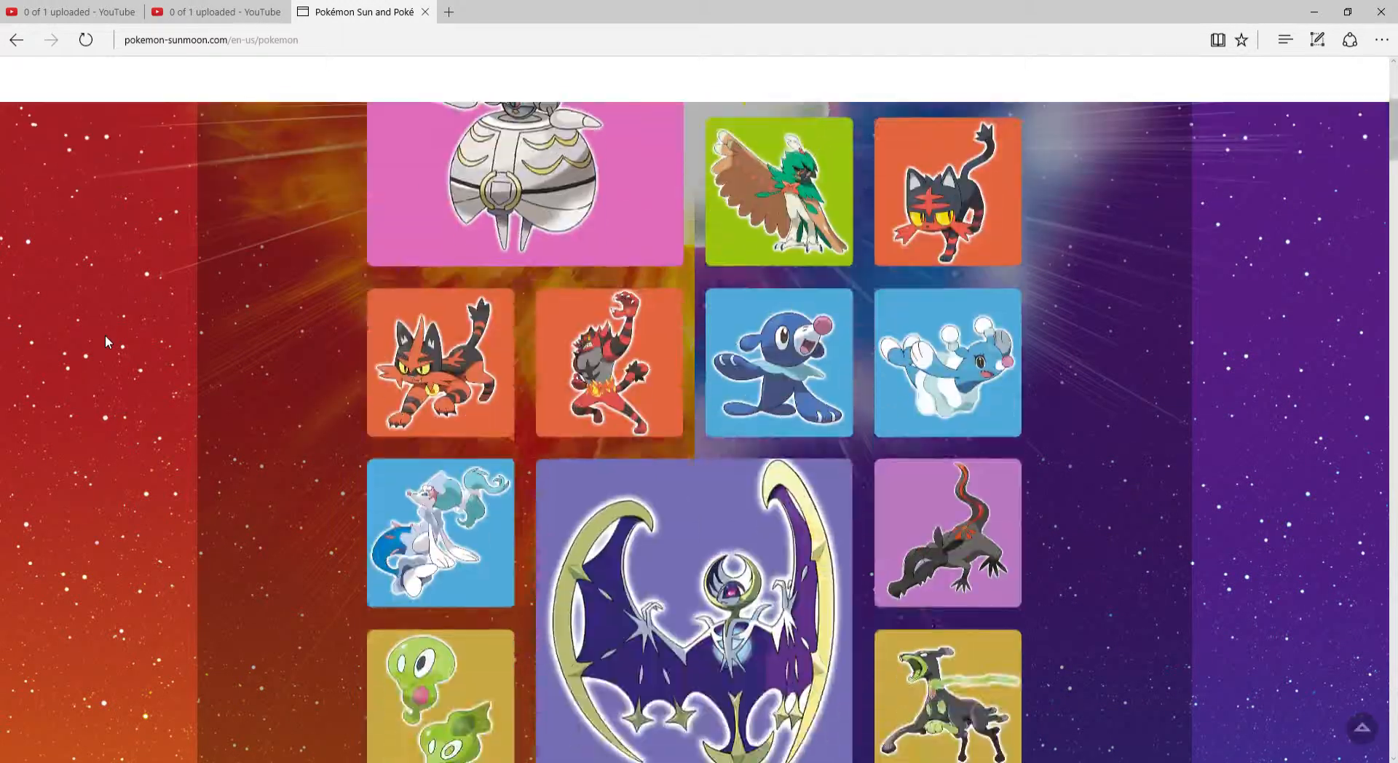
scroll(down, 3)
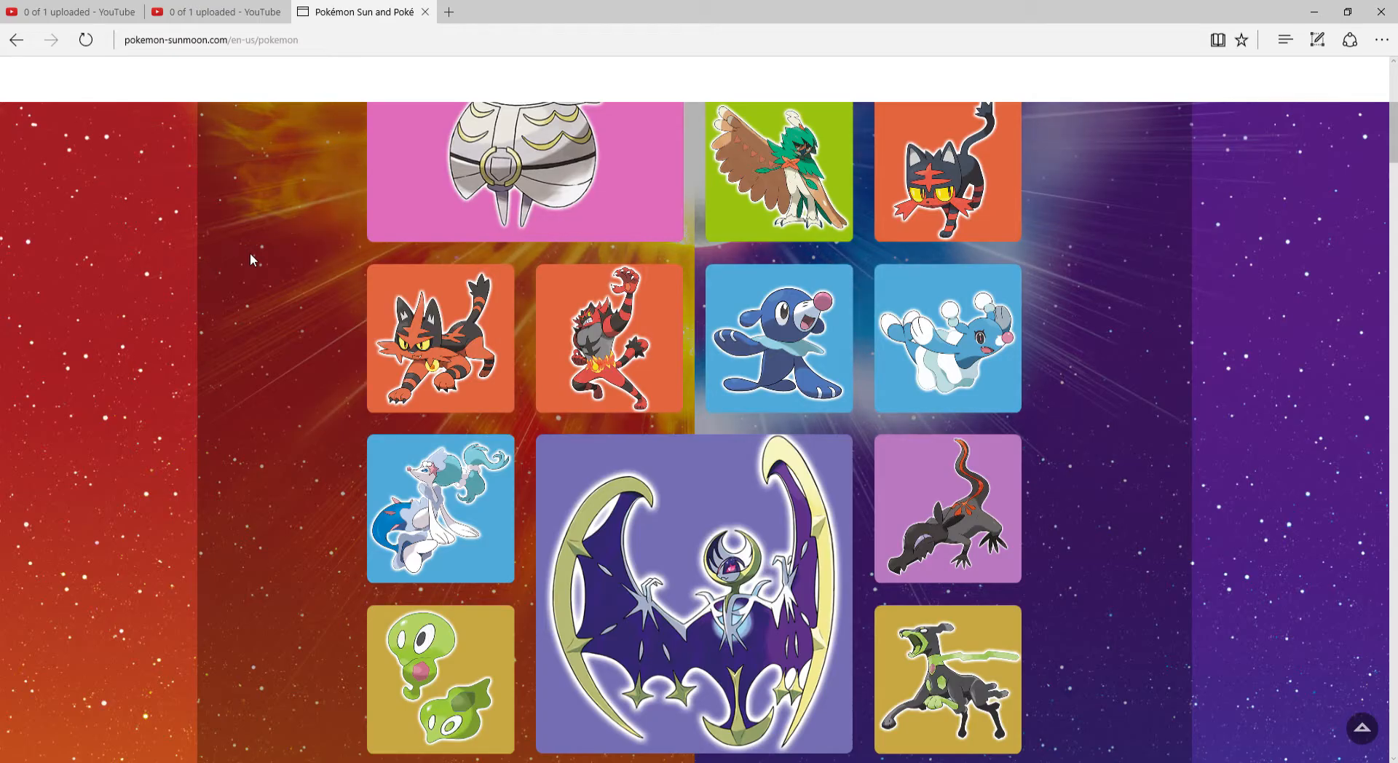
scroll(down, 3)
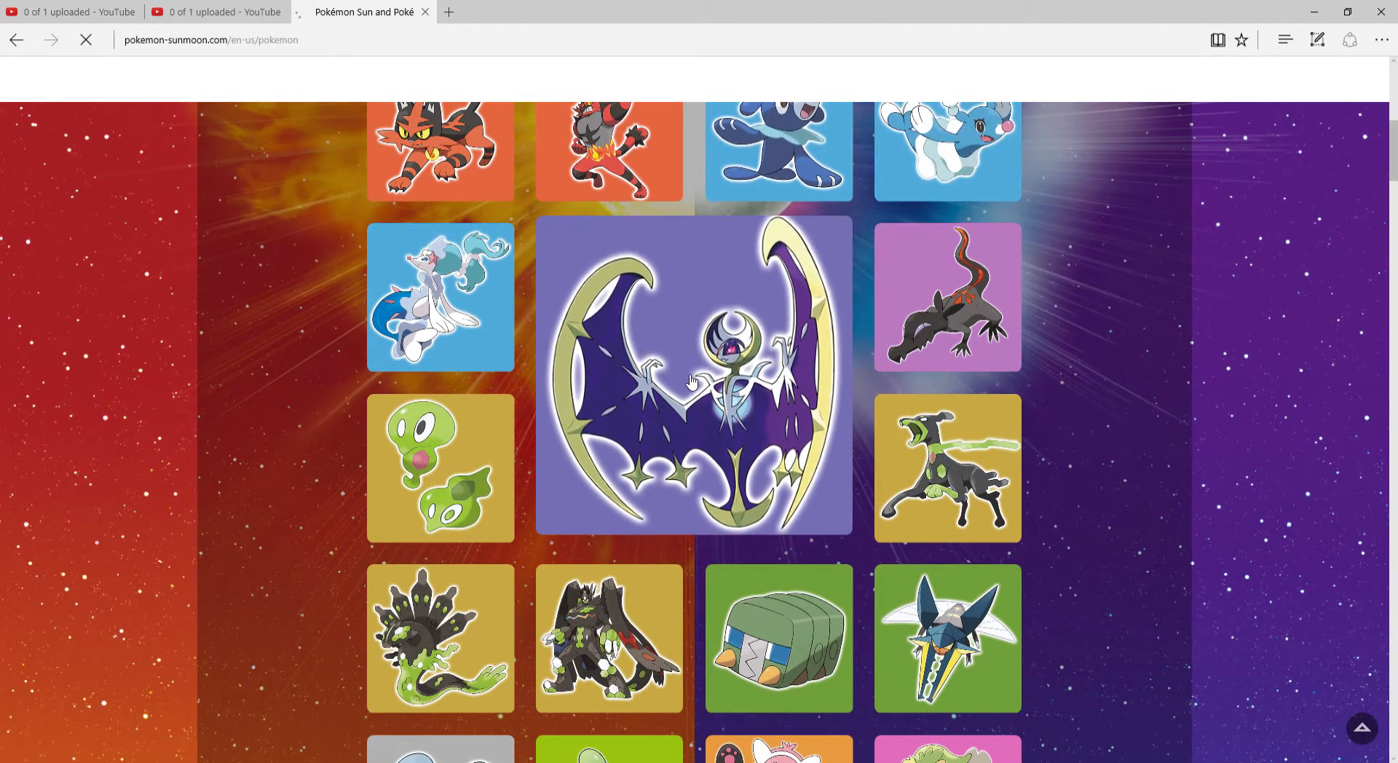
click(694, 374)
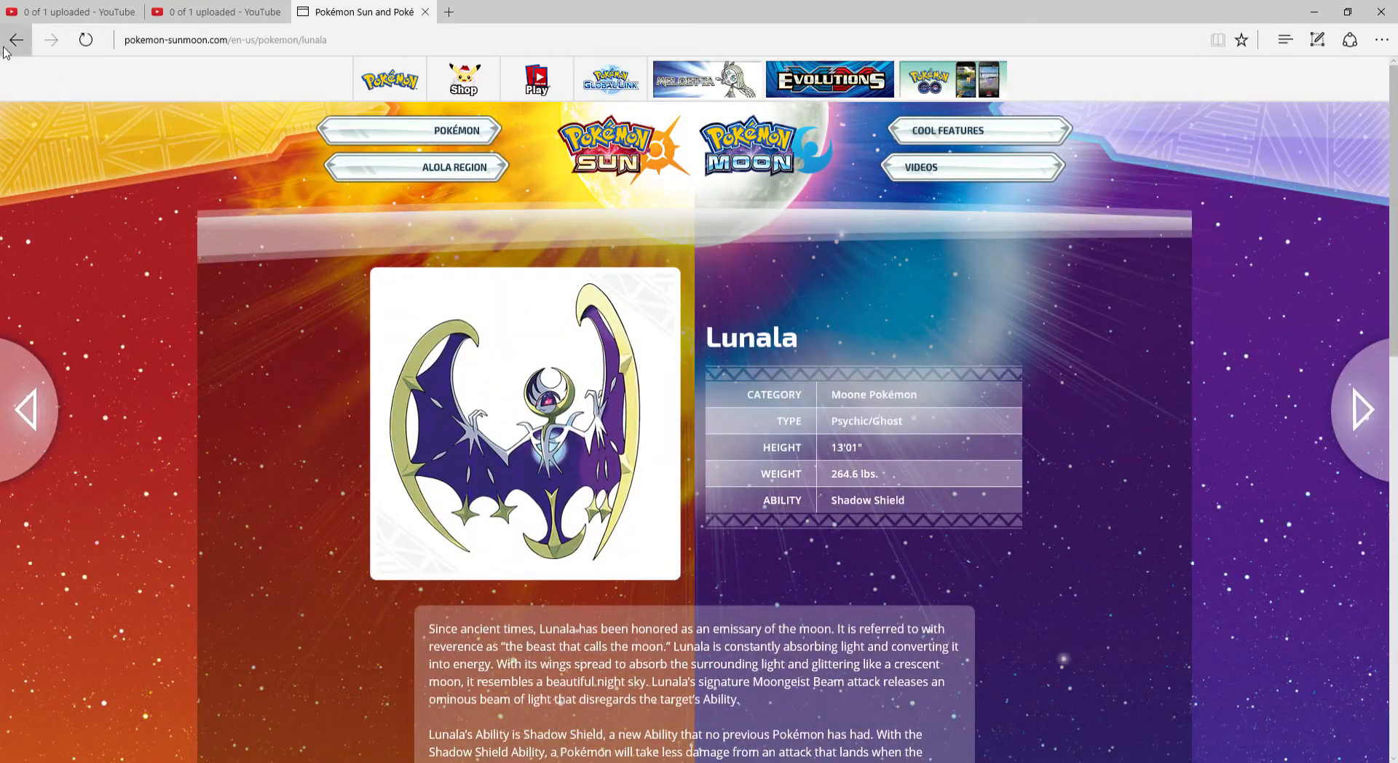
click(16, 39)
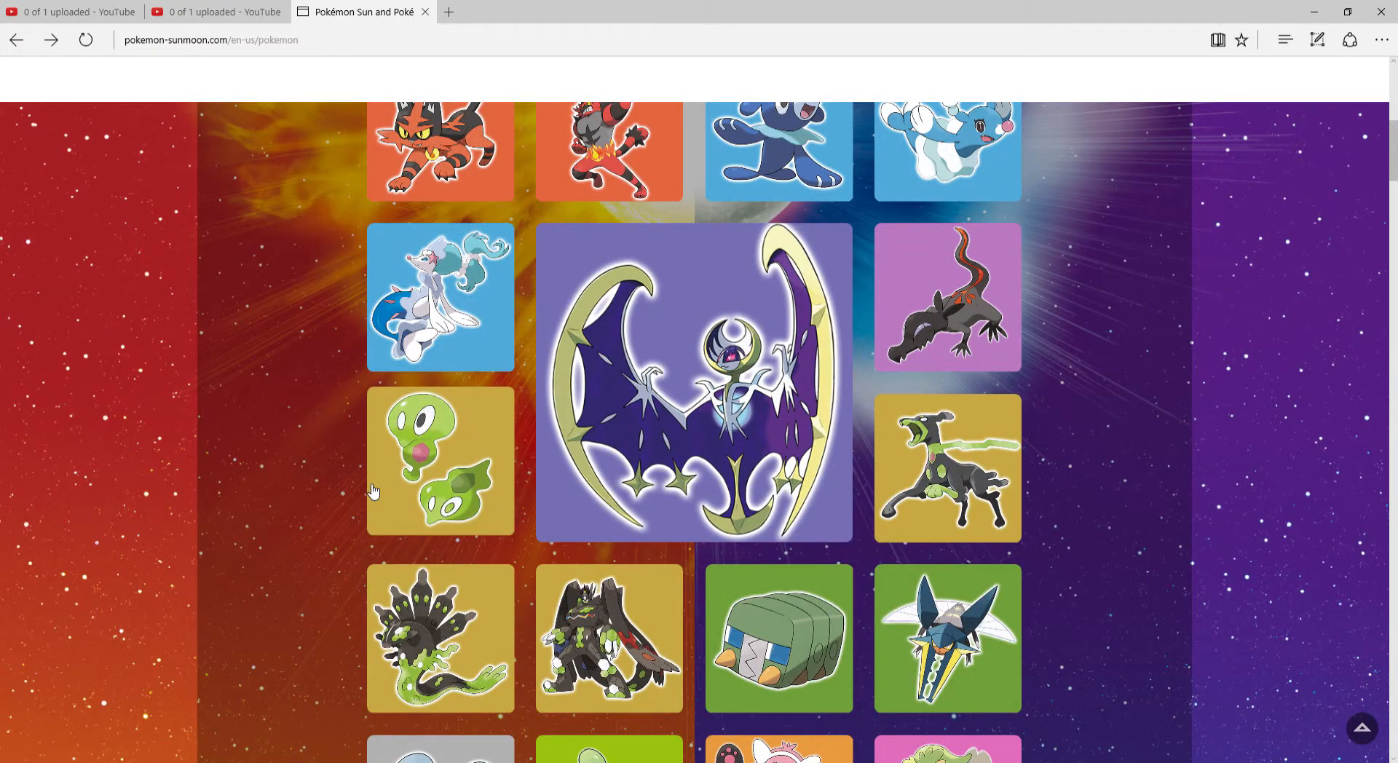